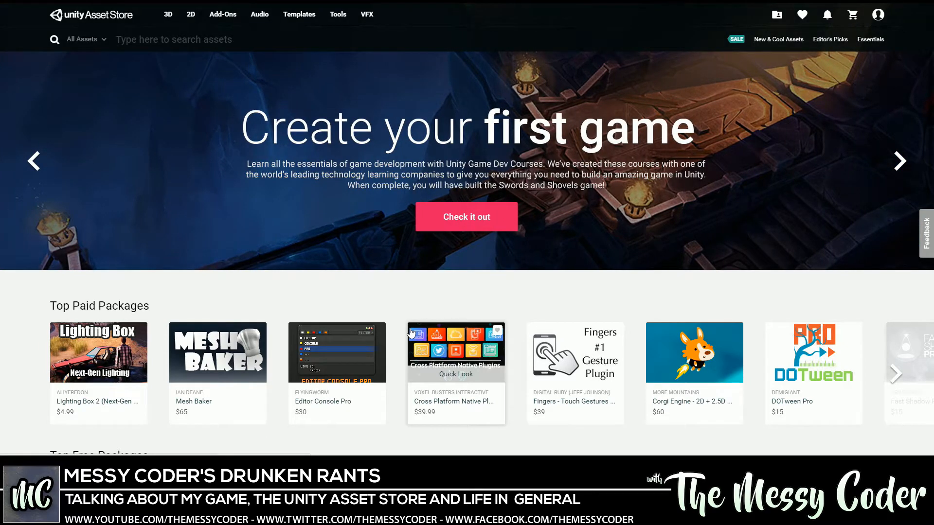
# - Advance the homepage hero carousel to the 'Shoot 'em up with the best in FPS' slide
pyautogui.click(173, 39)
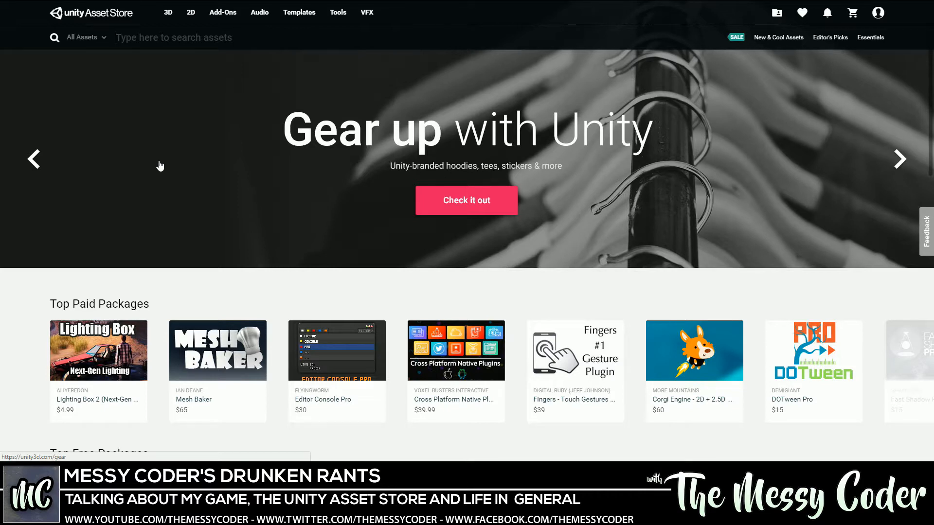
pyautogui.moveTo(162, 209)
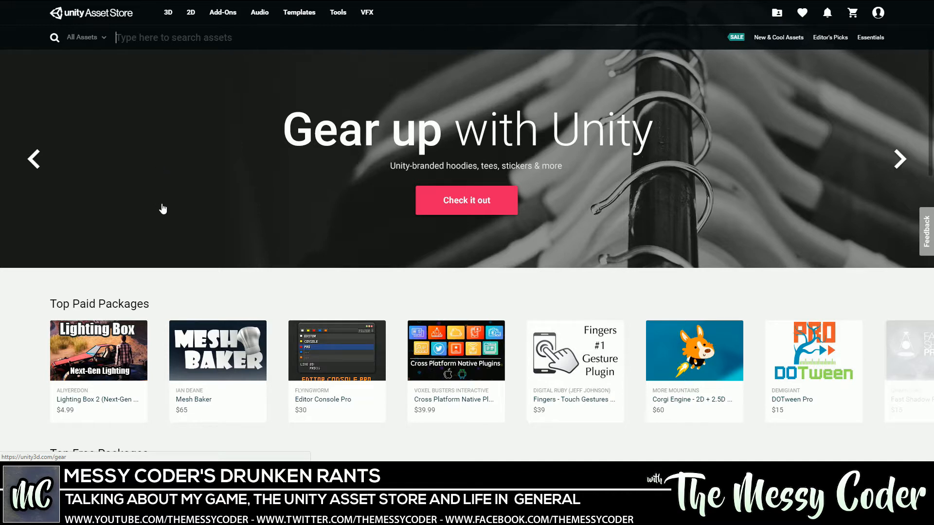
pyautogui.moveTo(191, 207)
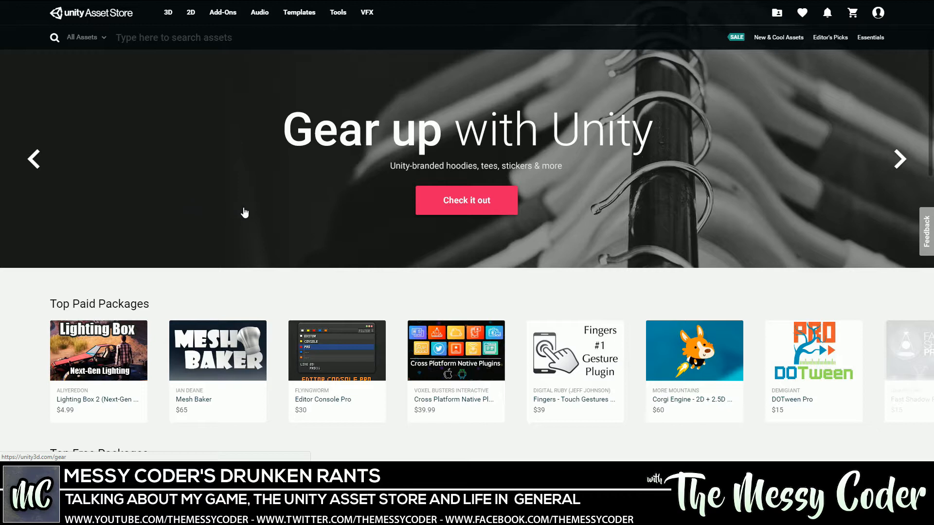
pyautogui.moveTo(443, 215)
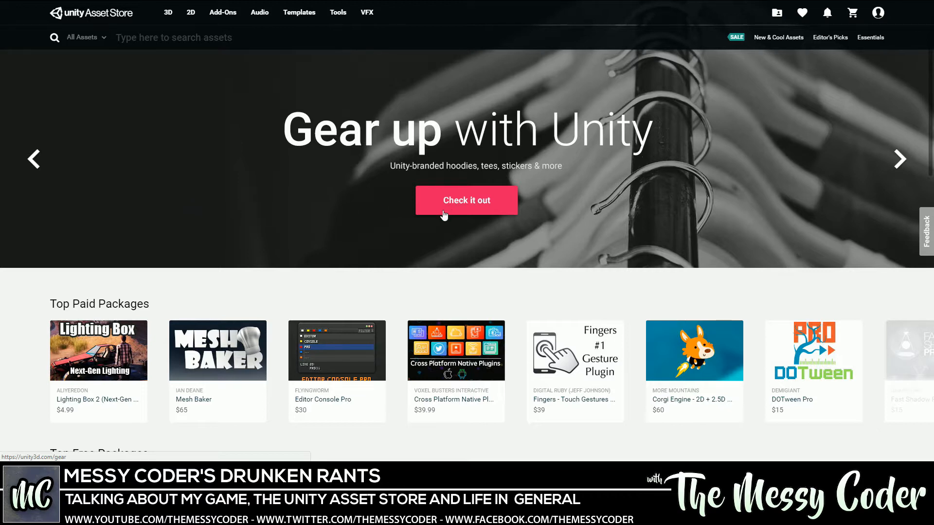
pyautogui.moveTo(456, 206)
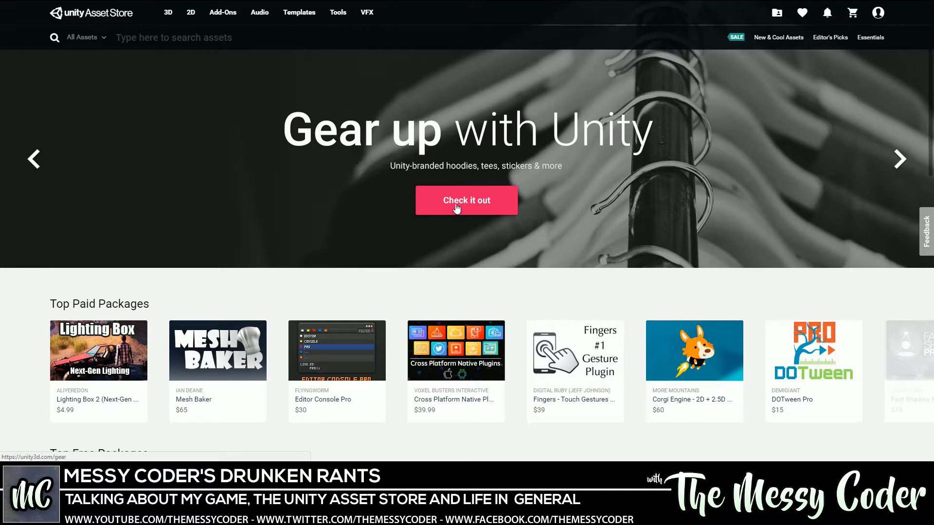
pyautogui.moveTo(452, 210)
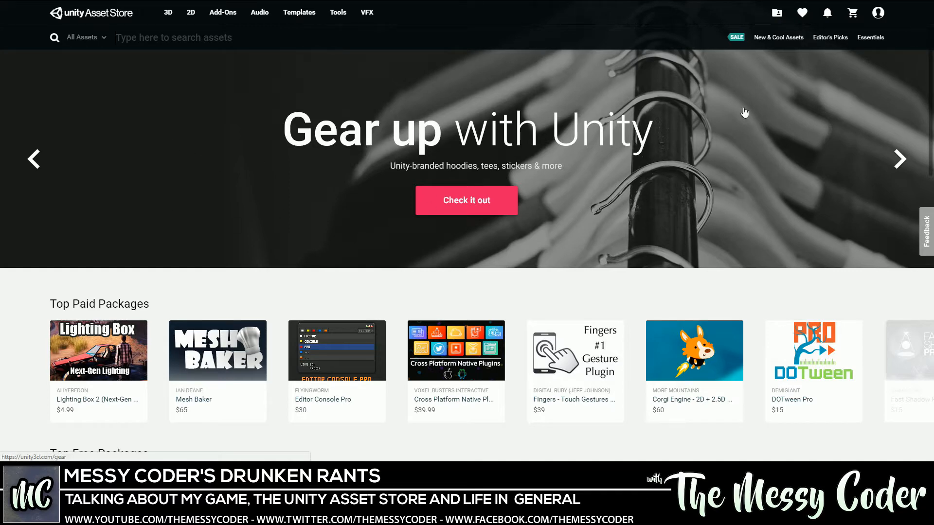
pyautogui.click(898, 159)
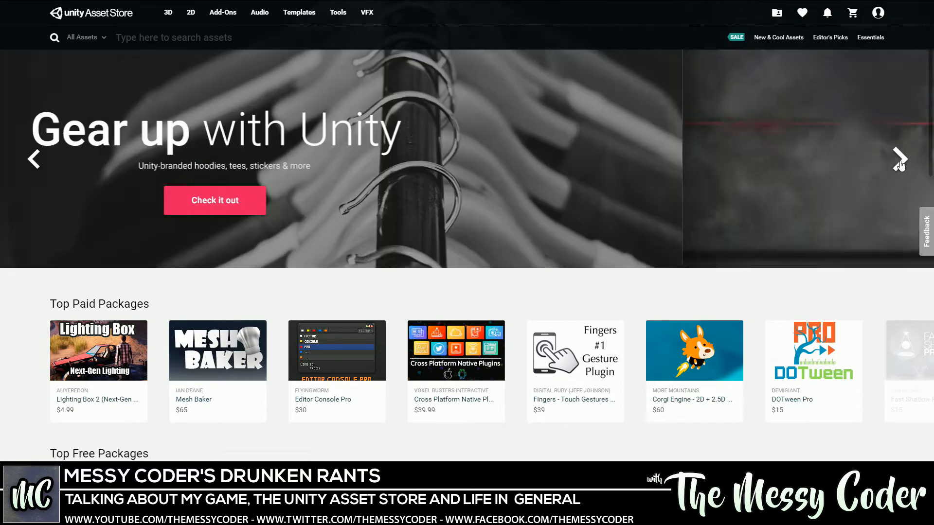
pyautogui.click(898, 158)
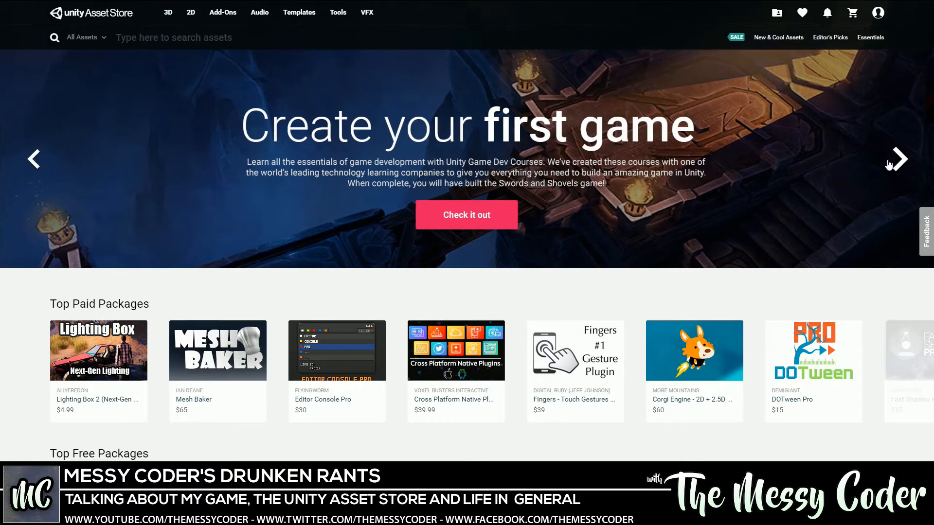
pyautogui.click(898, 159)
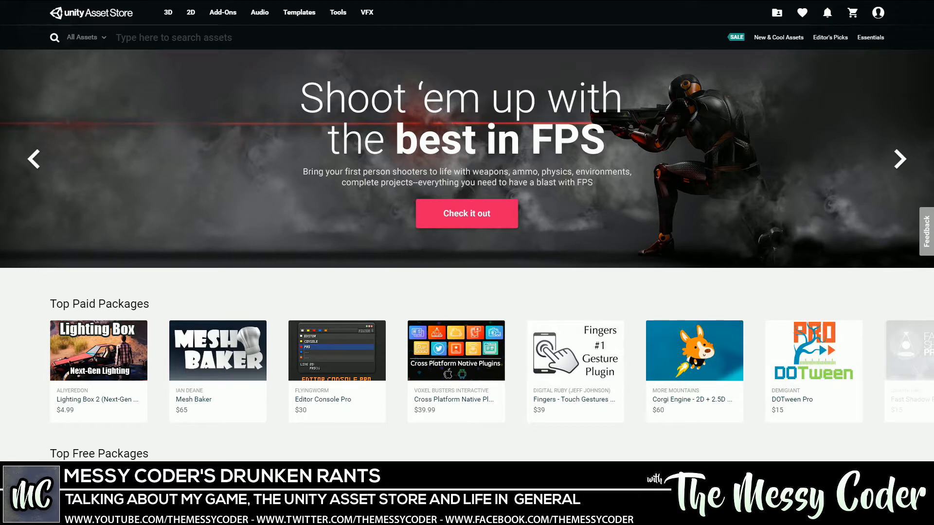
# - Try the searches 'ga' and 'will b', then enter 'player ani' to list animation suggestions
pyautogui.write('ga')
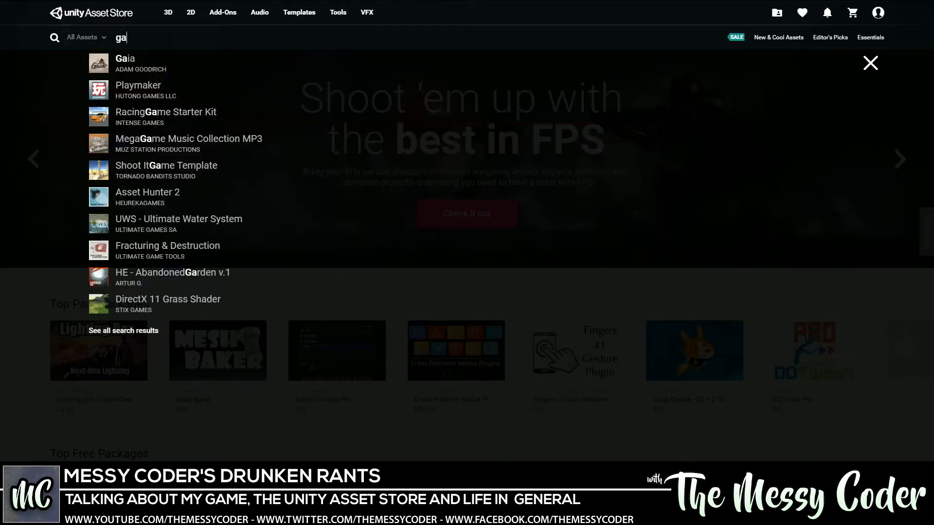
pyautogui.click(870, 63)
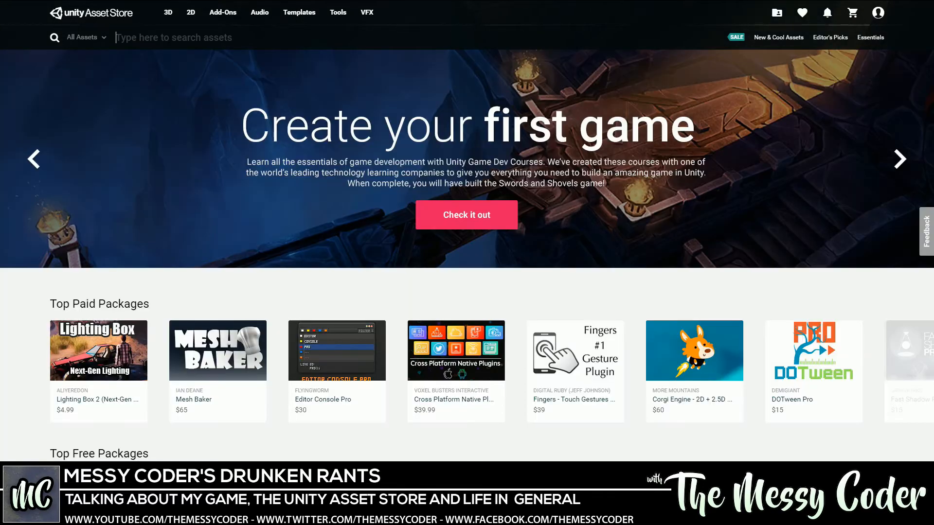
pyautogui.write('will b um')
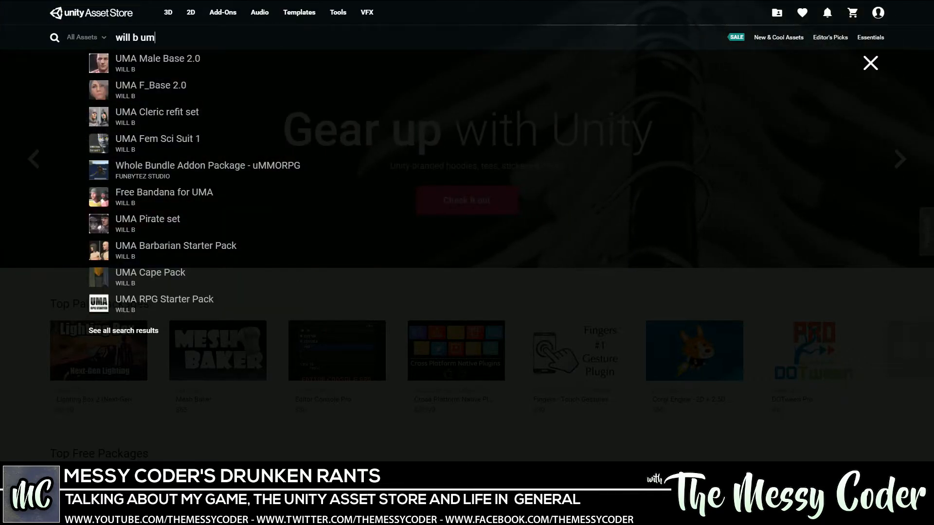
pyautogui.write('w')
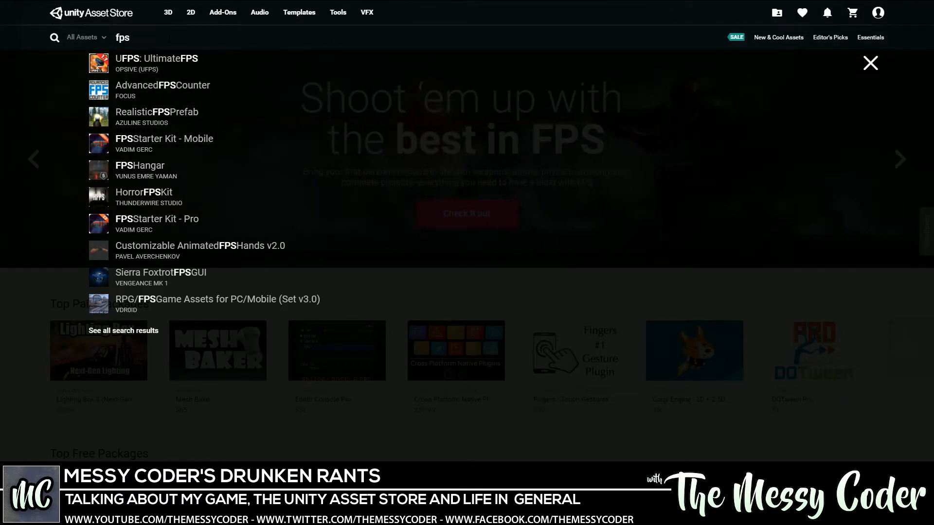
pyautogui.click(869, 63)
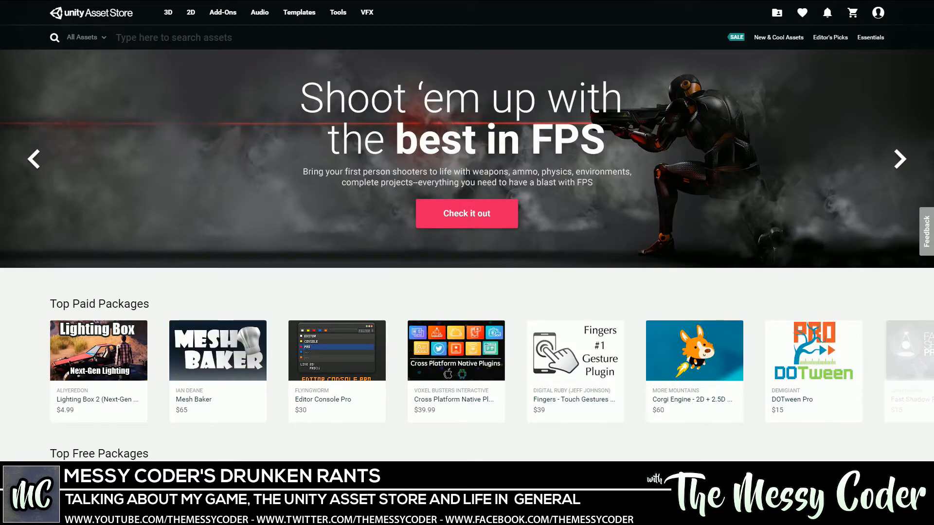
pyautogui.click(174, 37)
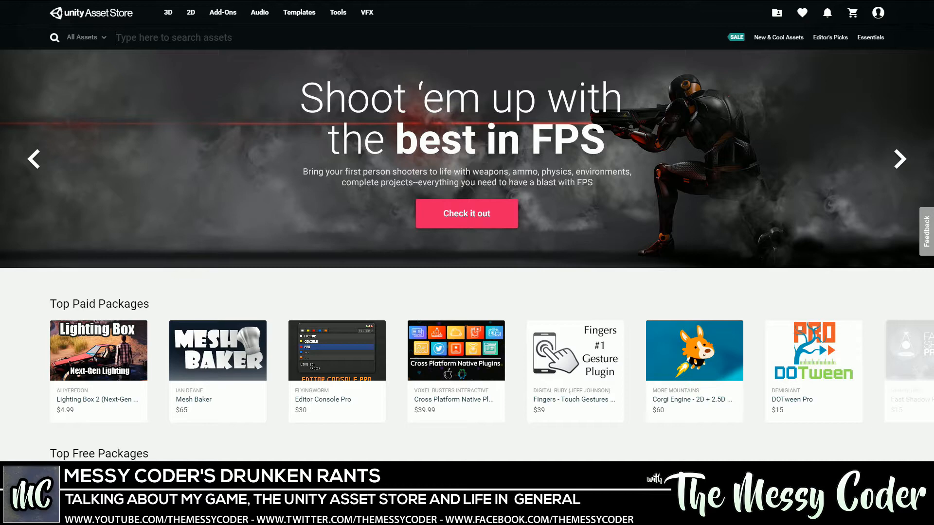
pyautogui.write('player animation')
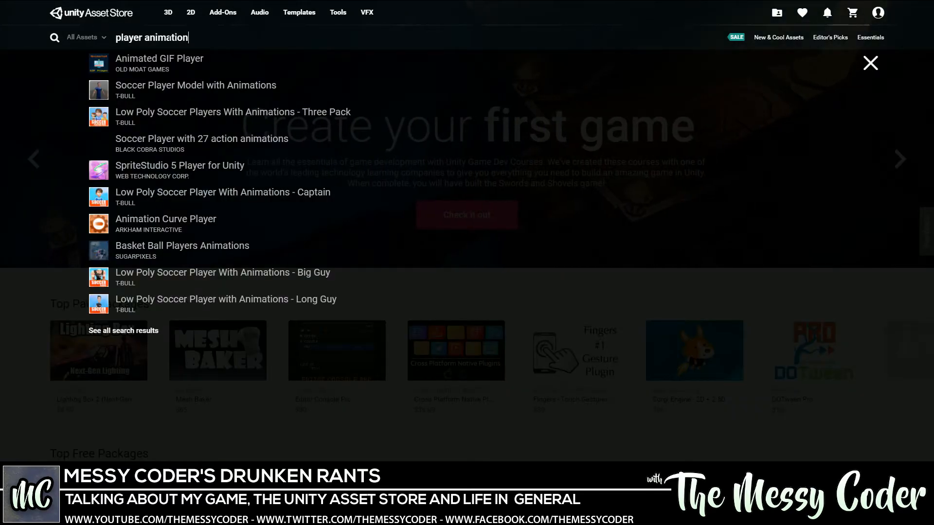
pyautogui.moveTo(99, 202)
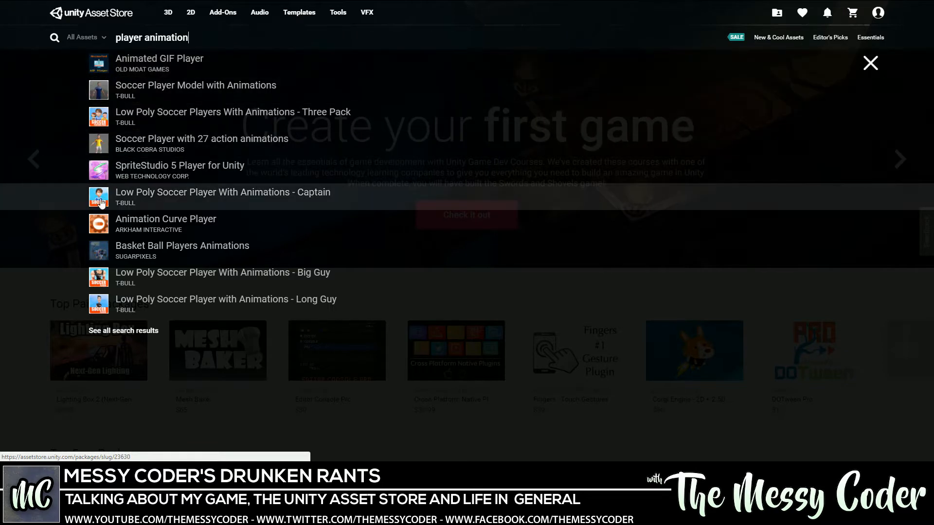
pyautogui.moveTo(72, 275)
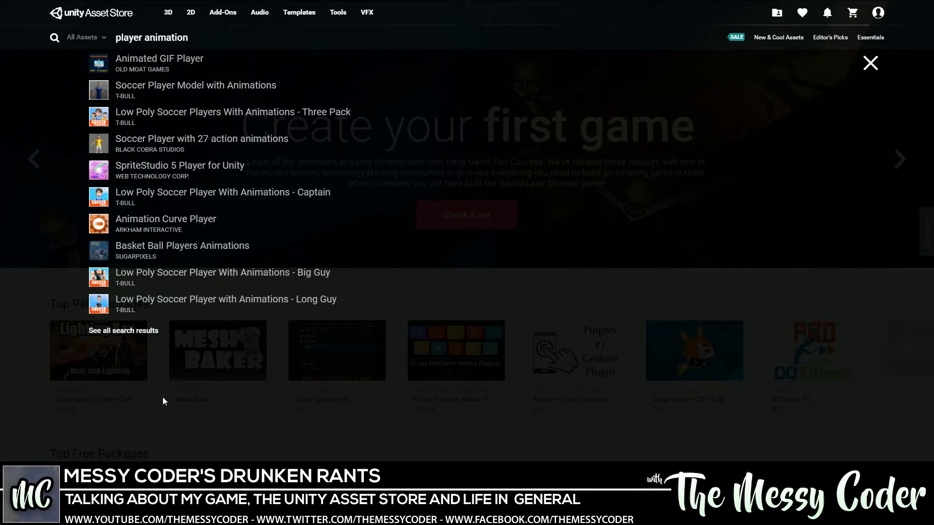
# - Close the suggestions, scroll to Top Free Packages, and quick-look Post Processing Stack
pyautogui.click(870, 63)
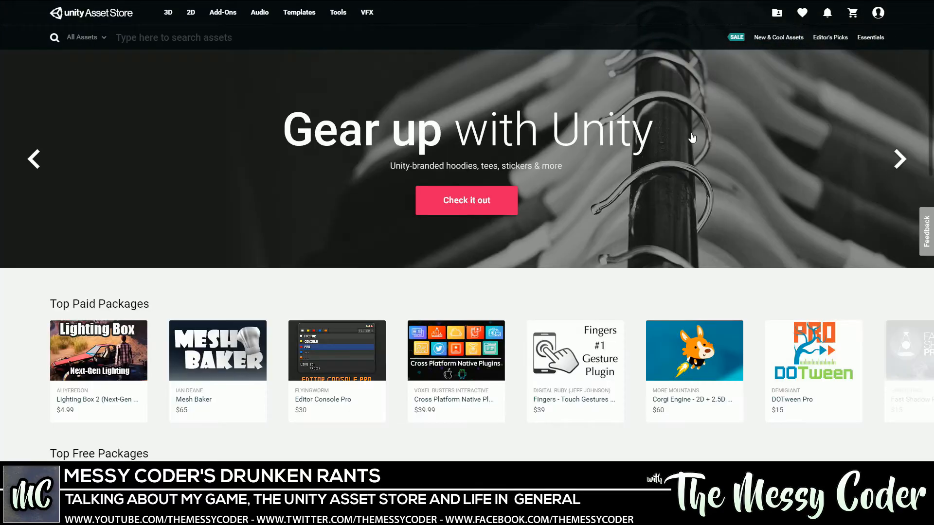
pyautogui.scroll(-3)
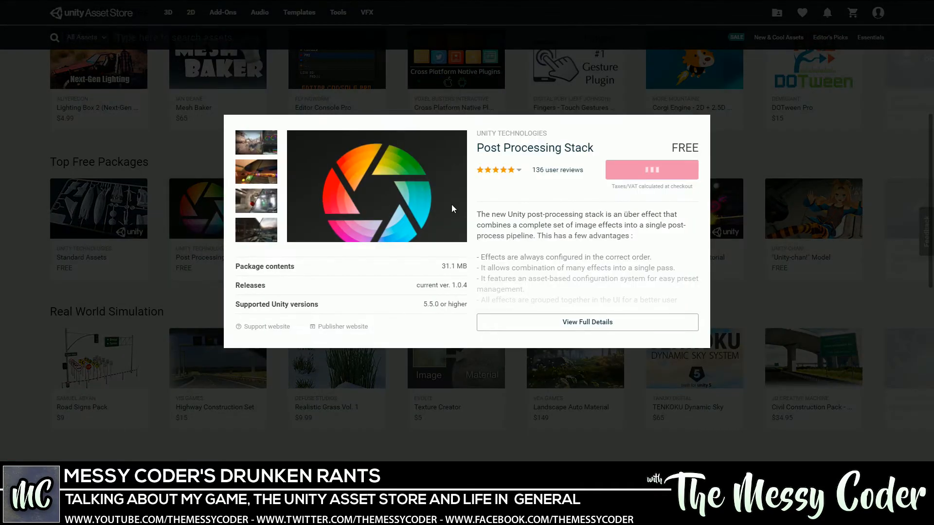
pyautogui.moveTo(576, 180)
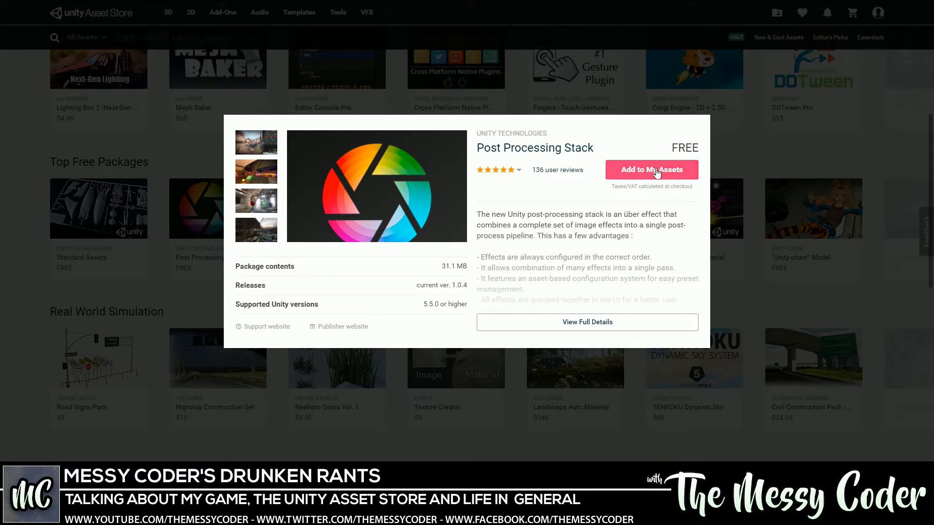
pyautogui.moveTo(504, 170)
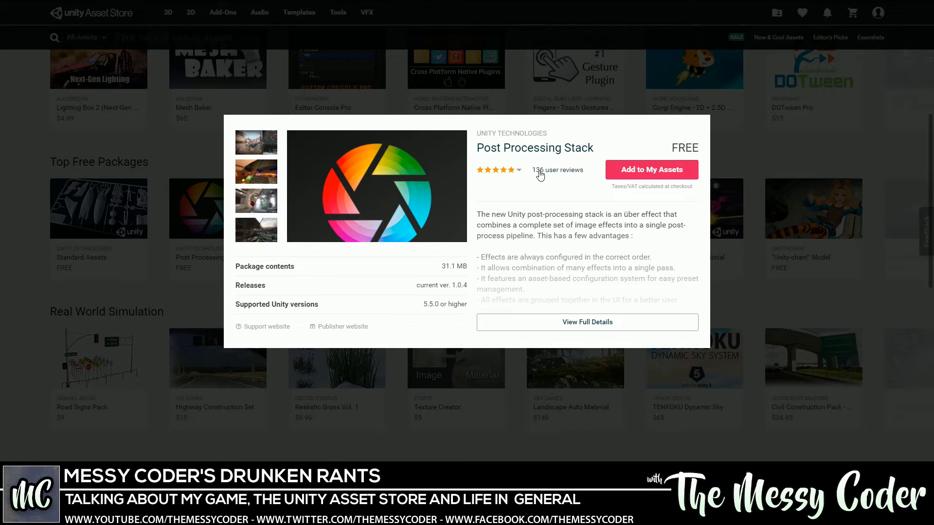
pyautogui.moveTo(267, 219)
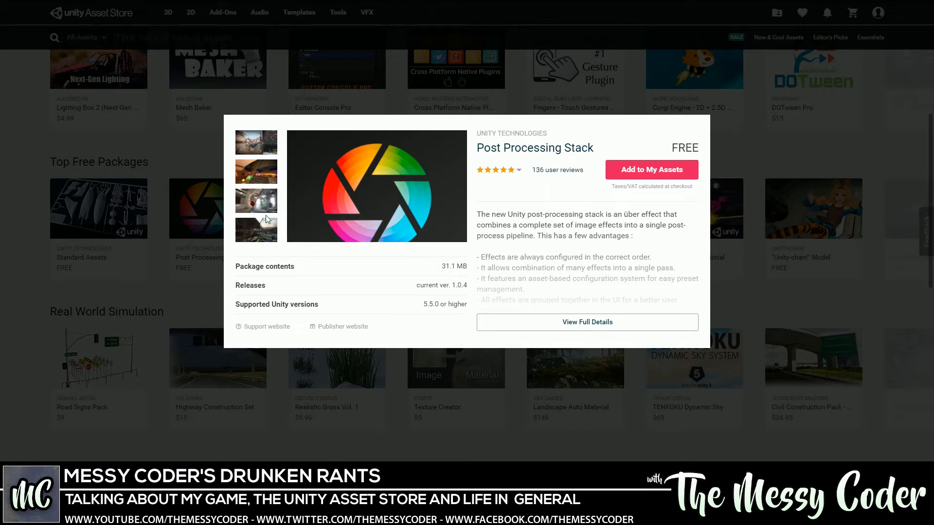
pyautogui.click(257, 229)
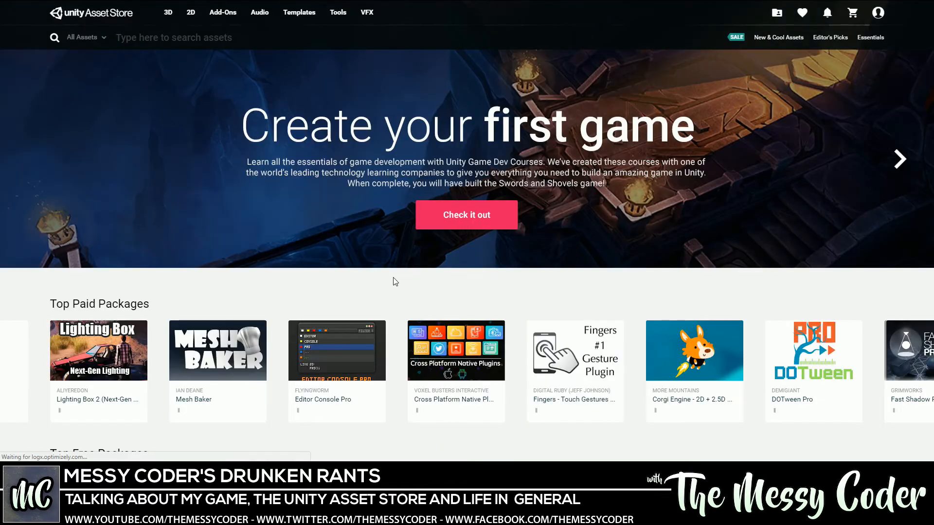
# - Scroll the homepage and reopen the Post Processing Stack quick preview
pyautogui.scroll(-3)
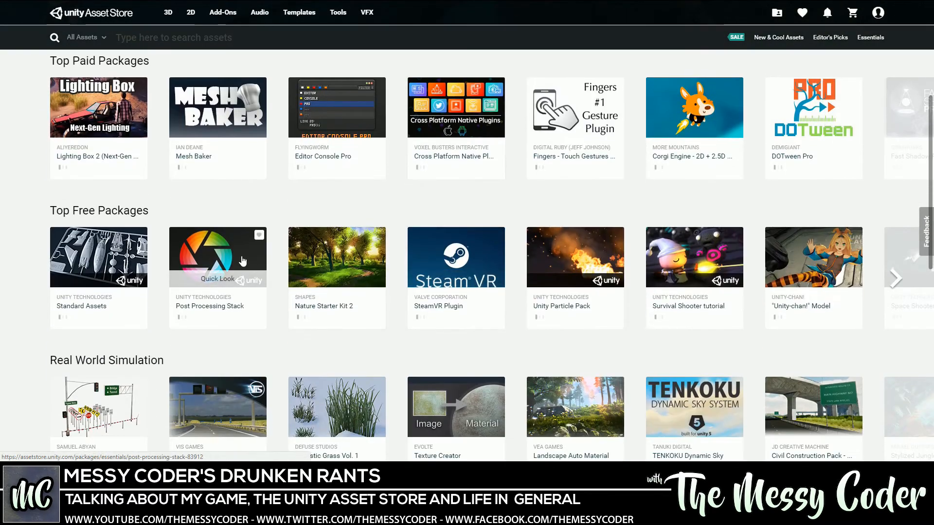
pyautogui.moveTo(216, 282)
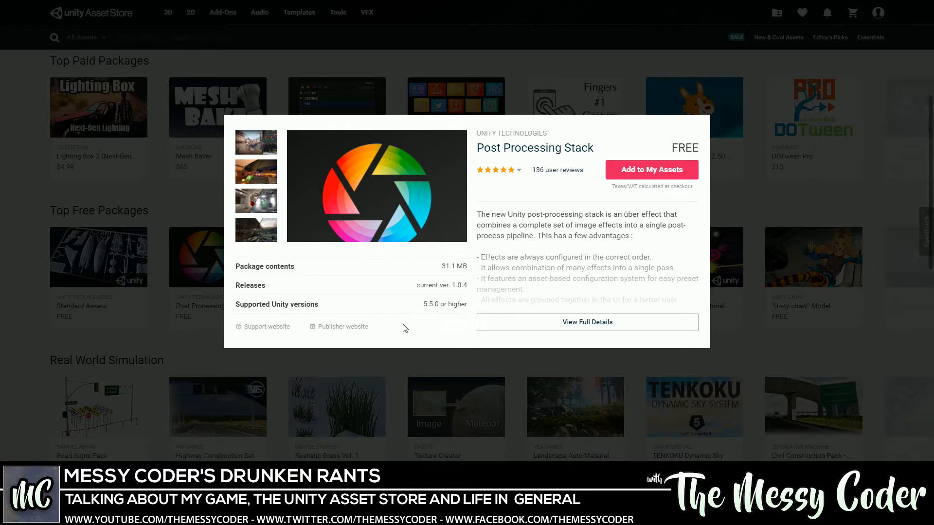
pyautogui.moveTo(551, 295)
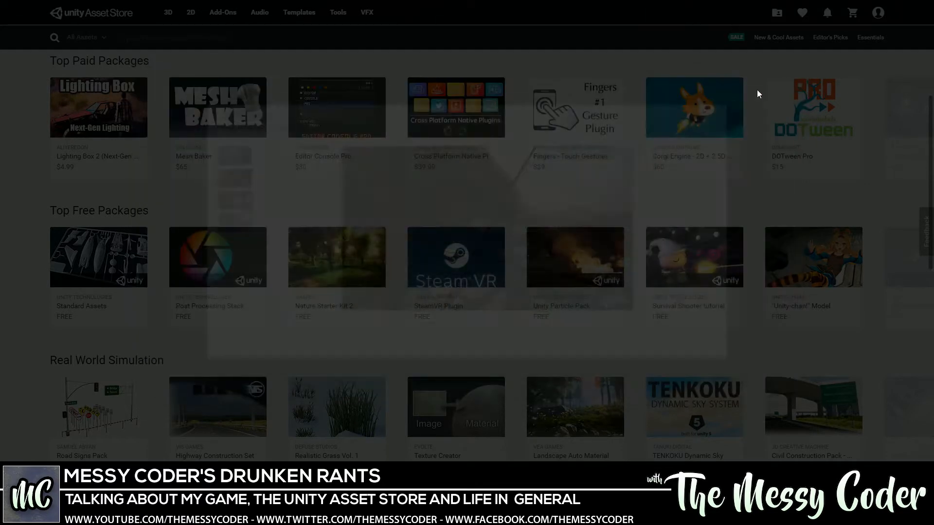
pyautogui.click(218, 257)
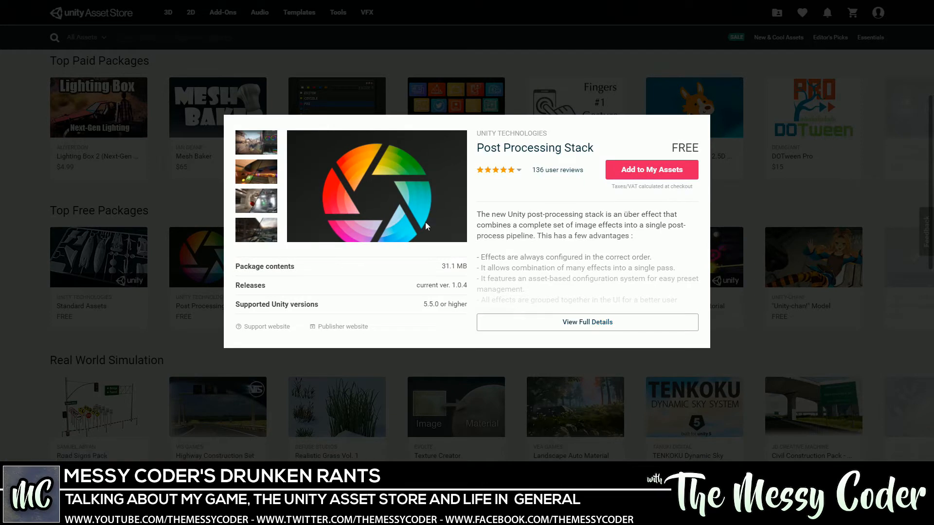
pyautogui.moveTo(466, 244)
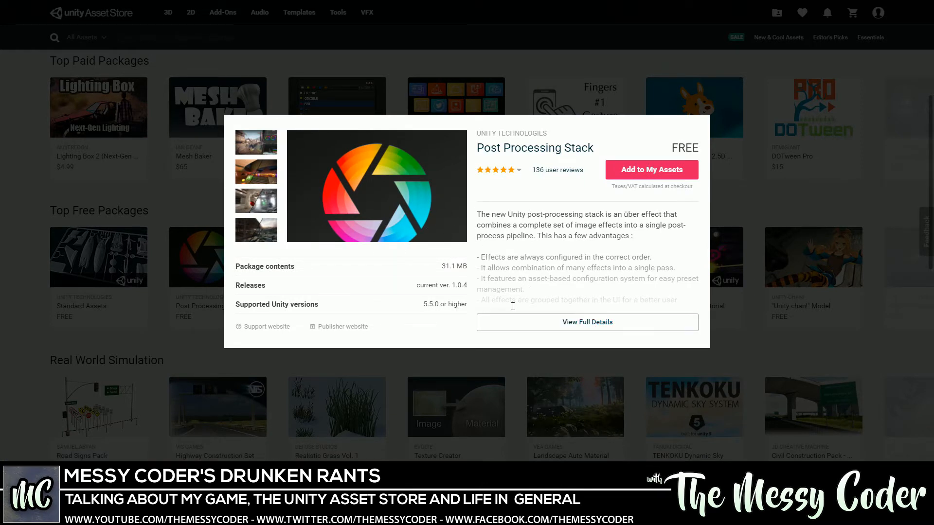
pyautogui.moveTo(144, 179)
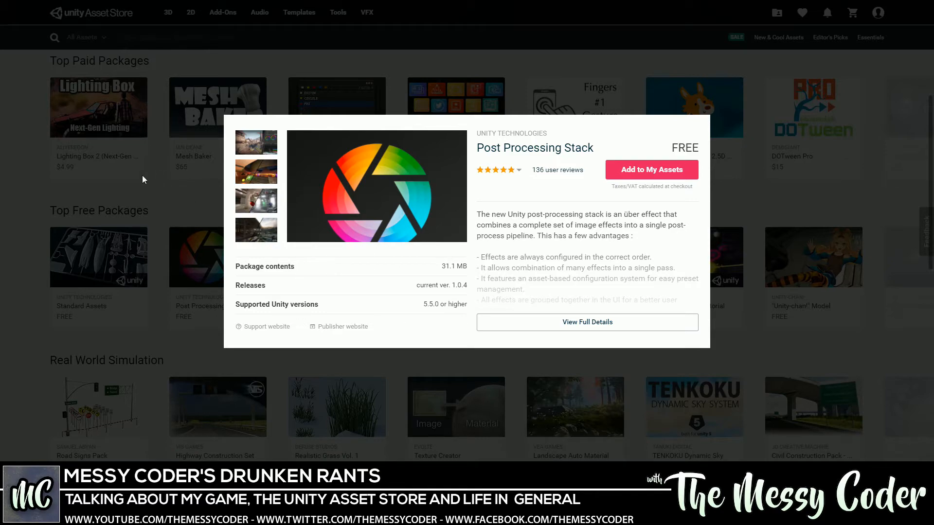
pyautogui.moveTo(106, 189)
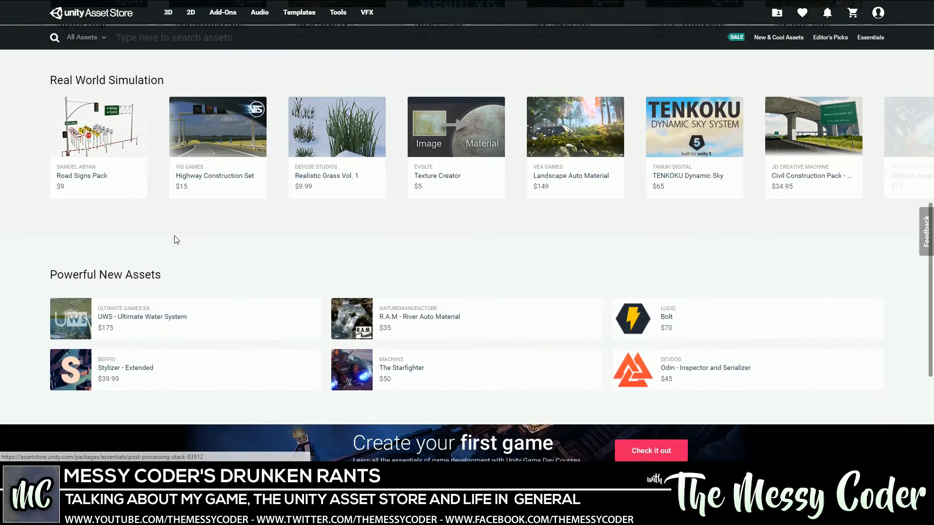
pyautogui.scroll(-3)
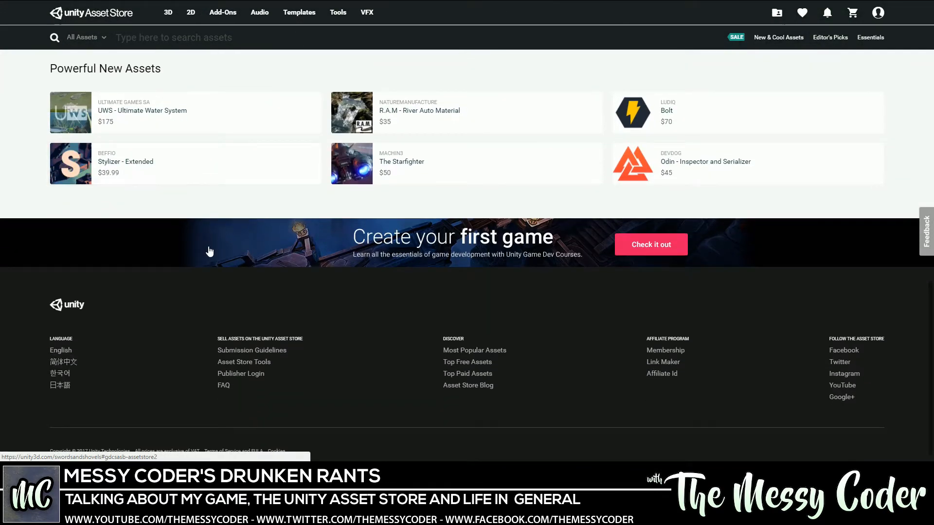
pyautogui.scroll(-3)
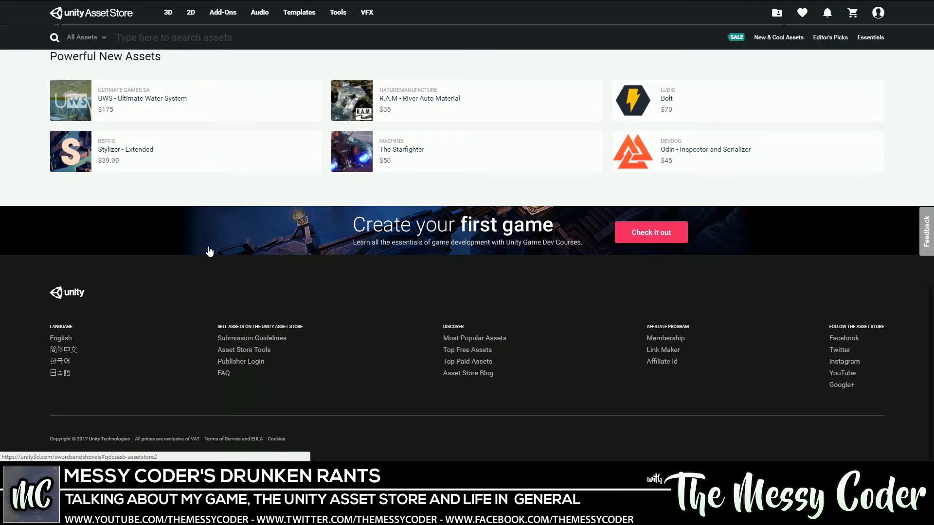
pyautogui.scroll(3)
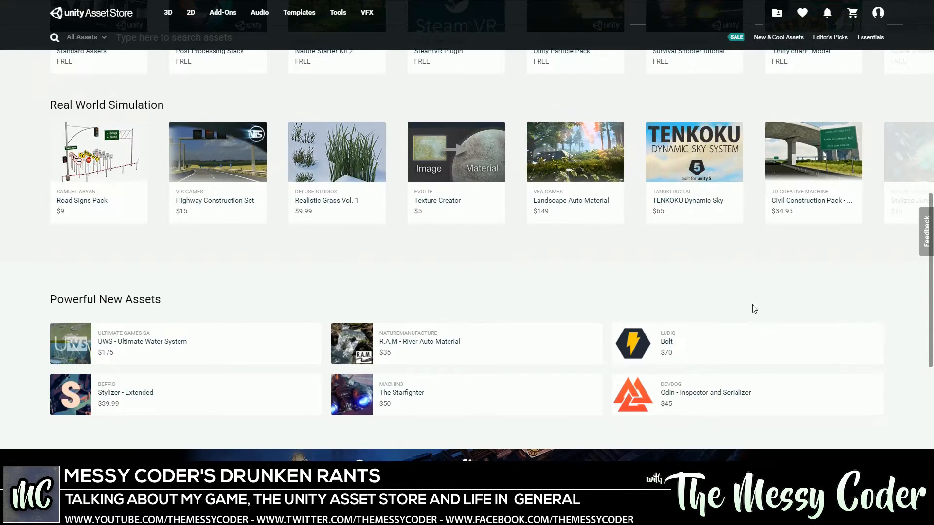
pyautogui.scroll(3)
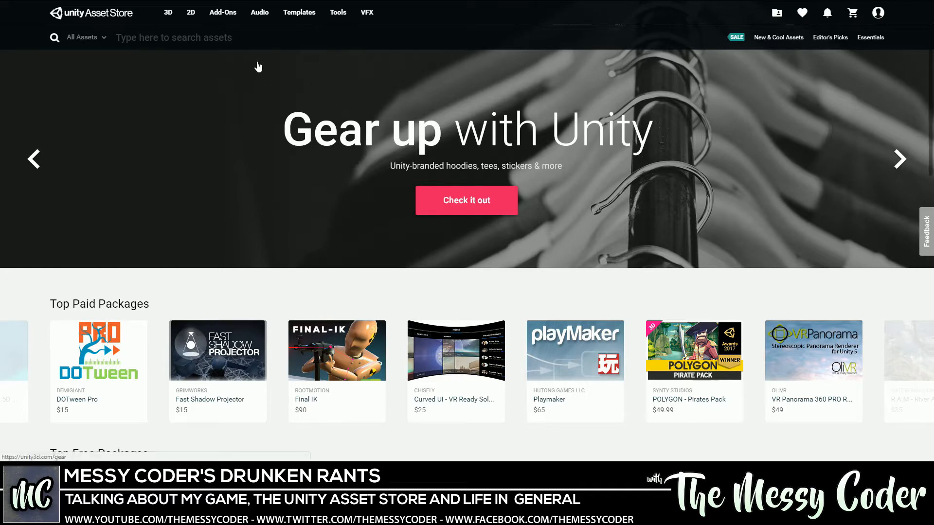
pyautogui.moveTo(169, 58)
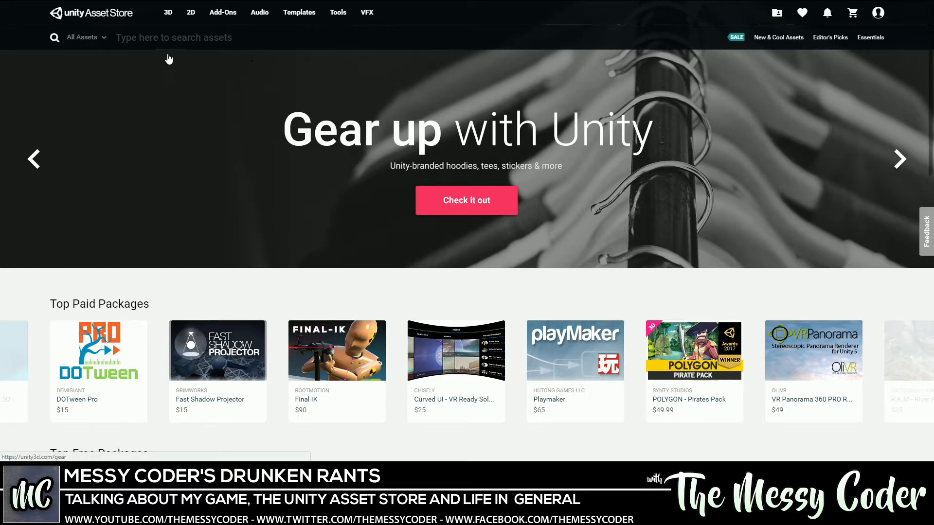
# - Reach 3D › Props through the menu and breadcrumb, then open Clothing (106 assets)
pyautogui.click(168, 13)
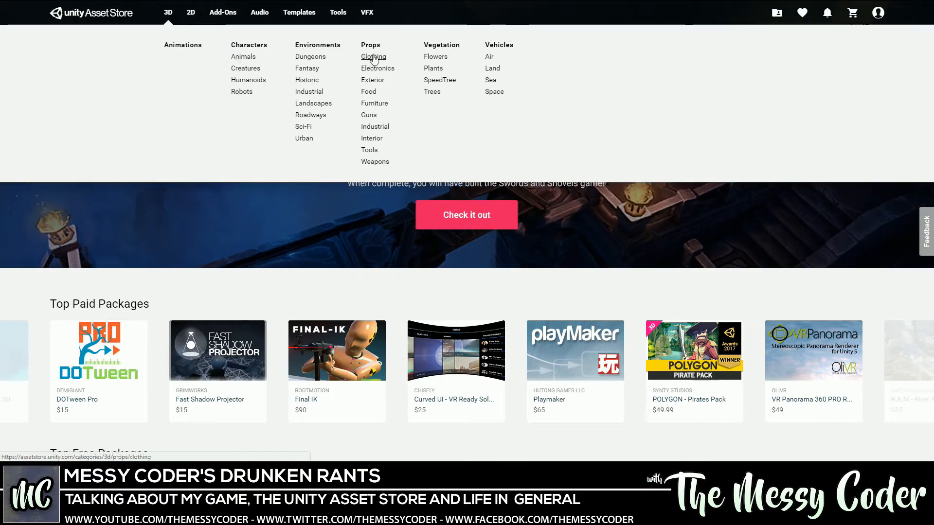
pyautogui.moveTo(381, 61)
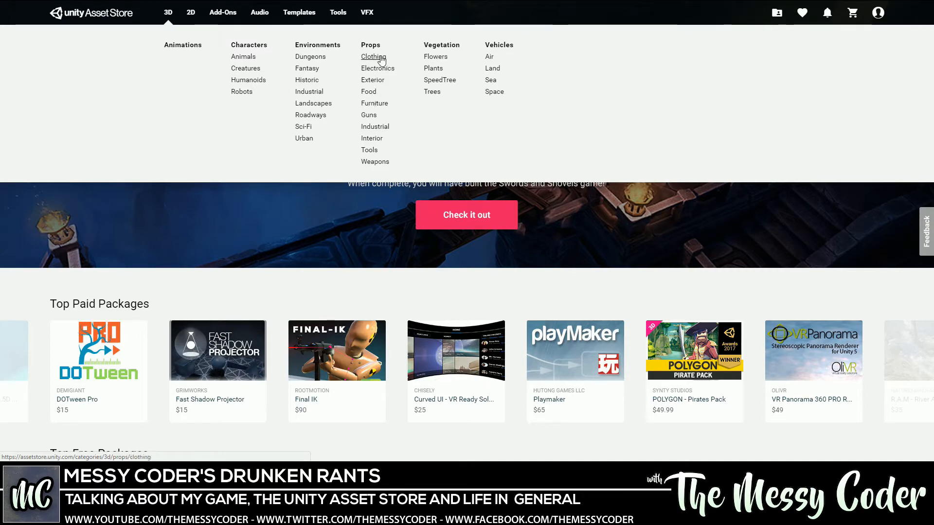
pyautogui.moveTo(243, 57)
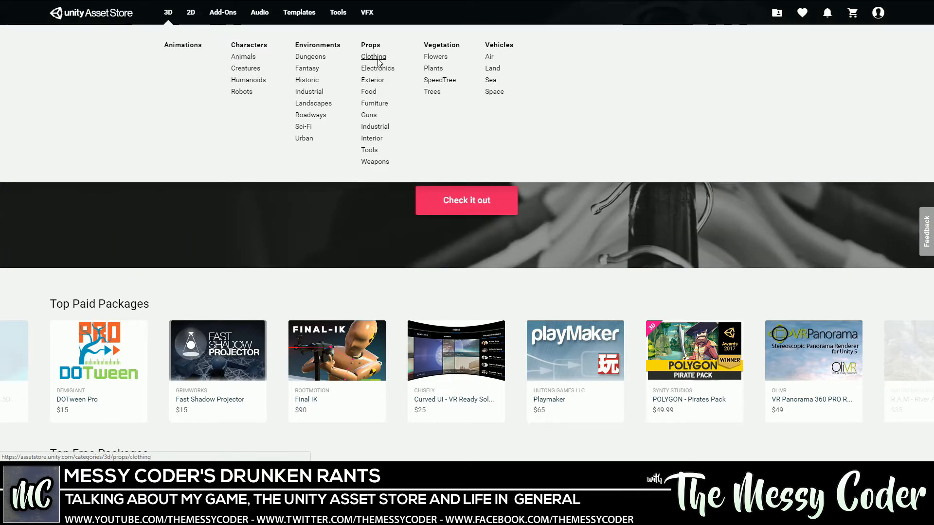
pyautogui.click(373, 56)
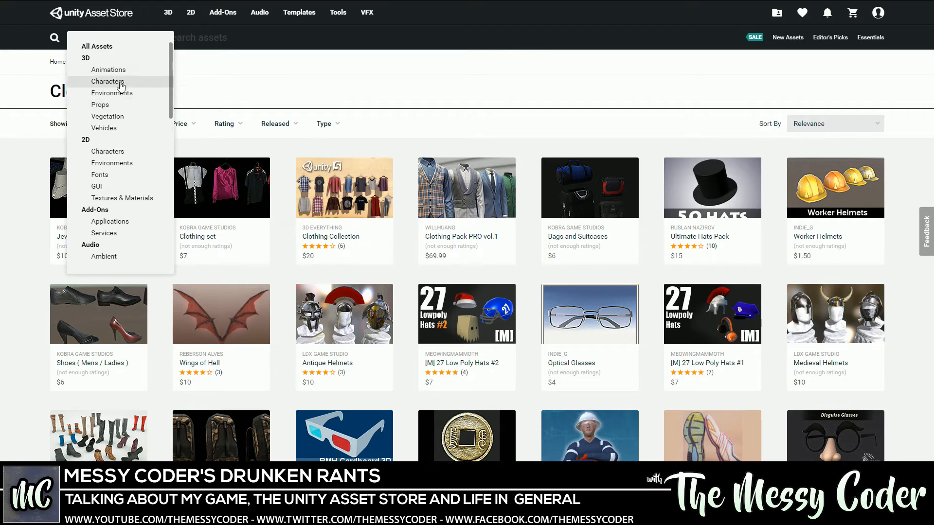
pyautogui.moveTo(117, 106)
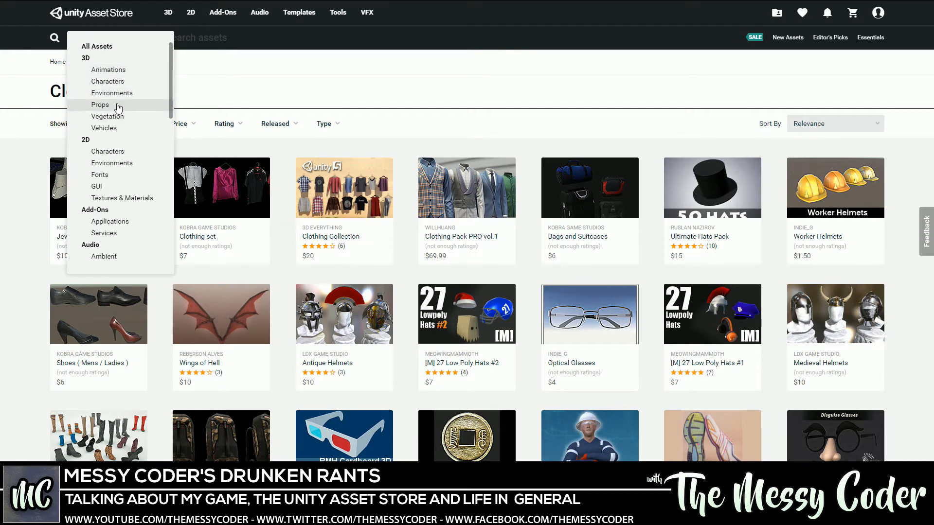
pyautogui.moveTo(126, 112)
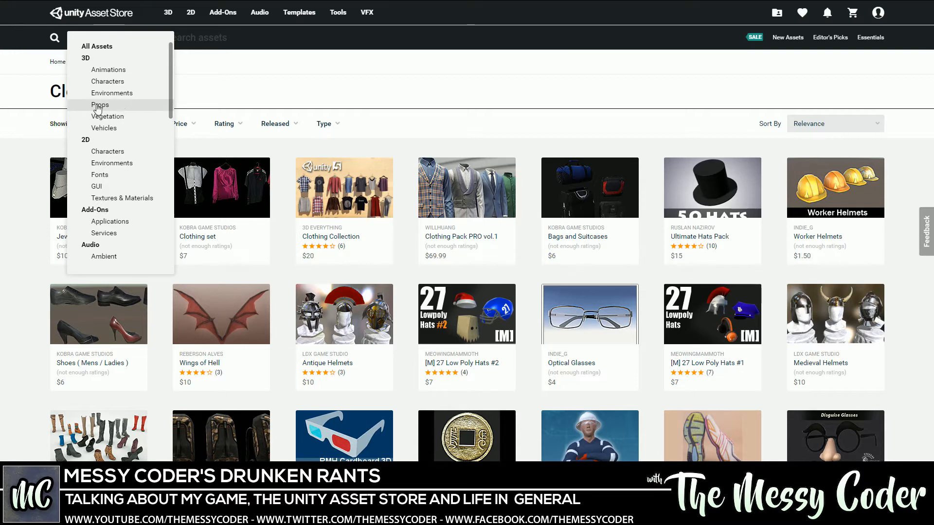
pyautogui.click(97, 107)
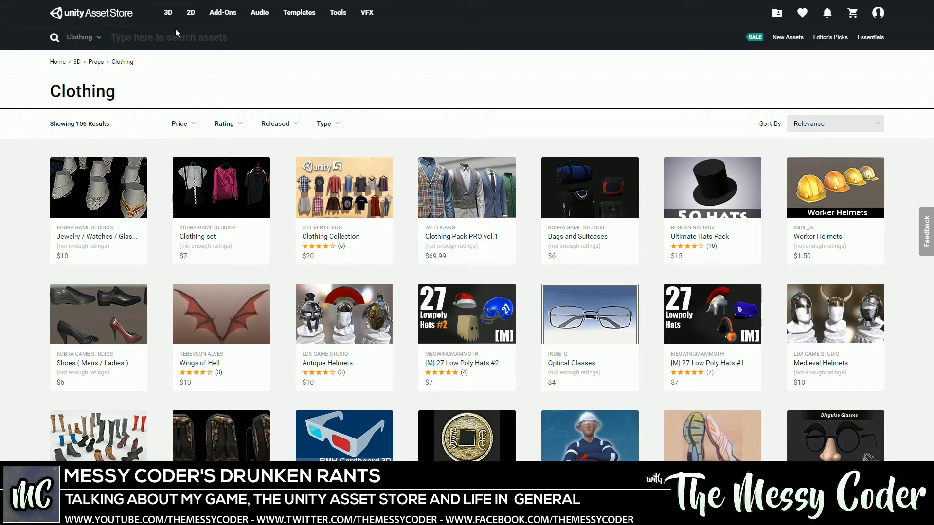
pyautogui.click(168, 12)
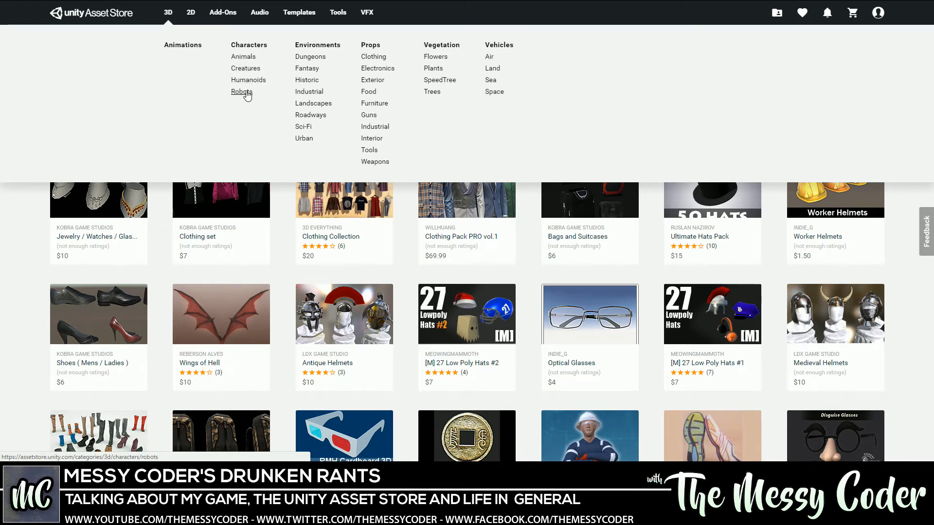
pyautogui.moveTo(237, 109)
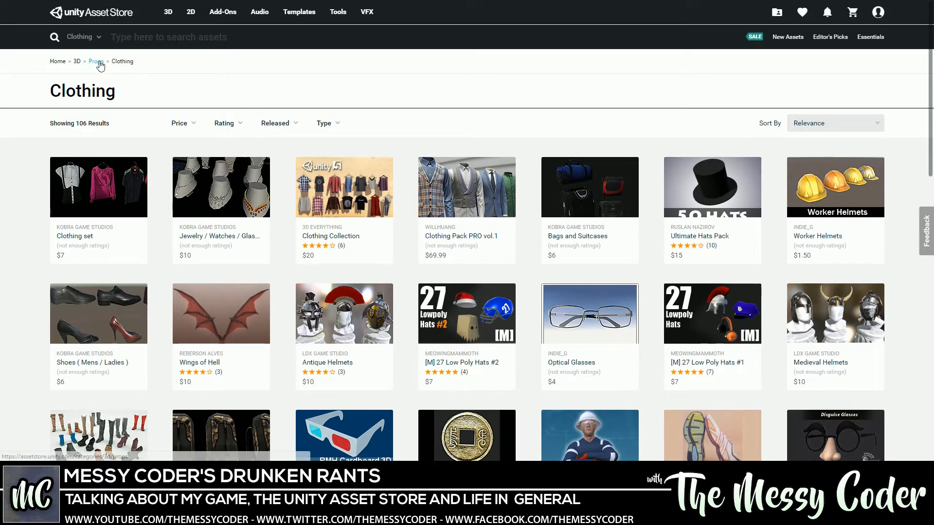
pyautogui.click(97, 62)
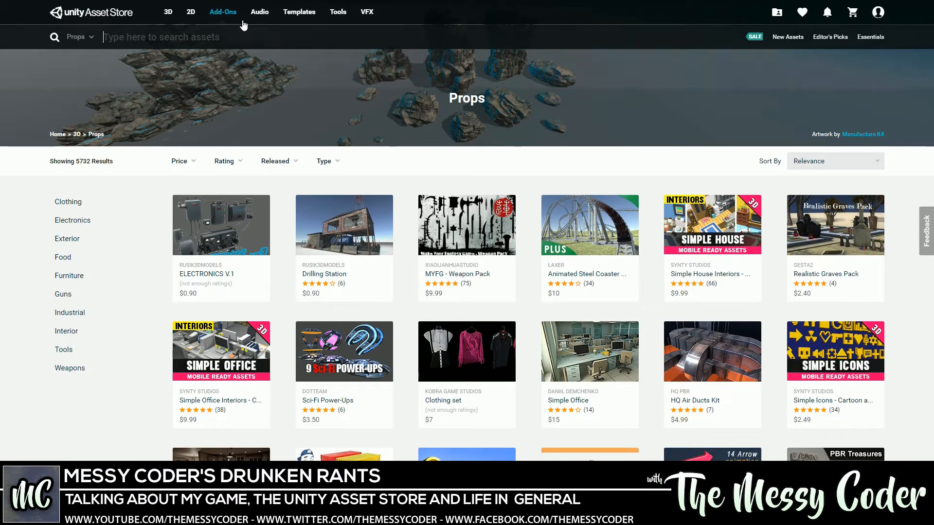
pyautogui.moveTo(168, 12)
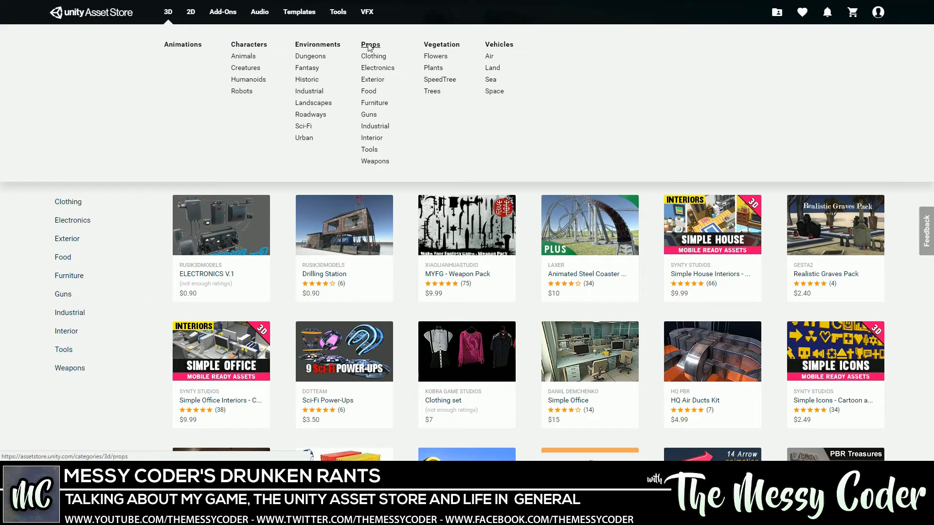
pyautogui.click(370, 44)
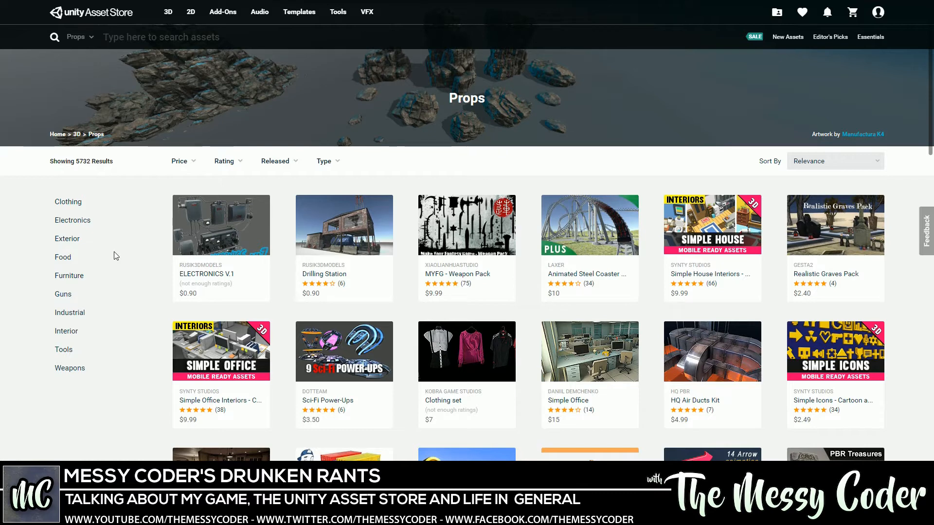
pyautogui.moveTo(76, 205)
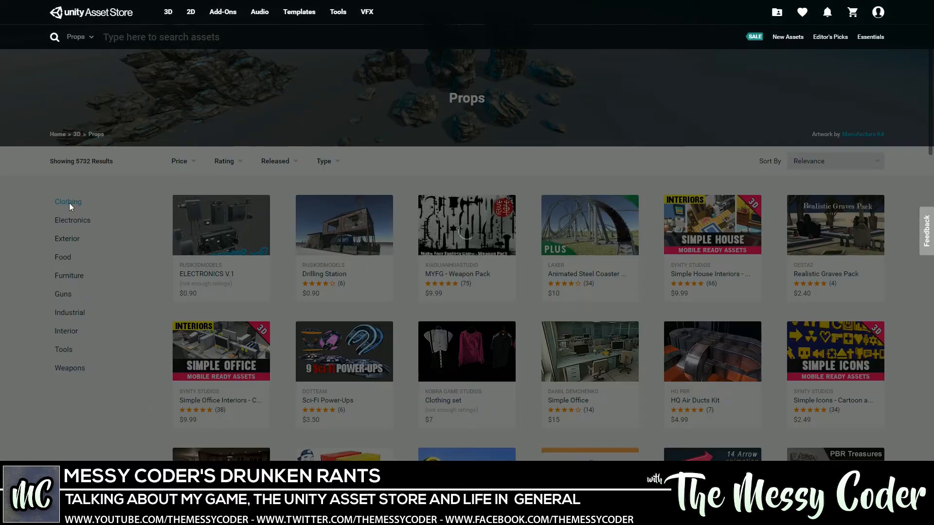
pyautogui.click(68, 202)
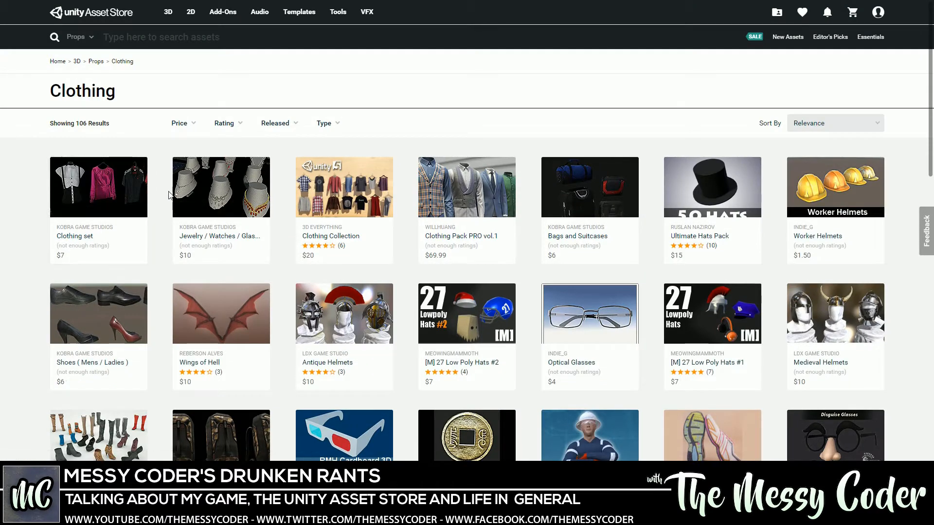
# - Open the 3D category page, scroll its best-selling rows, and return to the top
pyautogui.click(168, 11)
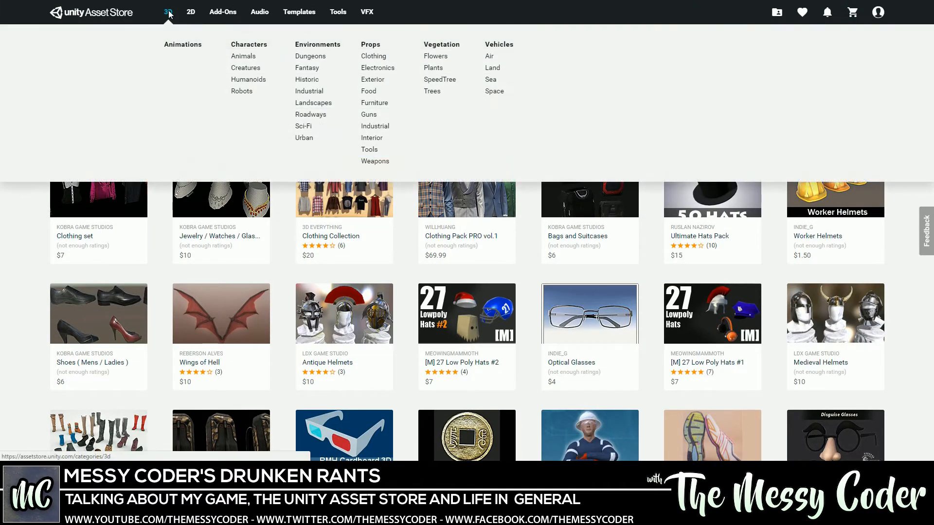
pyautogui.click(168, 12)
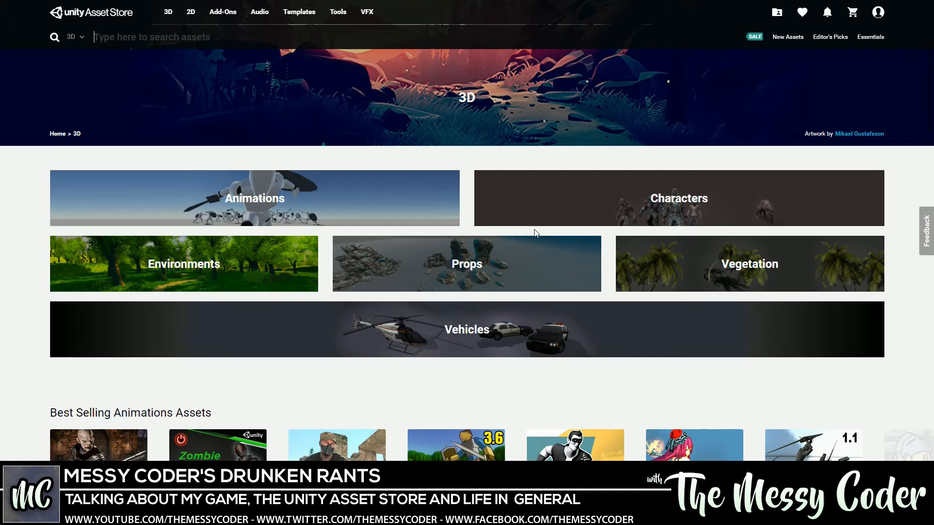
pyautogui.moveTo(515, 222)
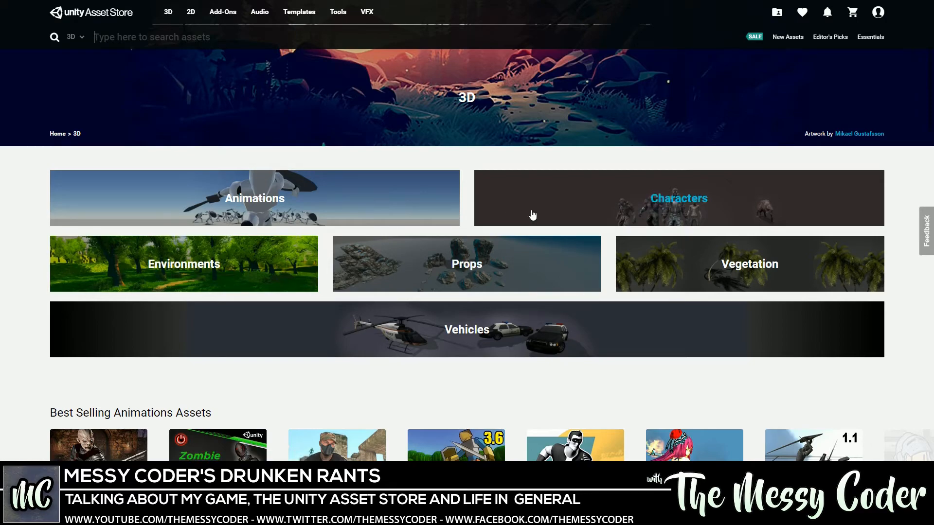
pyautogui.scroll(-3)
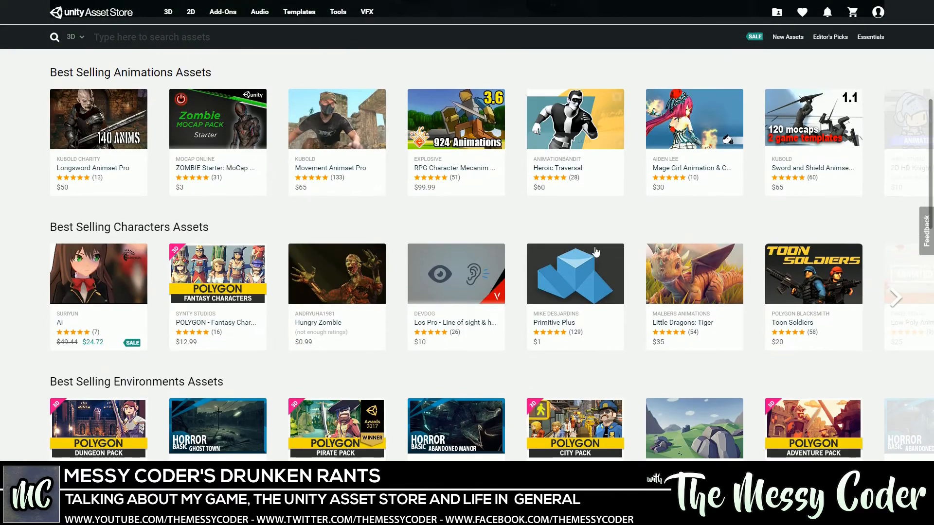
pyautogui.scroll(-3)
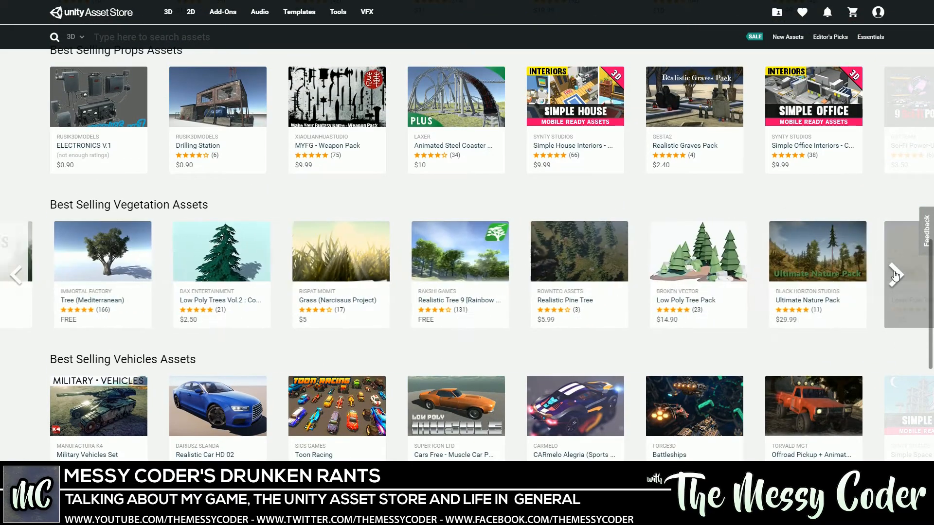
pyautogui.scroll(3)
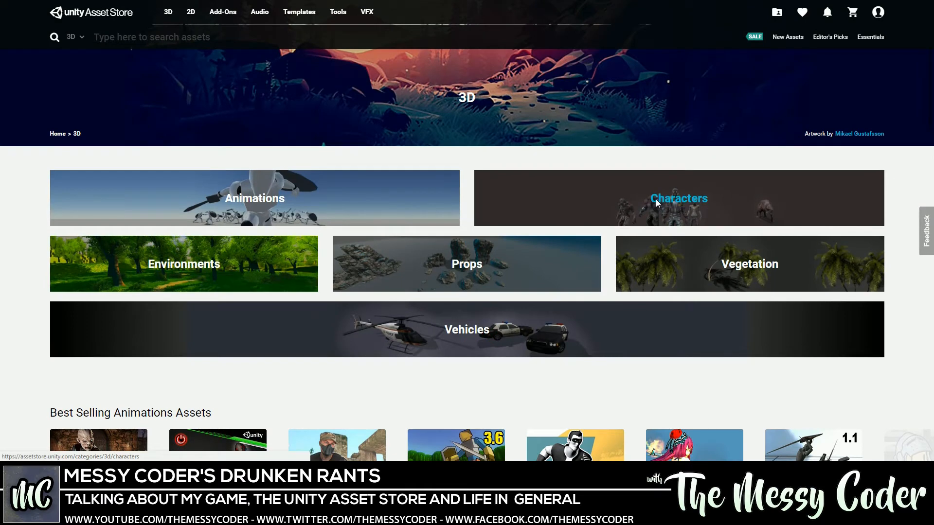
pyautogui.click(679, 198)
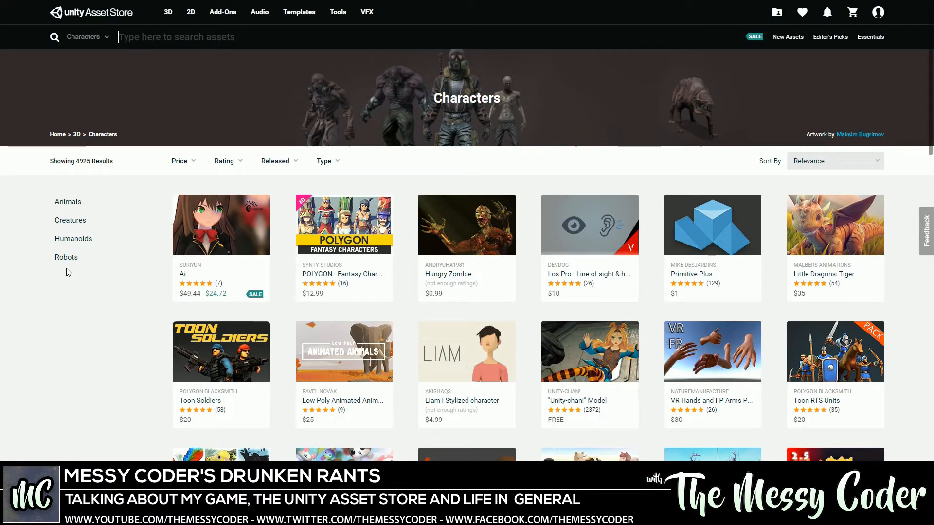
pyautogui.moveTo(169, 12)
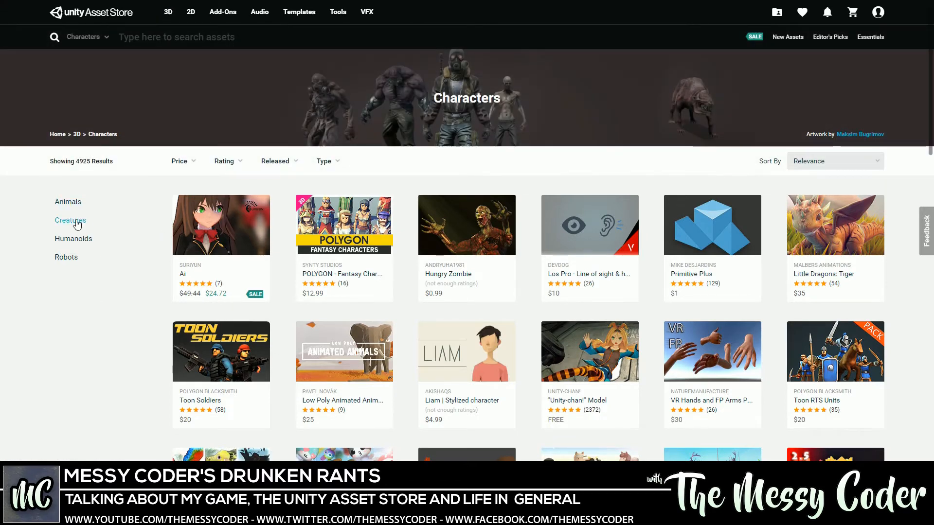
pyautogui.moveTo(121, 265)
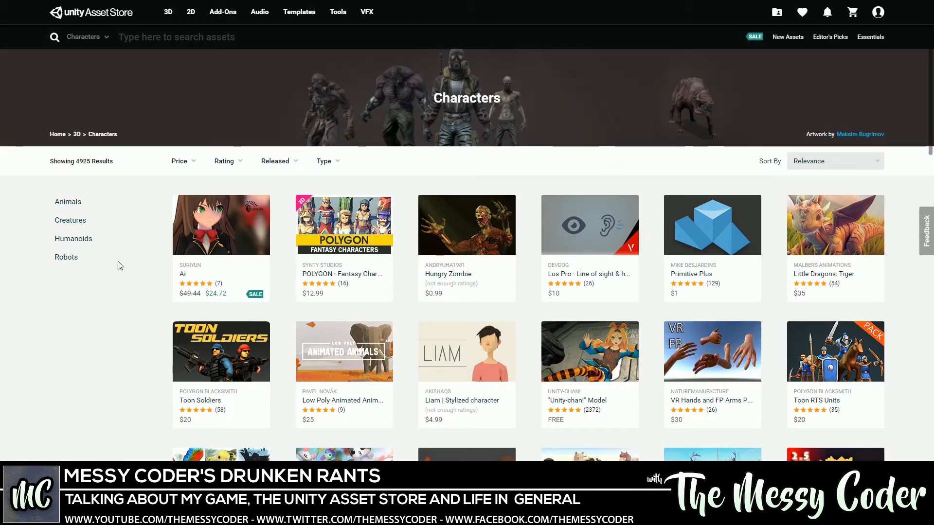
pyautogui.moveTo(128, 265)
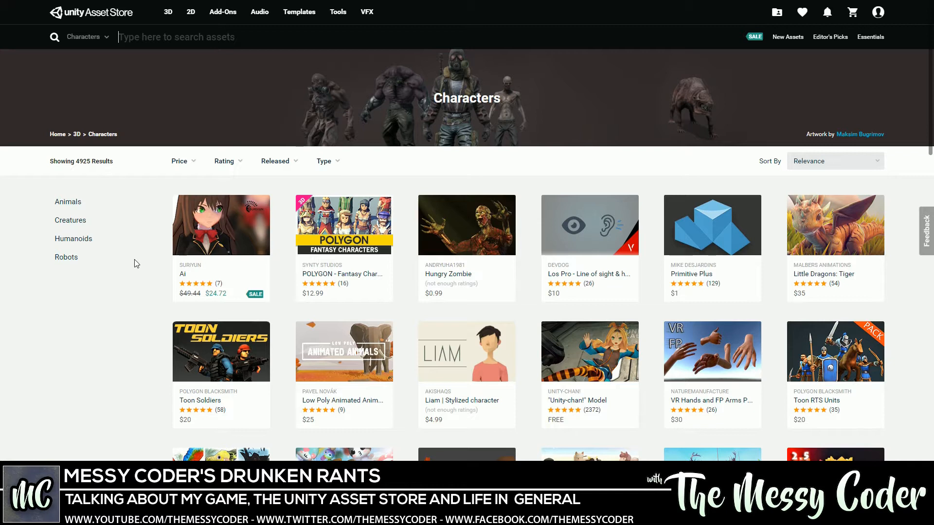
pyautogui.moveTo(708, 105)
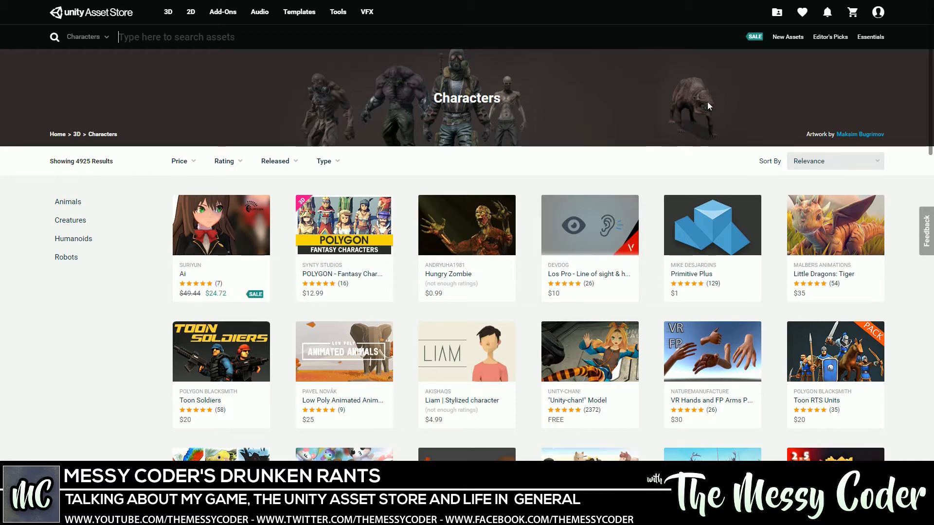
pyautogui.moveTo(536, 96)
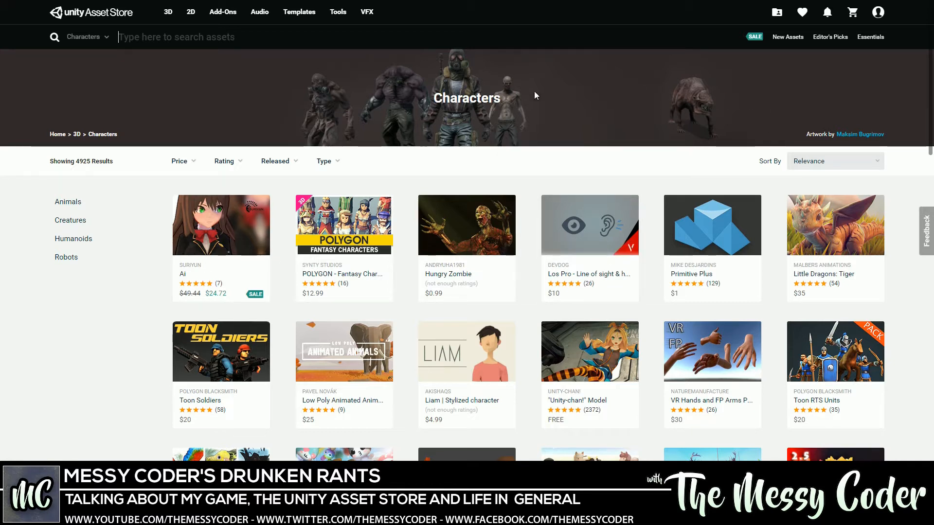
pyautogui.moveTo(855, 141)
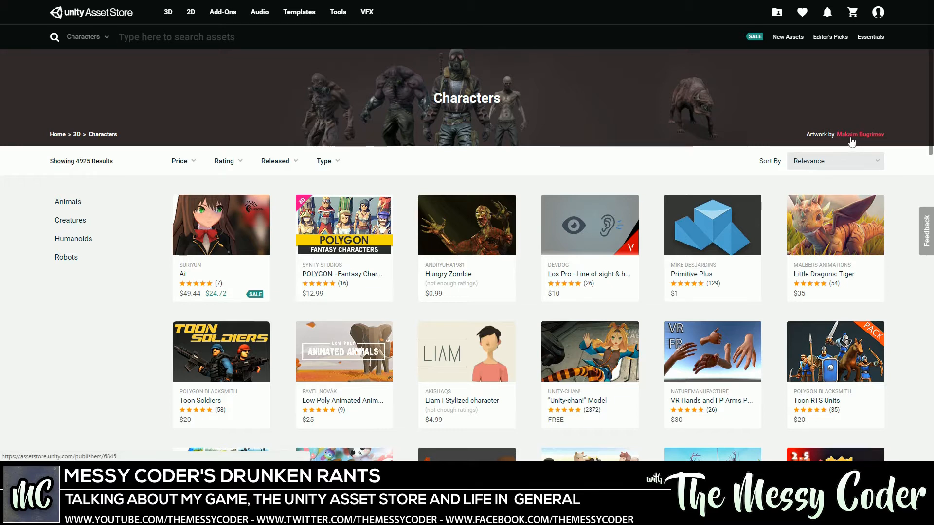
pyautogui.moveTo(637, 101)
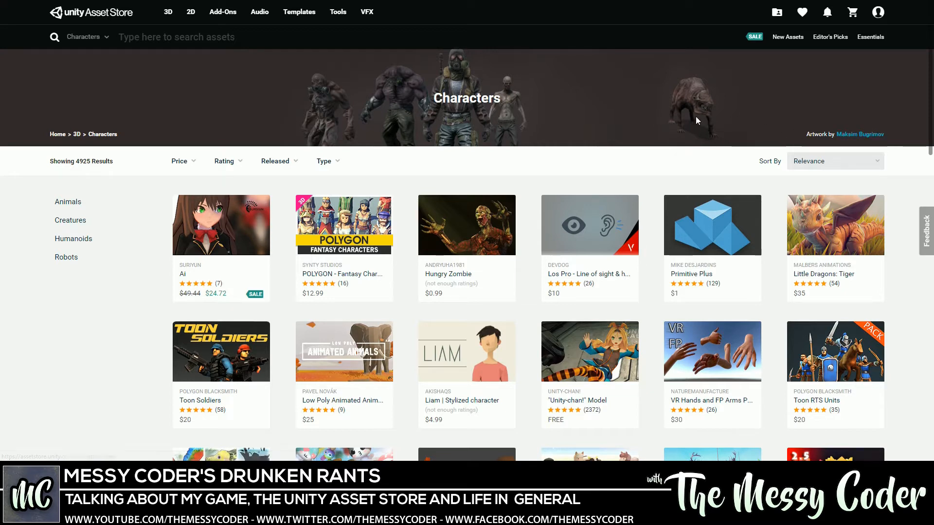
pyautogui.moveTo(533, 204)
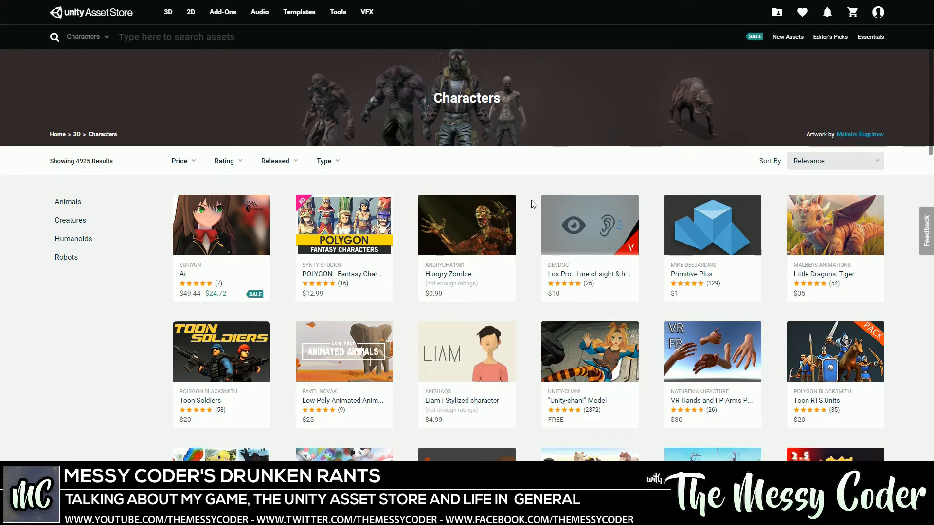
pyautogui.moveTo(461, 342)
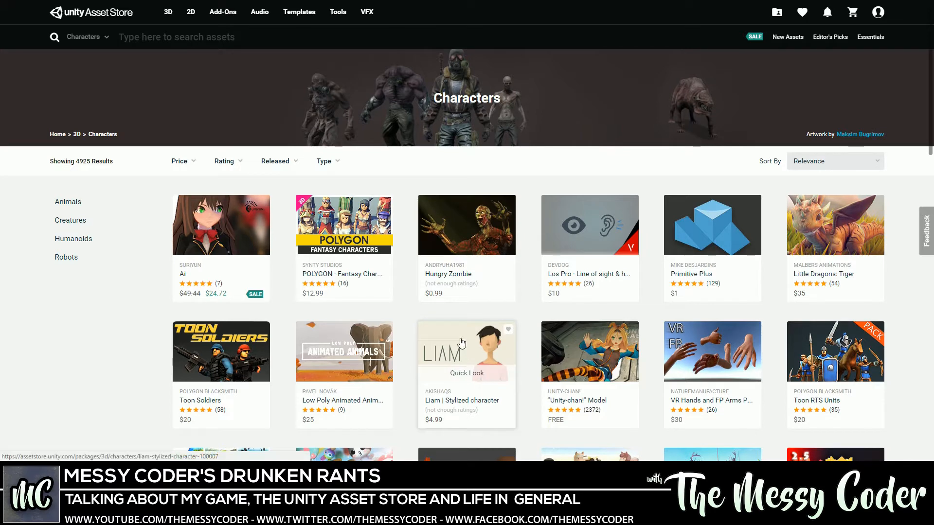
# - Open Liam | Stylized character, play both 3D model previews in its gallery, then close it
pyautogui.click(466, 351)
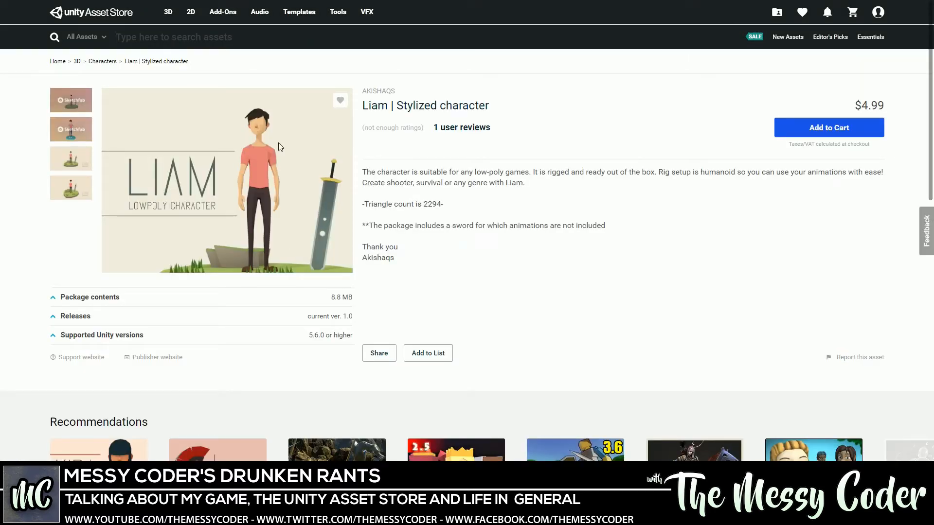
pyautogui.click(71, 99)
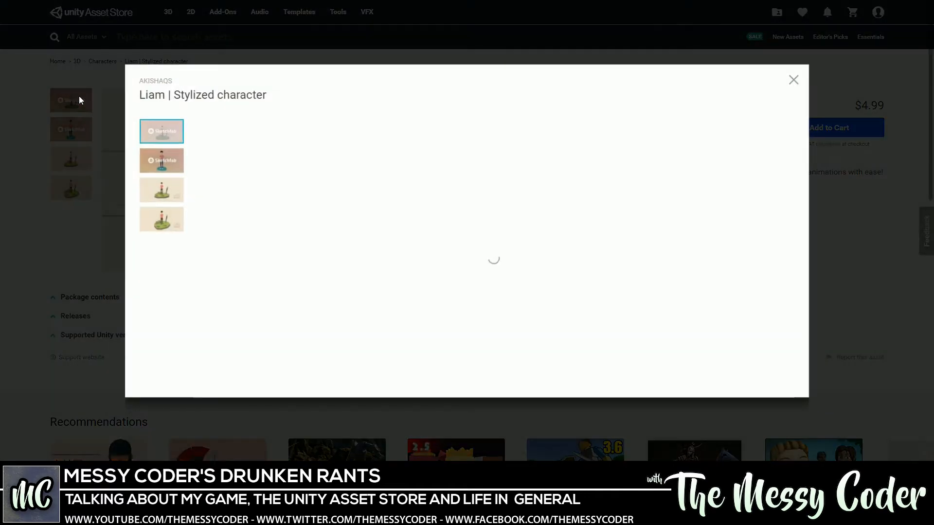
pyautogui.click(161, 131)
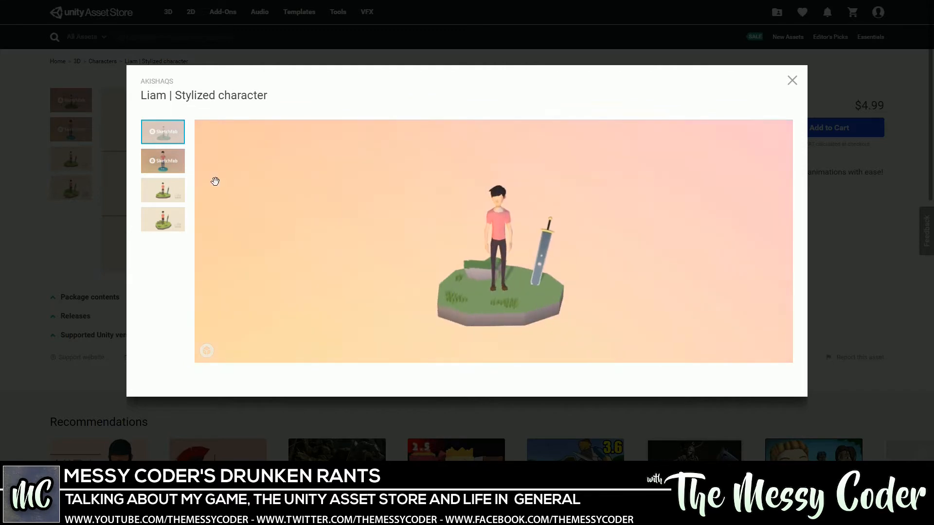
pyautogui.click(163, 161)
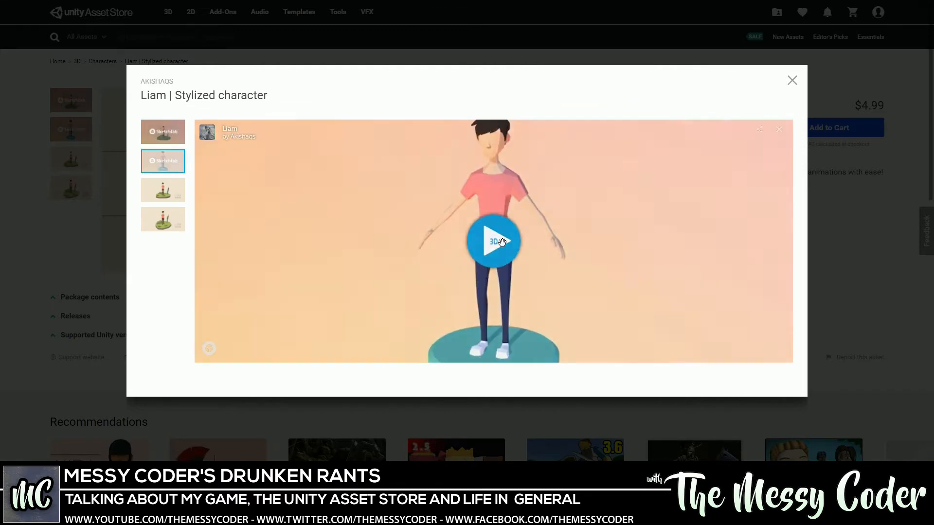
pyautogui.click(496, 243)
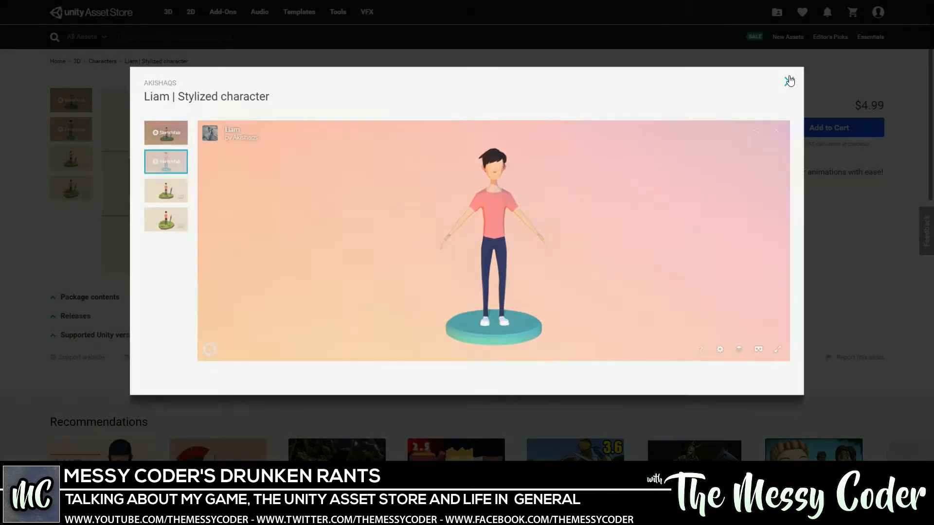
pyautogui.click(787, 81)
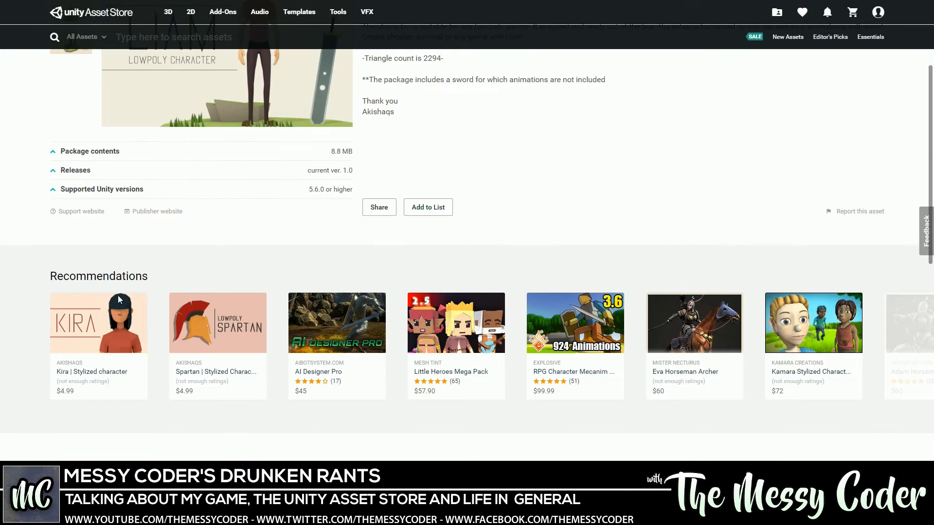
# - Open Kira | Stylized character, play and rotate its 3D preview, then close the gallery
pyautogui.click(99, 323)
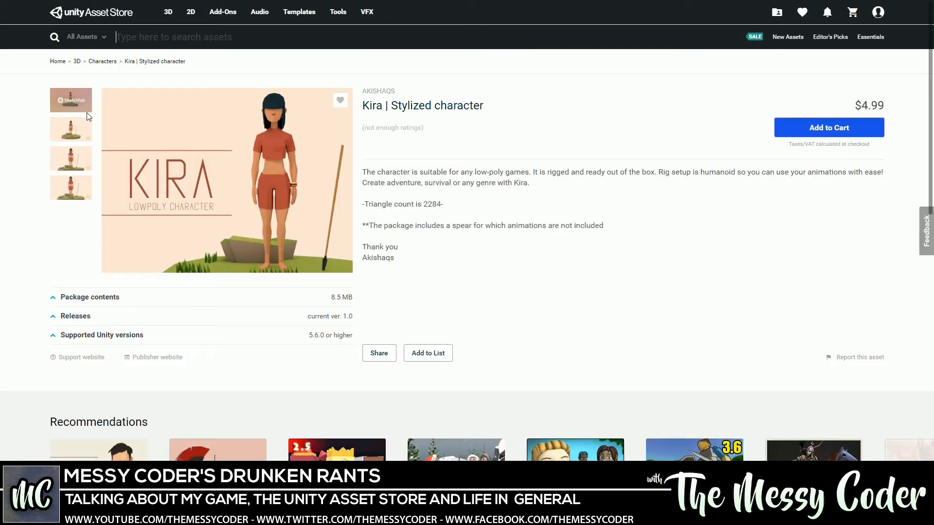
pyautogui.click(70, 100)
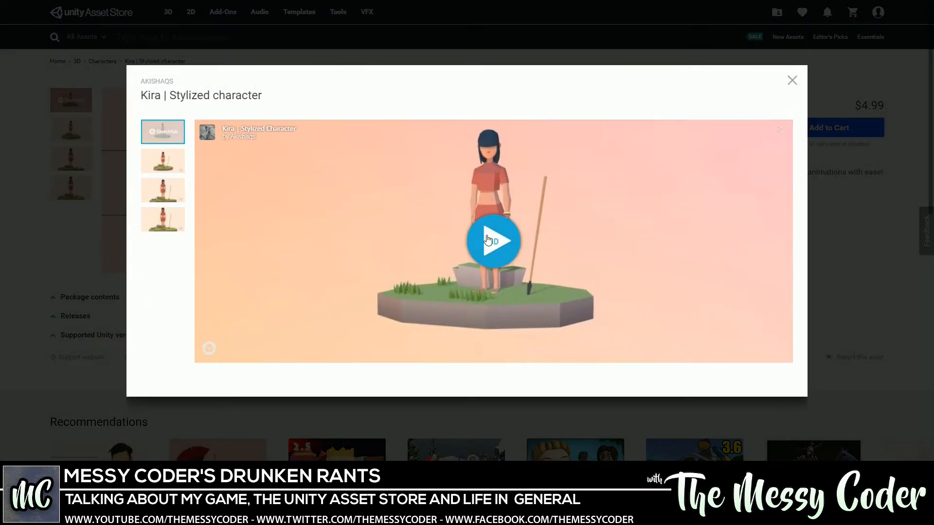
pyautogui.click(493, 241)
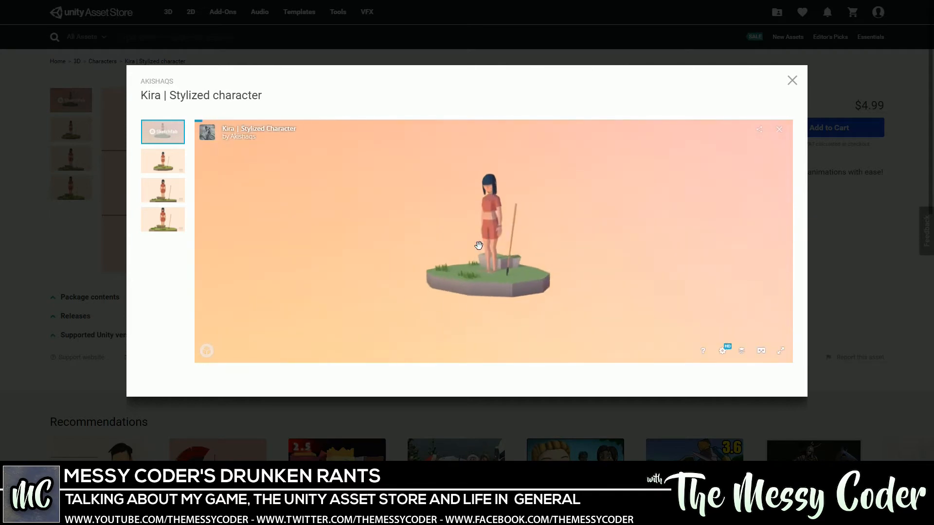
pyautogui.moveTo(478, 245); pyautogui.dragTo(345, 238)
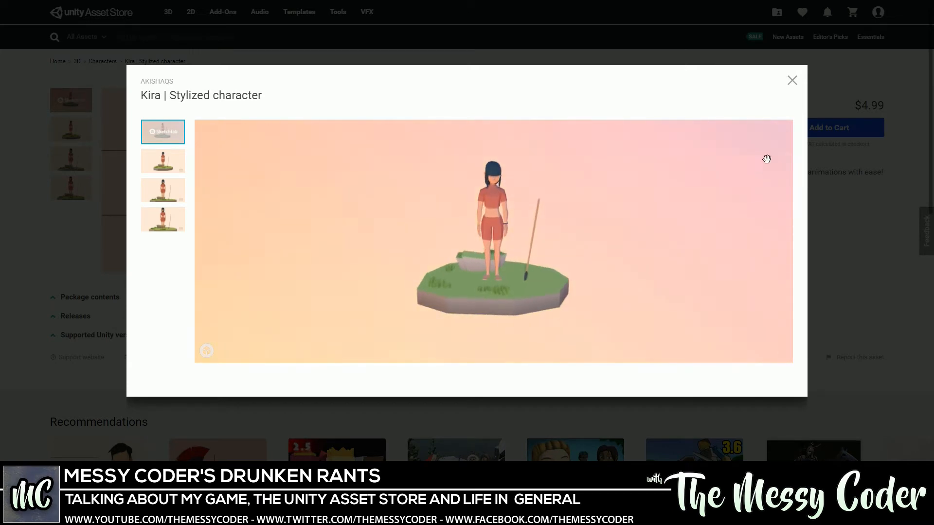
pyautogui.click(792, 80)
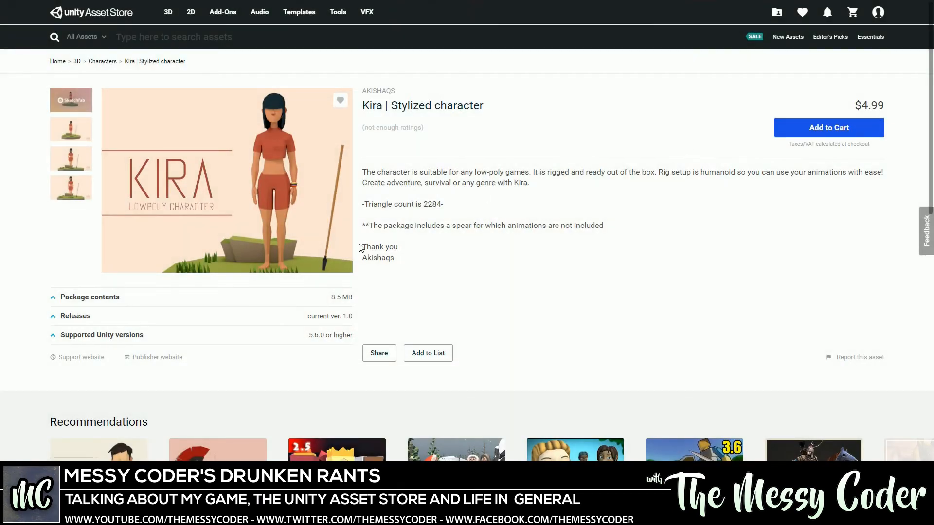
pyautogui.scroll(-3)
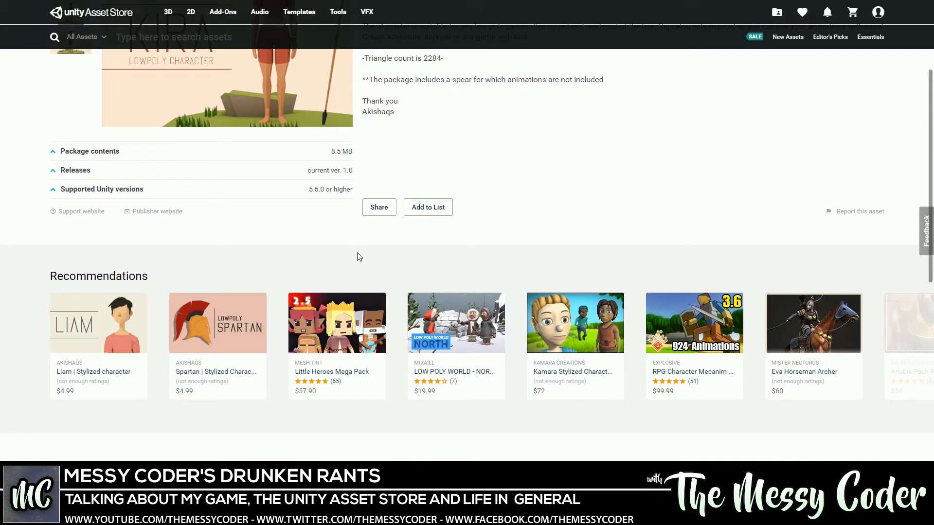
pyautogui.scroll(3)
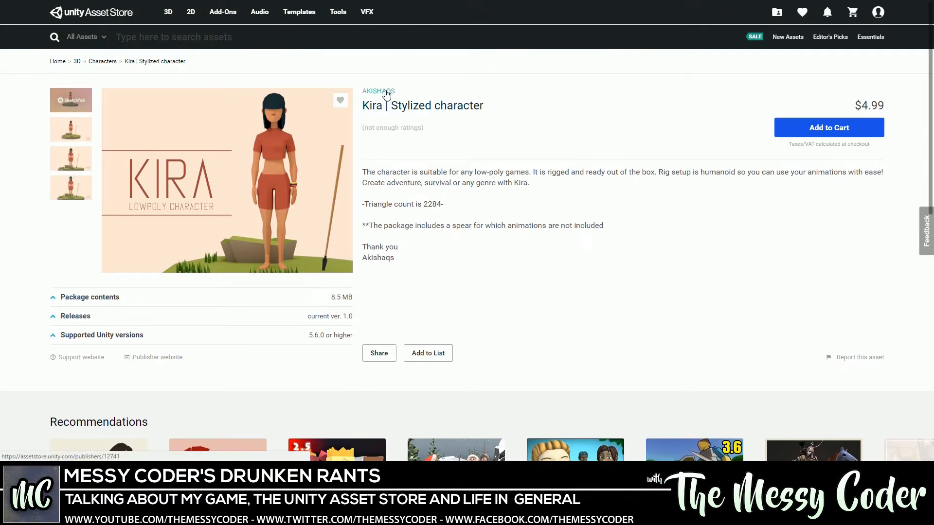
# - Open publisher Akishaqs's page and scroll through its stylized guns and characters
pyautogui.click(378, 90)
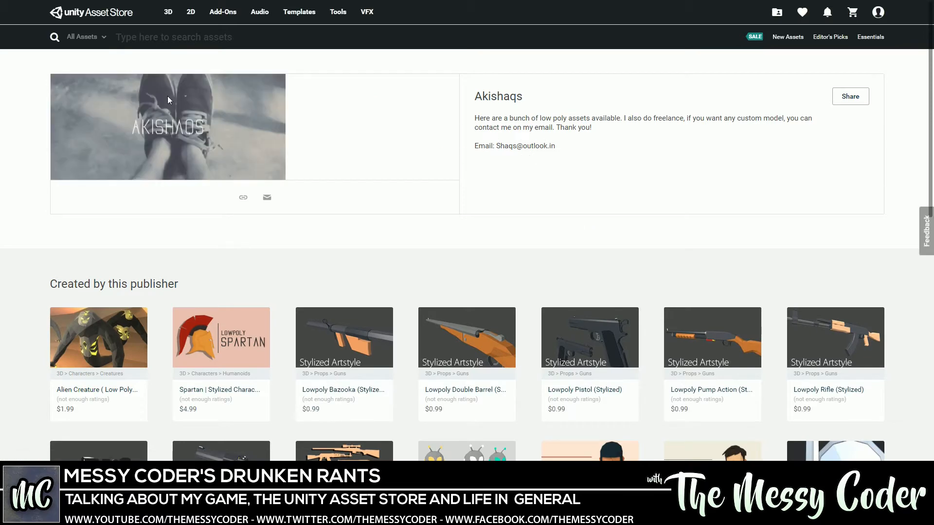
pyautogui.moveTo(613, 189)
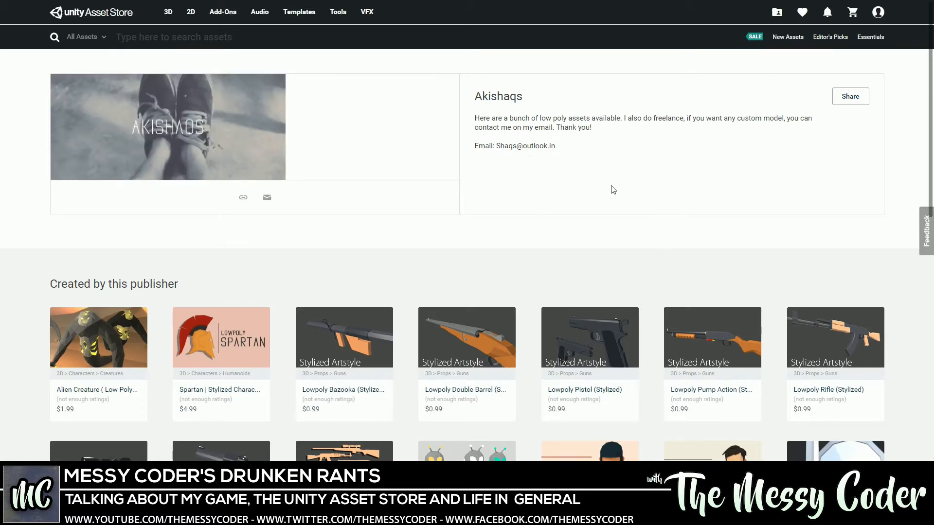
pyautogui.scroll(-3)
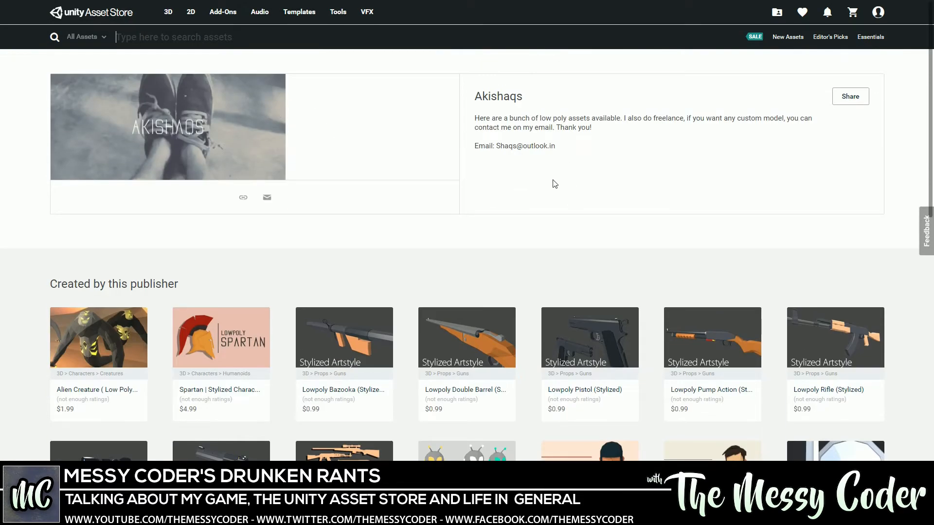
pyautogui.moveTo(348, 194)
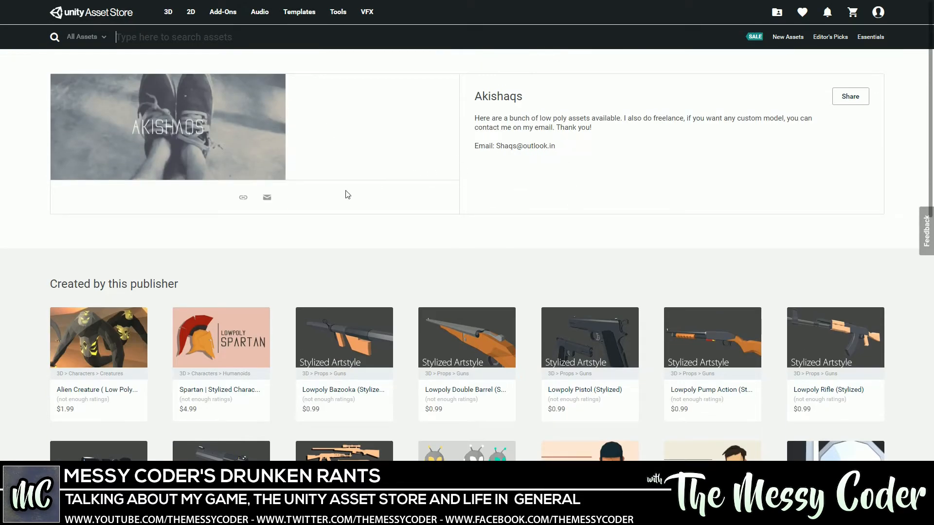
pyautogui.scroll(-3)
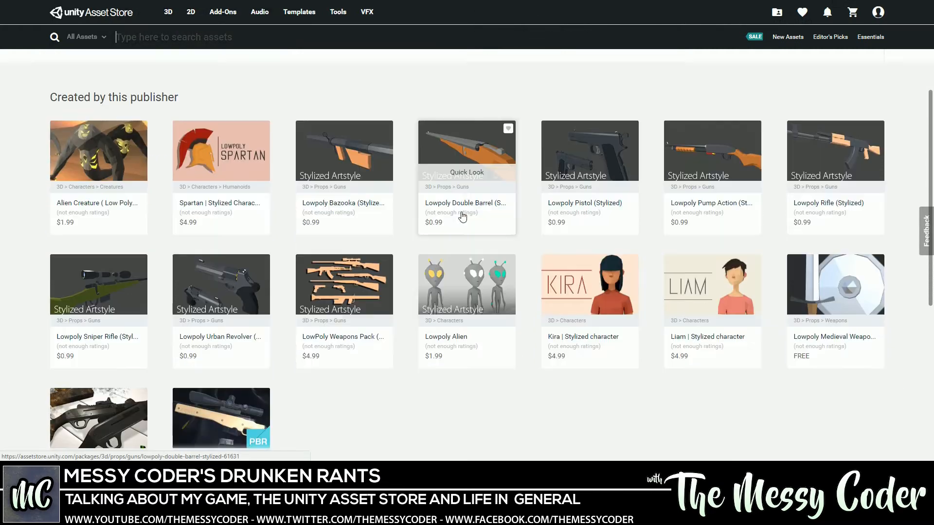
pyautogui.scroll(-3)
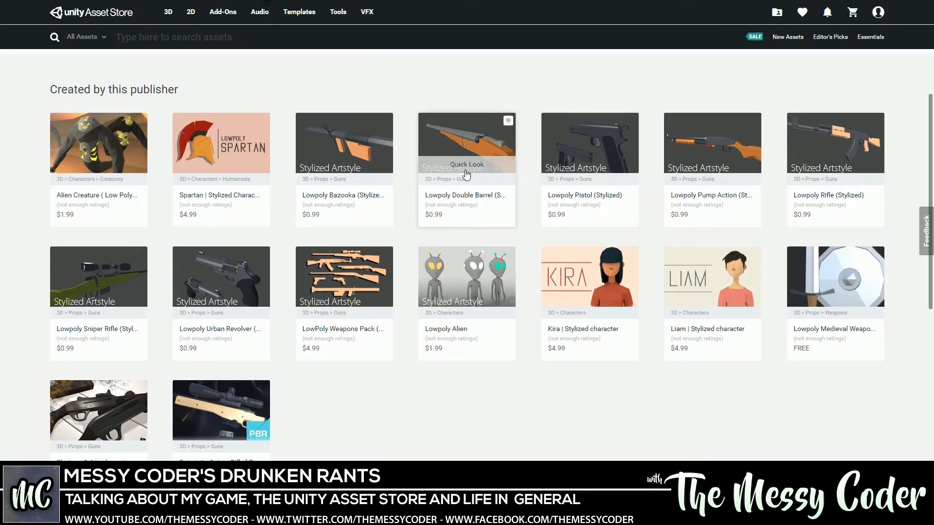
pyautogui.moveTo(823, 169)
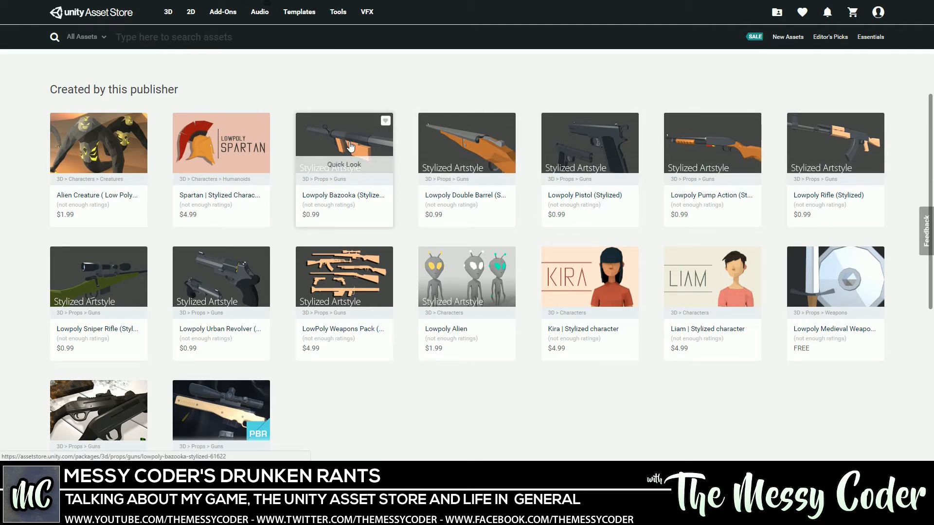
pyautogui.scroll(-3)
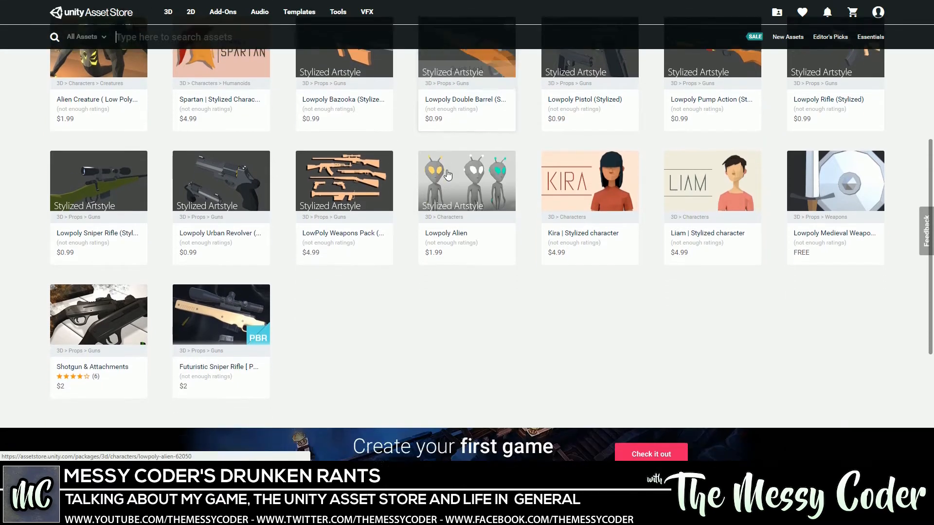
pyautogui.moveTo(120, 314)
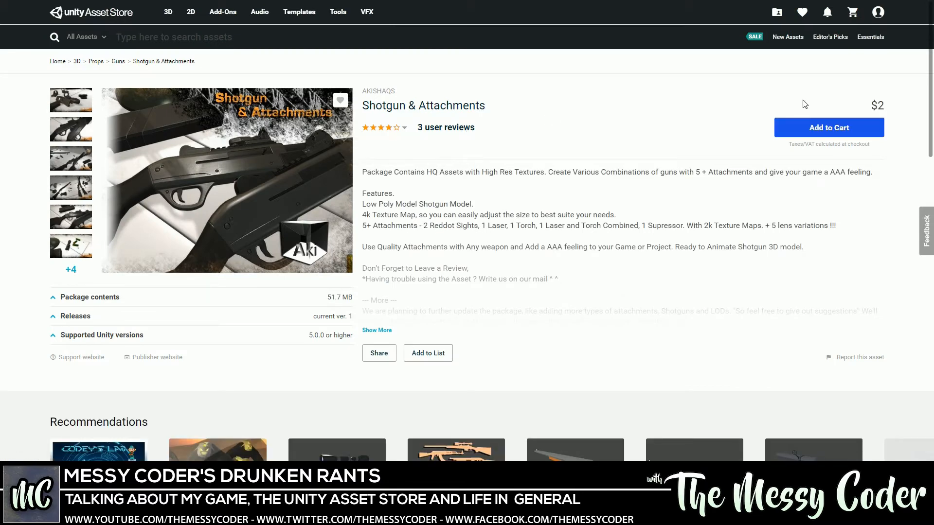
pyautogui.scroll(-3)
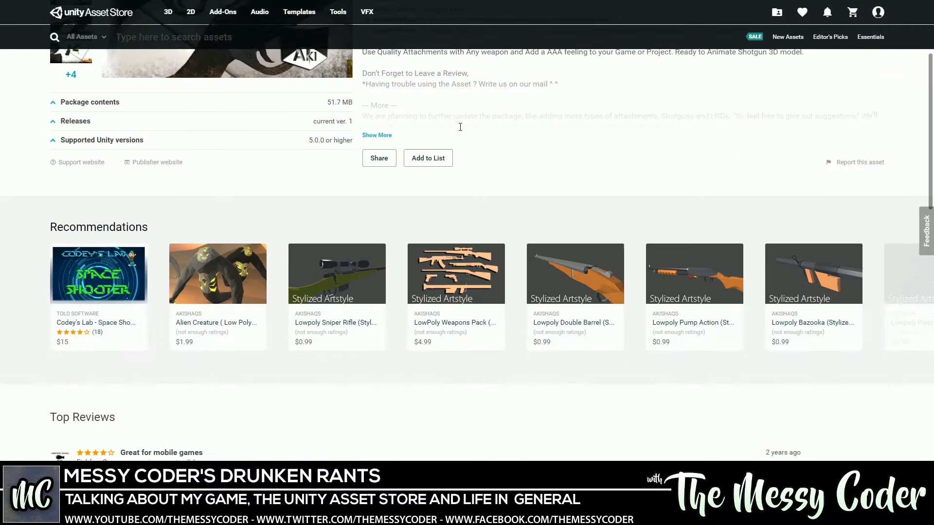
pyautogui.scroll(-3)
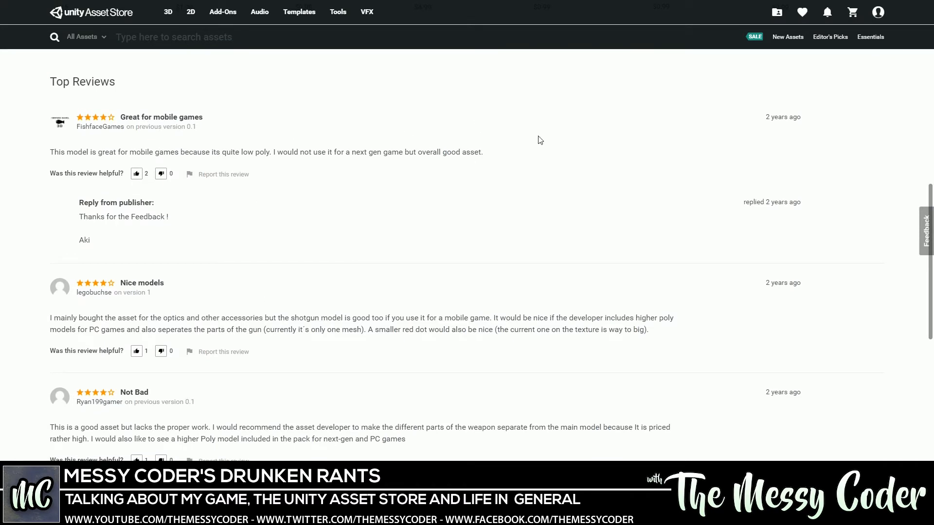
pyautogui.moveTo(500, 117)
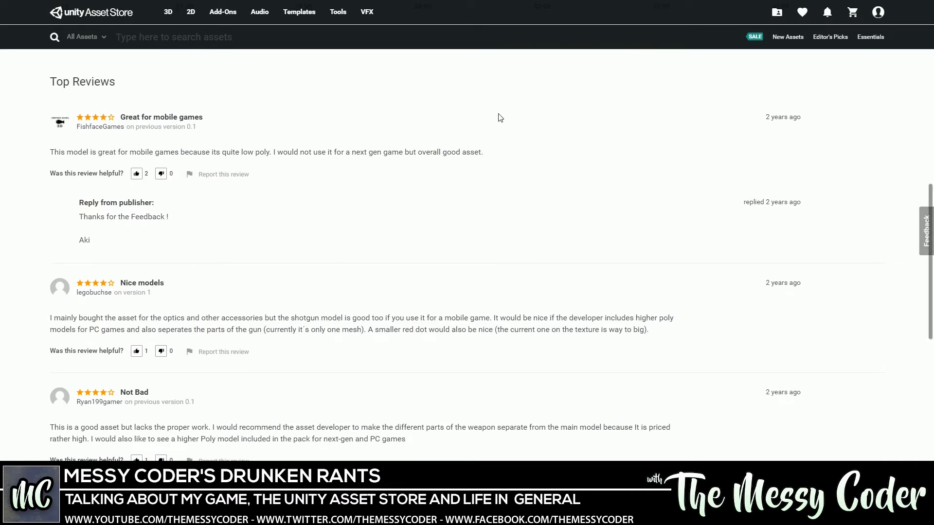
pyautogui.moveTo(425, 231)
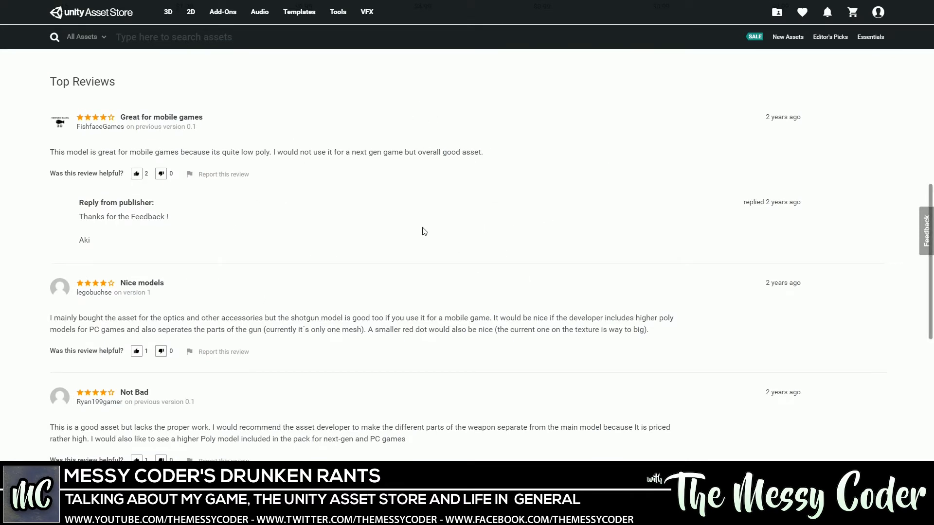
pyautogui.moveTo(296, 223)
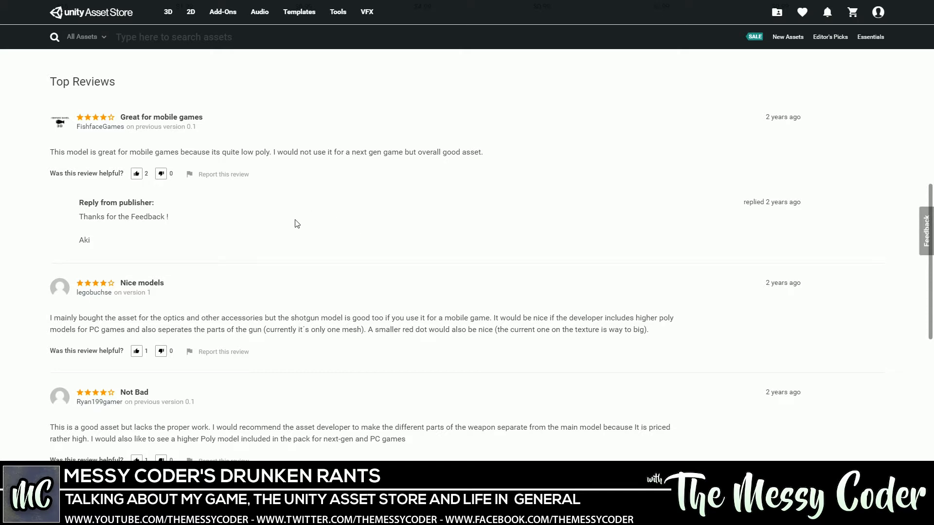
pyautogui.scroll(-3)
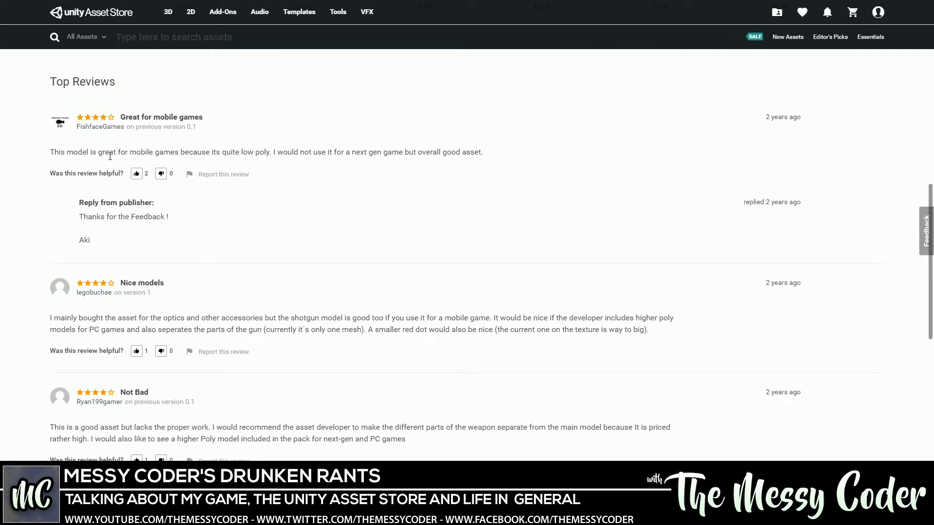
pyautogui.moveTo(95, 161)
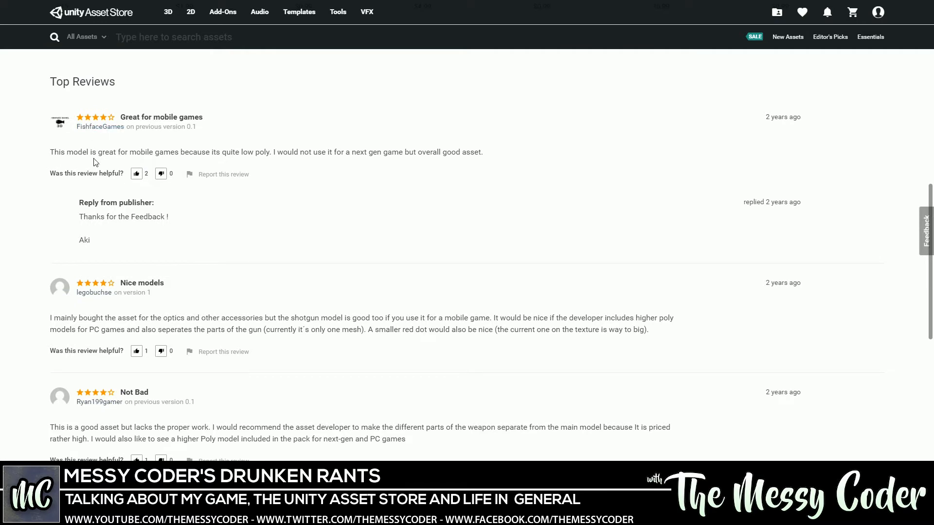
pyautogui.moveTo(256, 153)
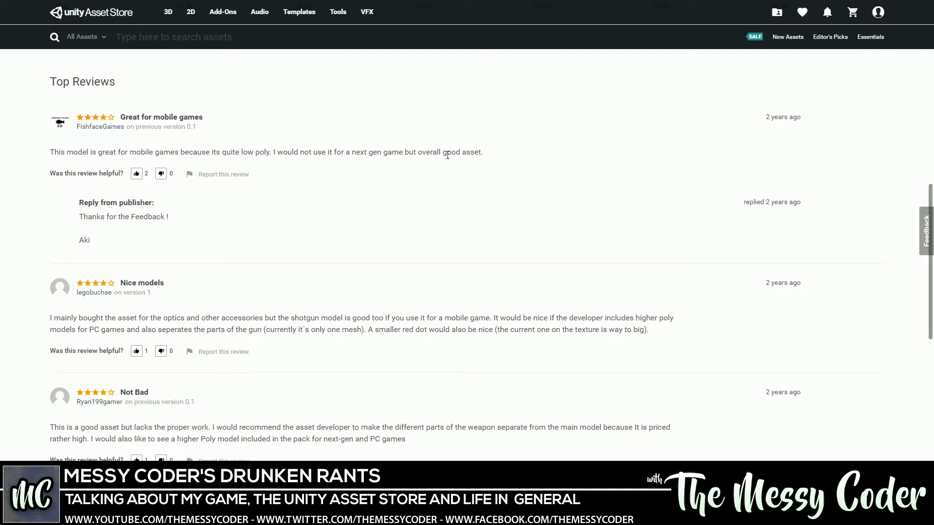
pyautogui.moveTo(468, 153)
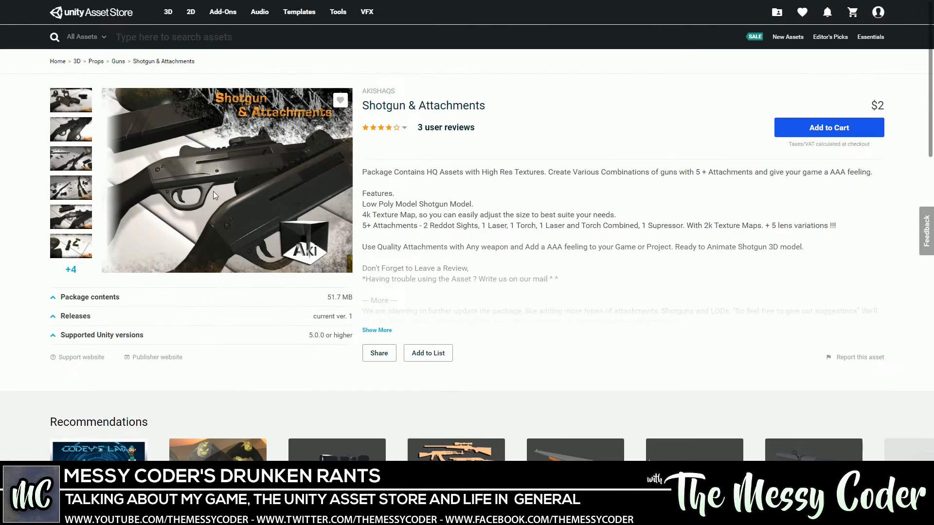
pyautogui.click(215, 196)
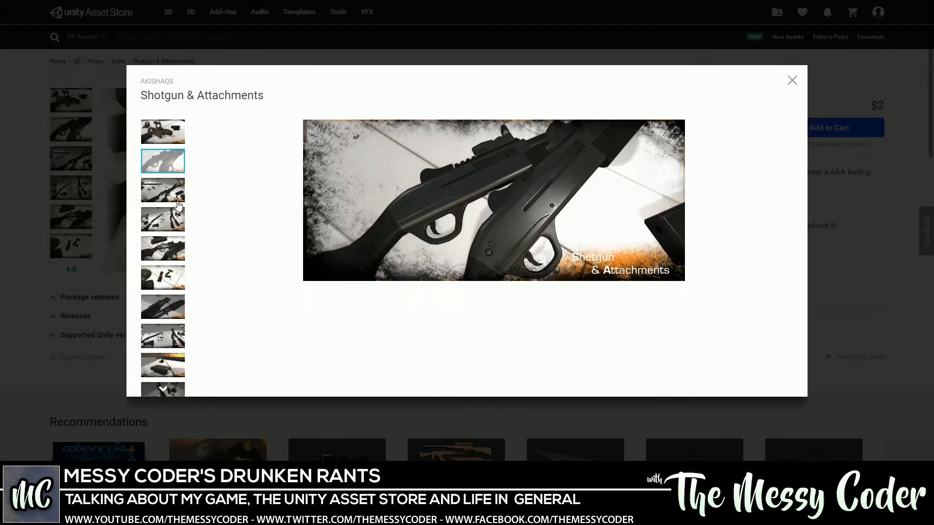
pyautogui.click(163, 219)
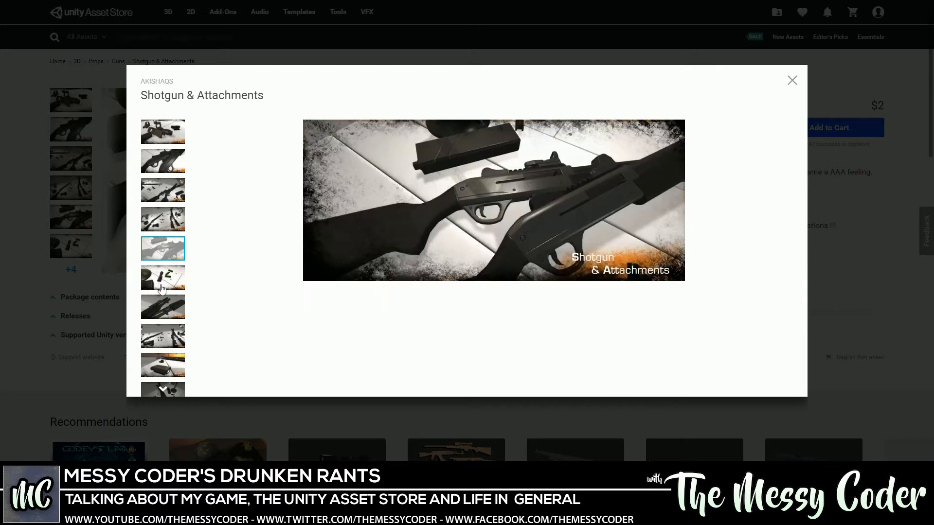
pyautogui.click(163, 307)
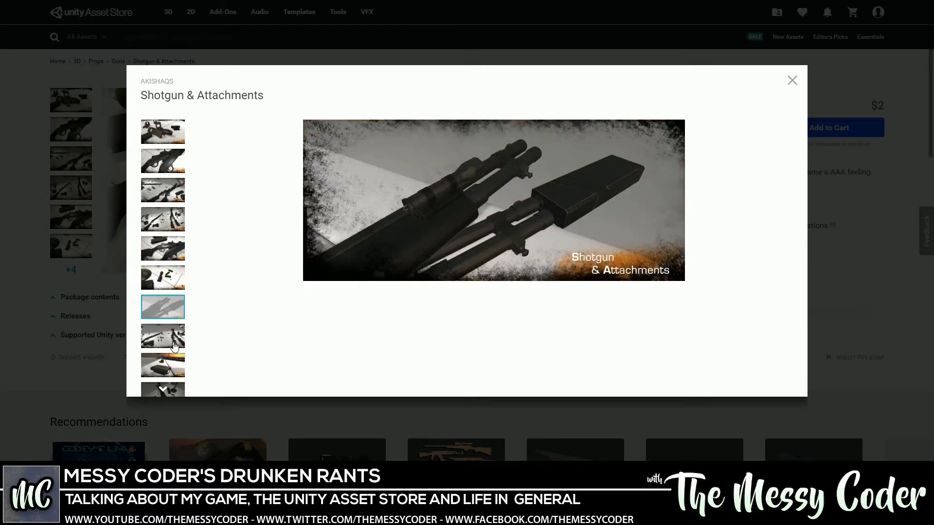
pyautogui.click(163, 365)
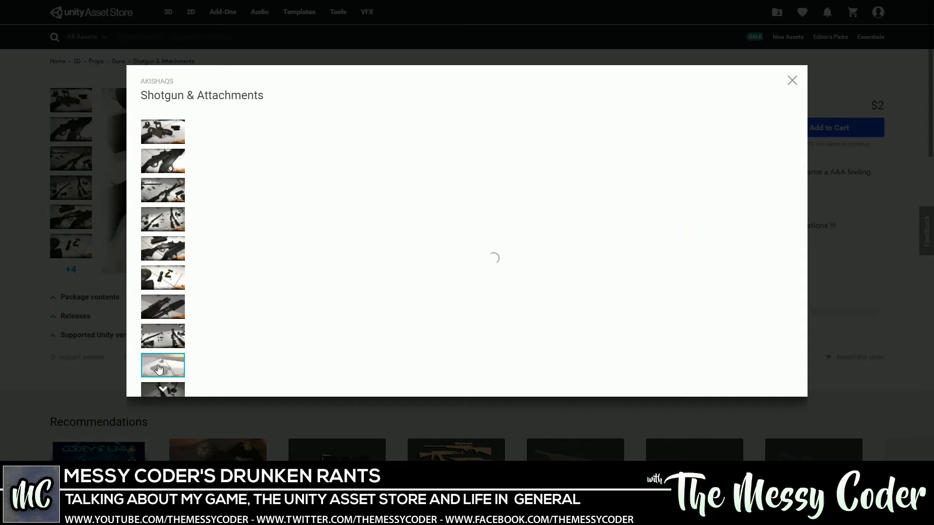
pyautogui.click(163, 365)
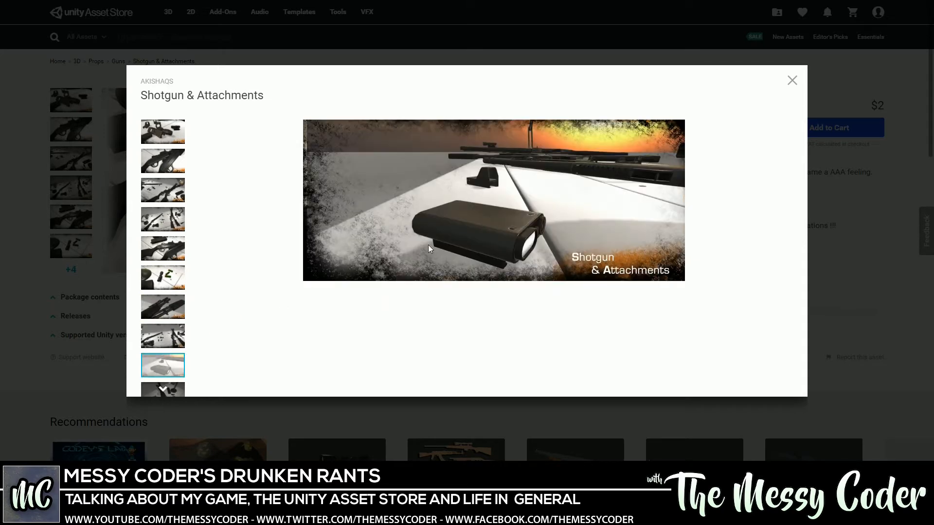
pyautogui.click(791, 80)
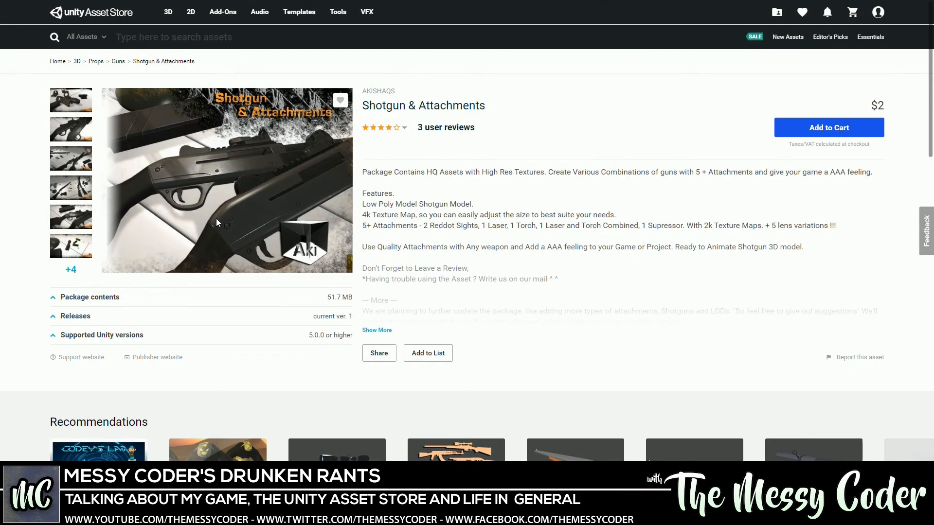
pyautogui.moveTo(214, 199)
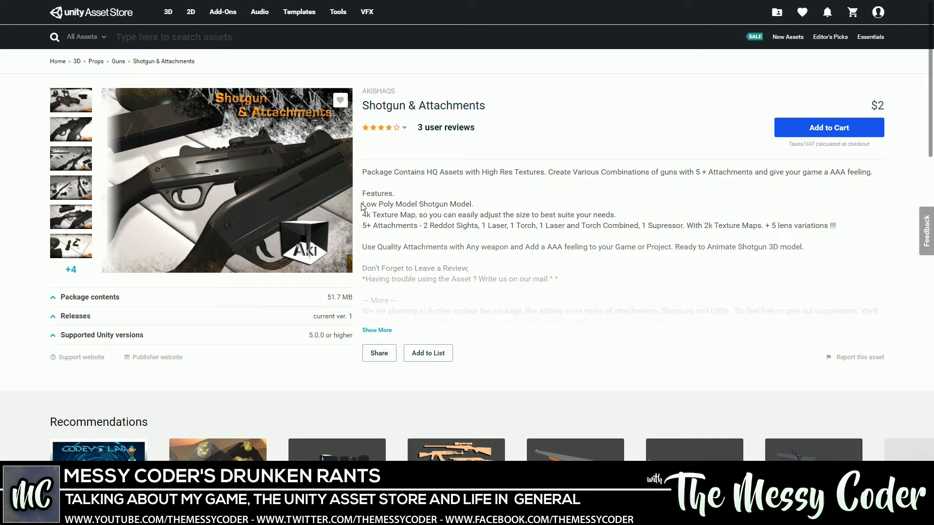
# - Select the Low Poly Shotgun feature line, toggle Show More/Less, and scroll the expanded description
pyautogui.tripleClick(416, 204)
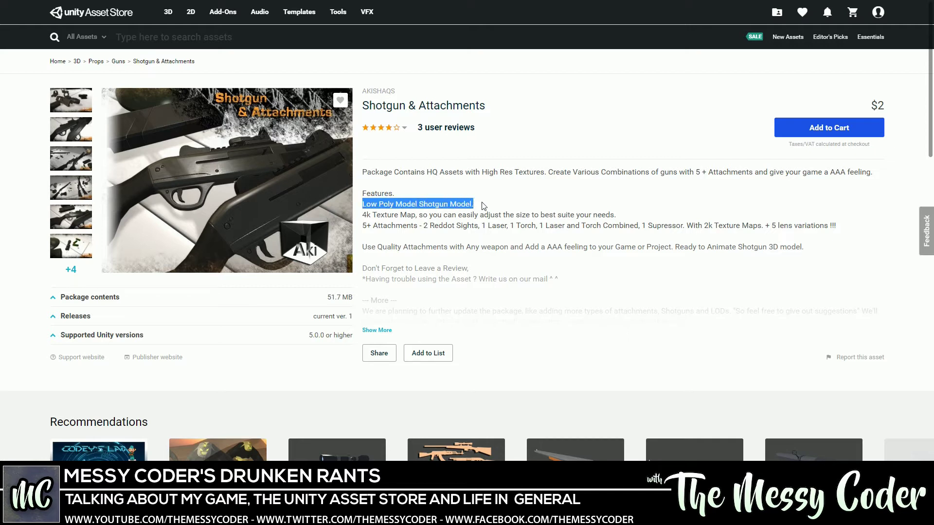
pyautogui.moveTo(466, 207)
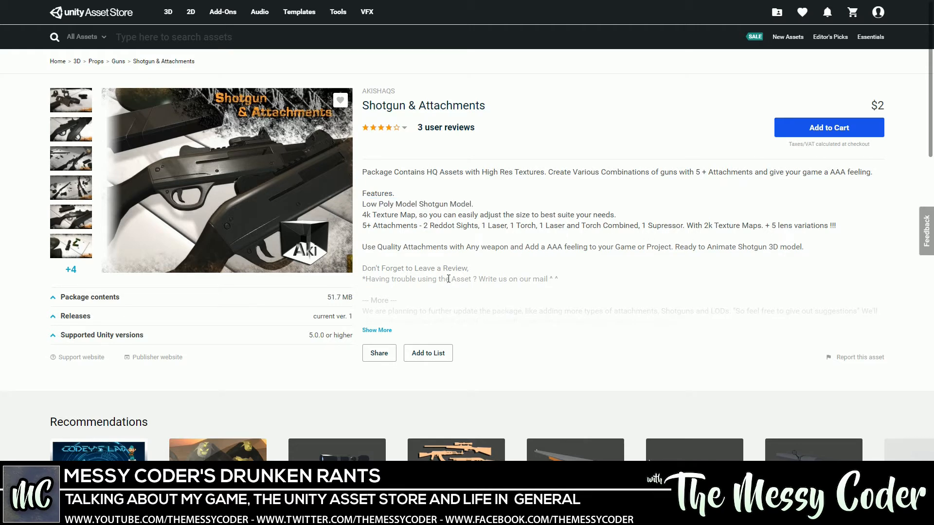
pyautogui.click(377, 329)
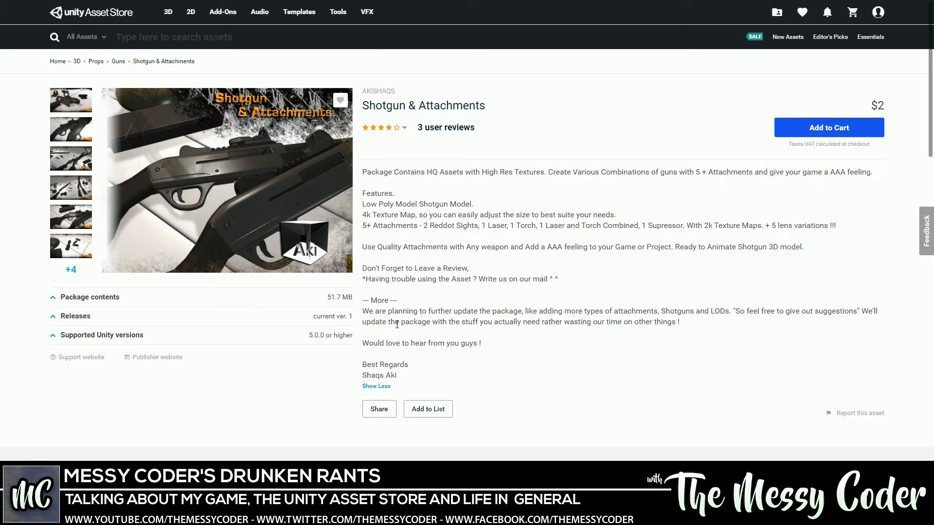
pyautogui.click(376, 386)
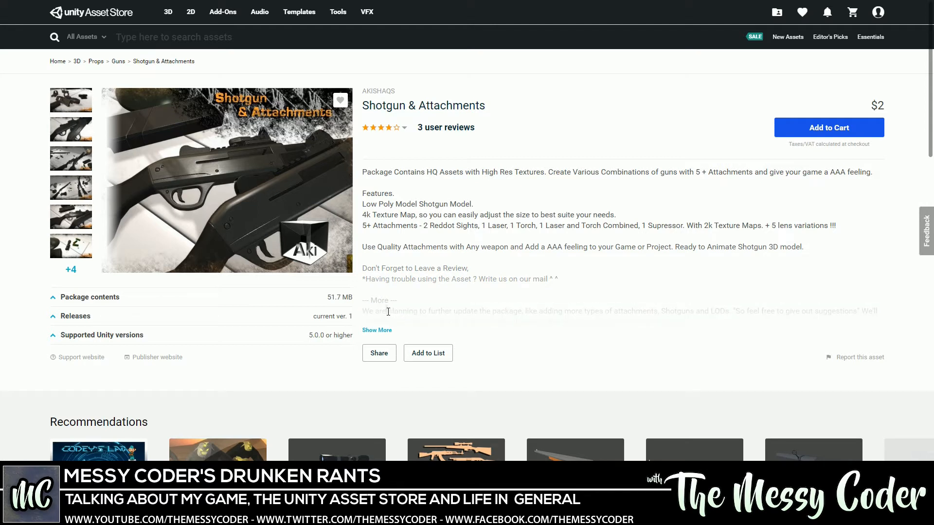
pyautogui.click(377, 330)
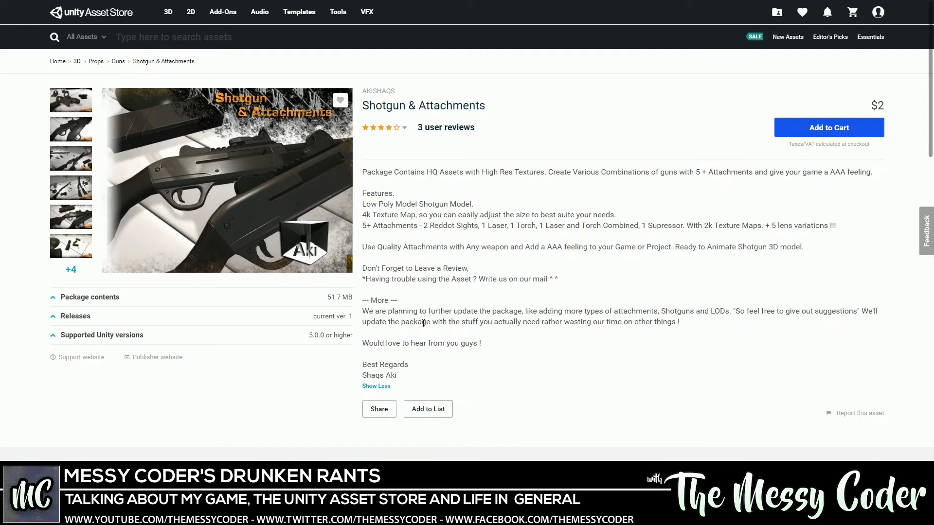
pyautogui.scroll(-3)
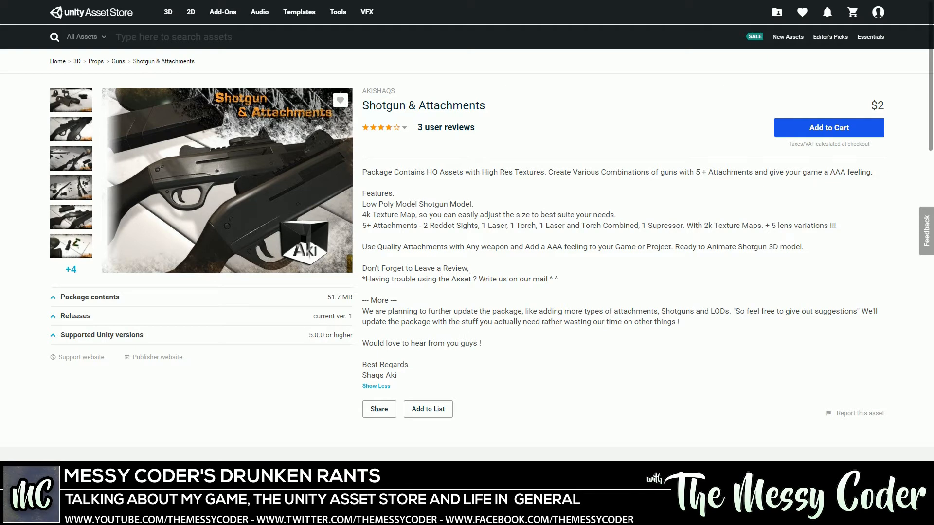
# - Scroll down through the Shotgun & Attachments user reviews
pyautogui.scroll(-3)
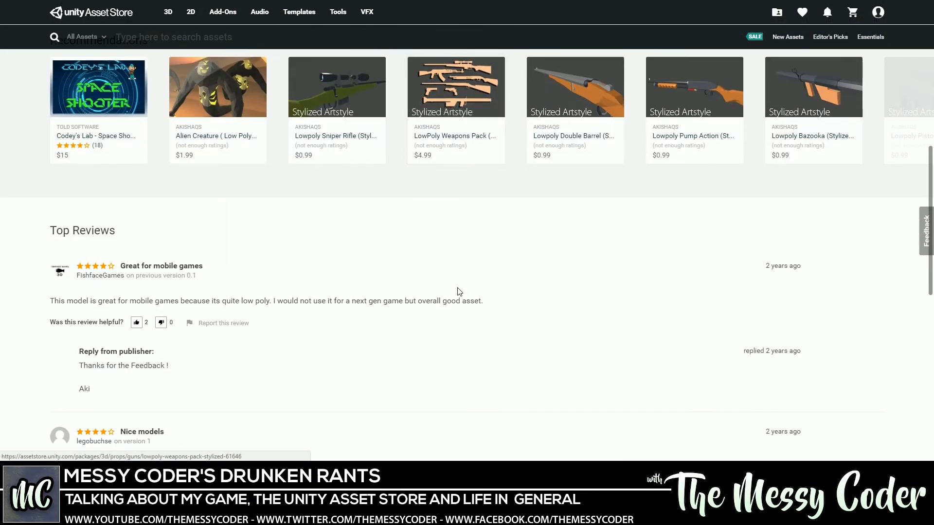
pyautogui.scroll(-3)
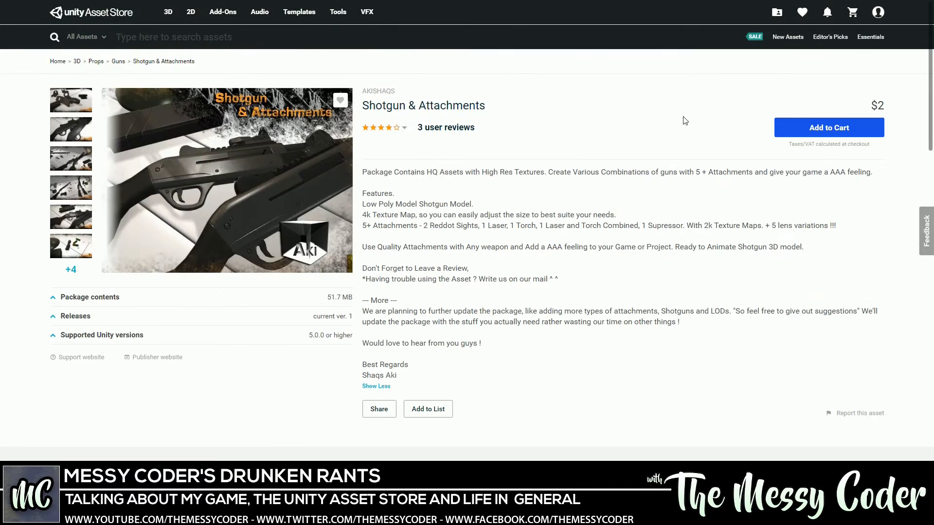
pyautogui.scroll(-3)
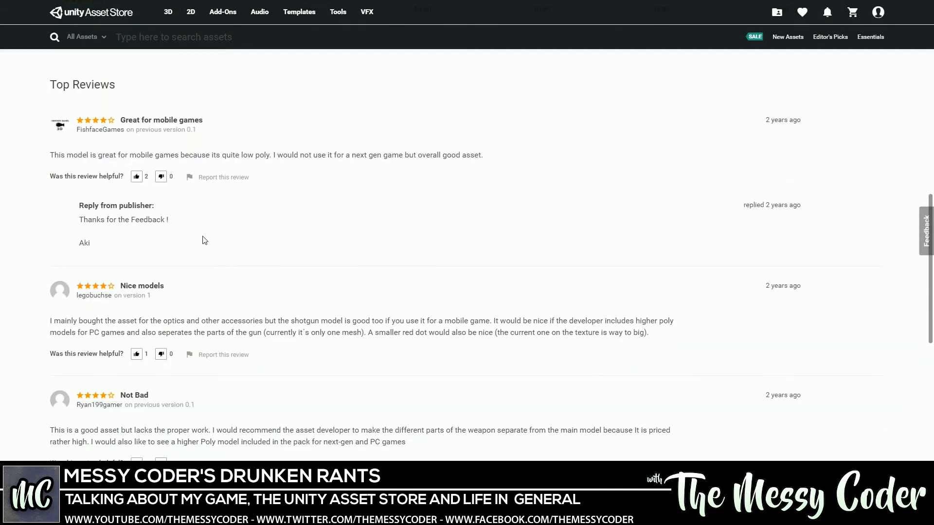
pyautogui.scroll(-3)
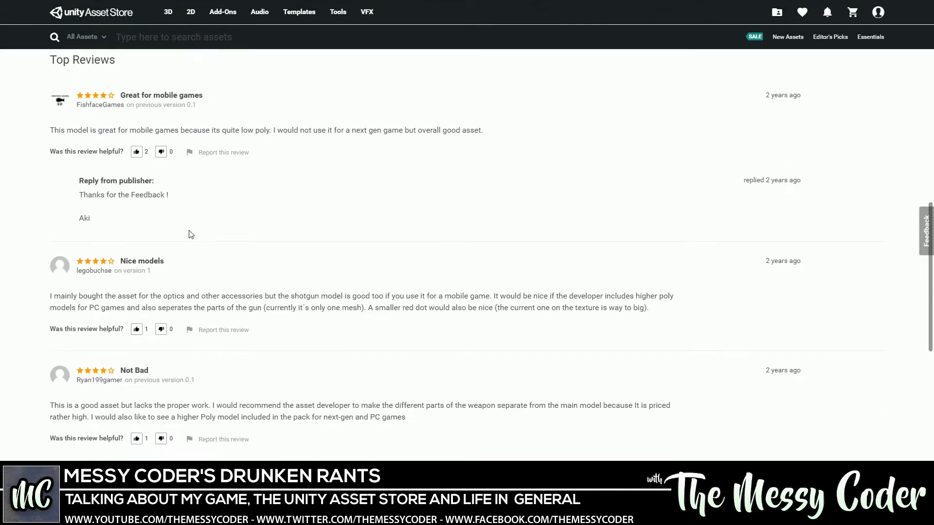
pyautogui.scroll(-3)
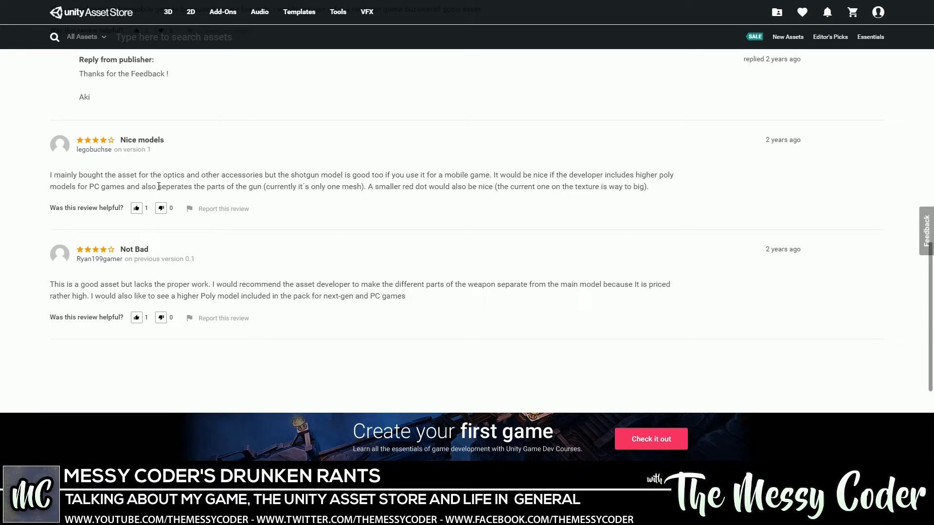
pyautogui.moveTo(273, 174)
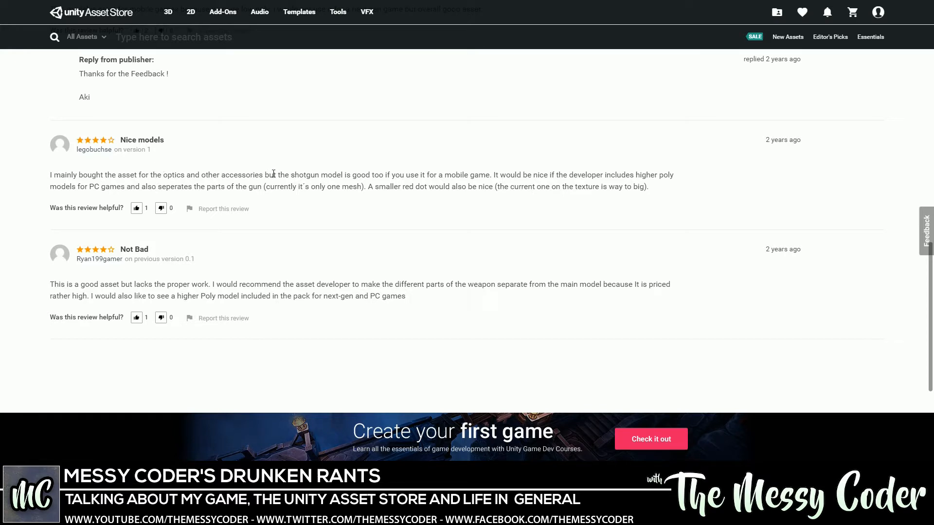
pyautogui.moveTo(486, 178)
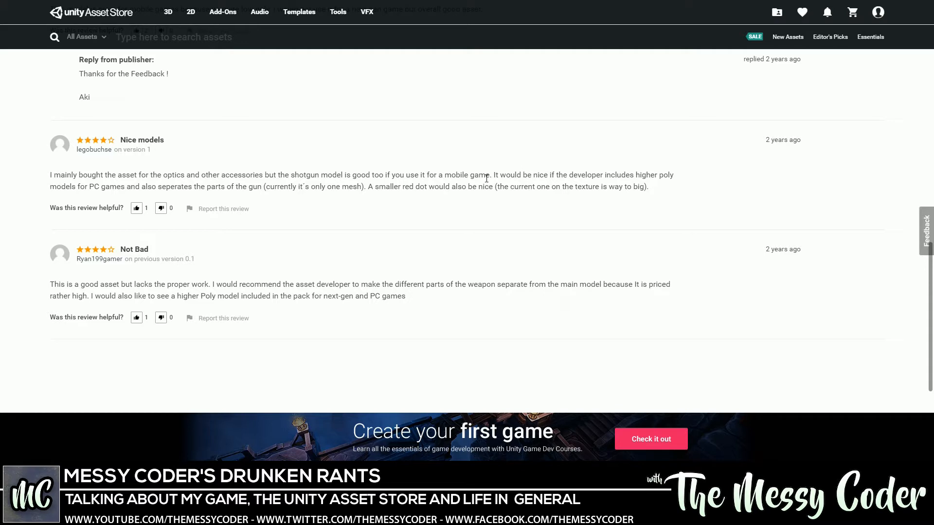
pyautogui.moveTo(295, 178)
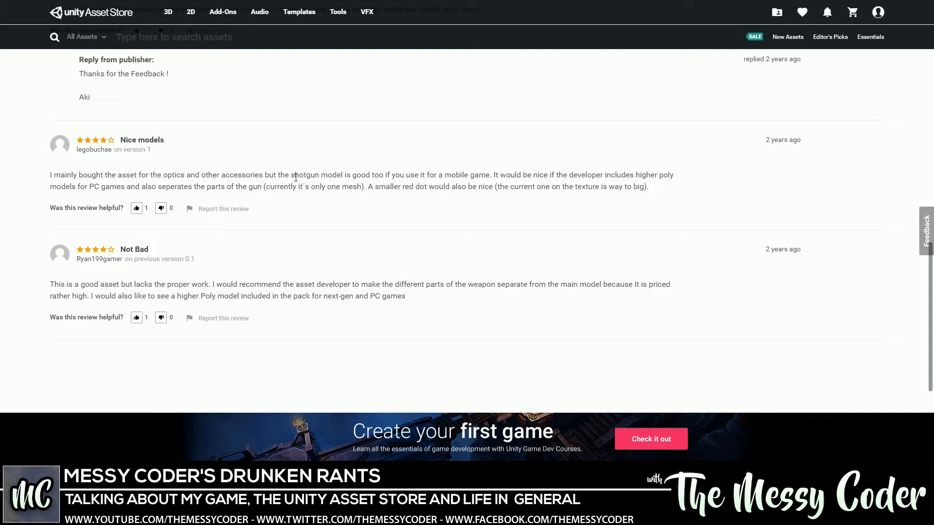
pyautogui.moveTo(355, 190)
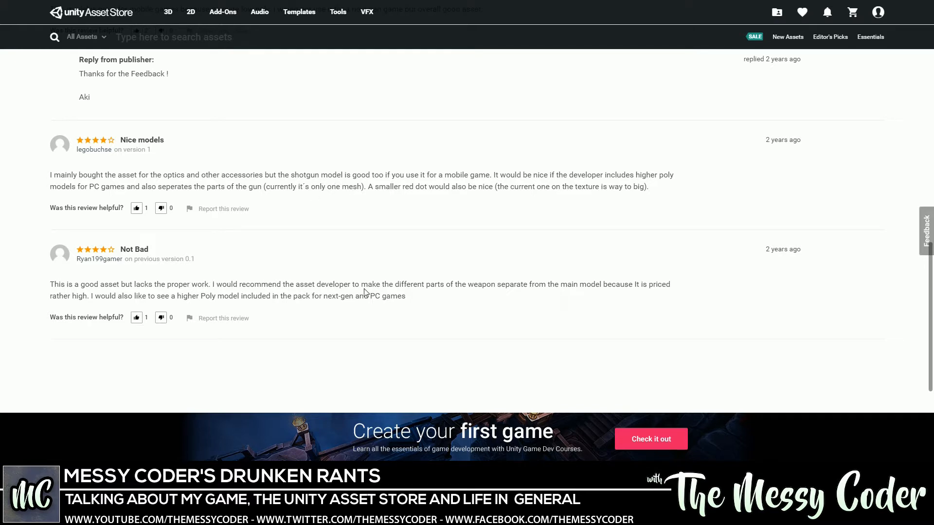
pyautogui.moveTo(460, 286)
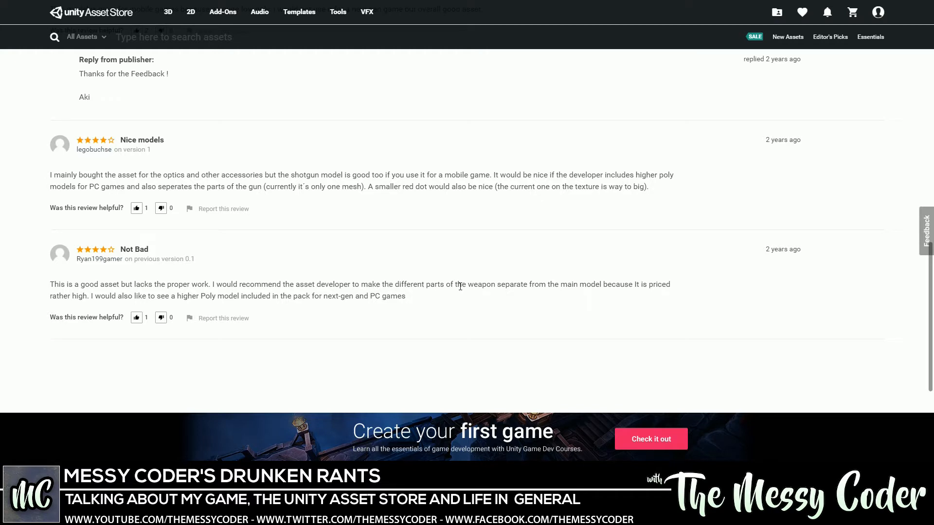
pyautogui.moveTo(448, 298)
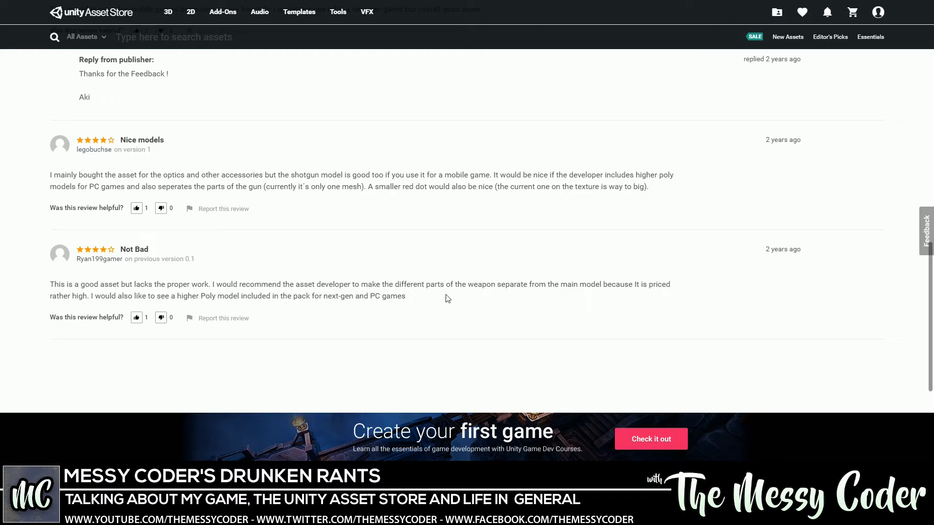
pyautogui.moveTo(608, 267)
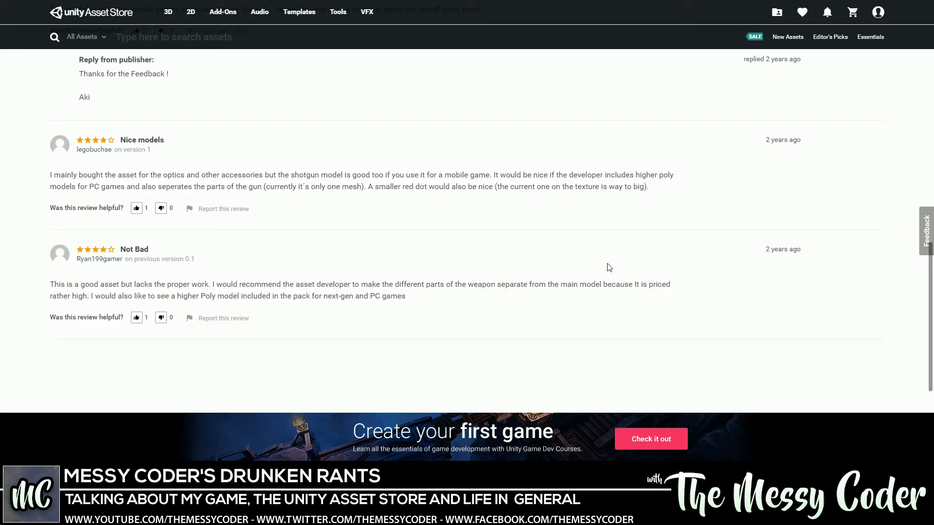
pyautogui.moveTo(659, 284)
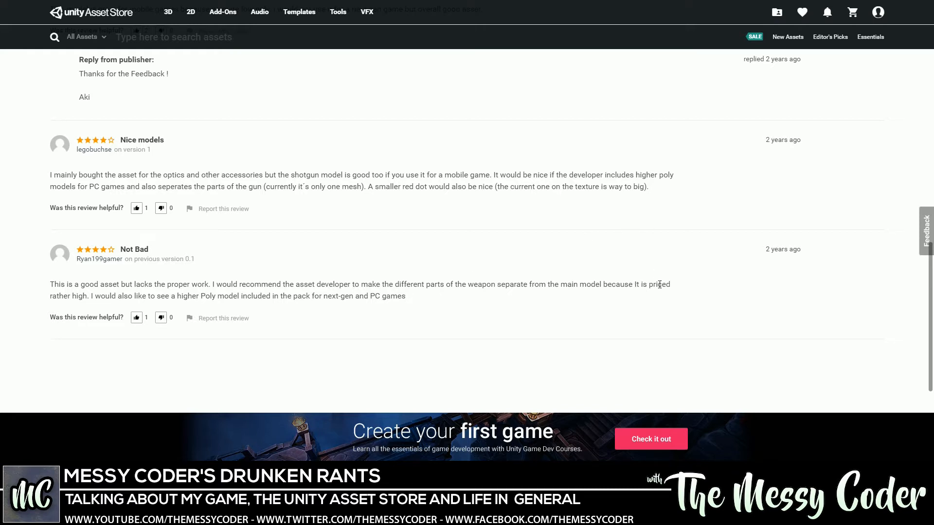
pyautogui.moveTo(387, 261)
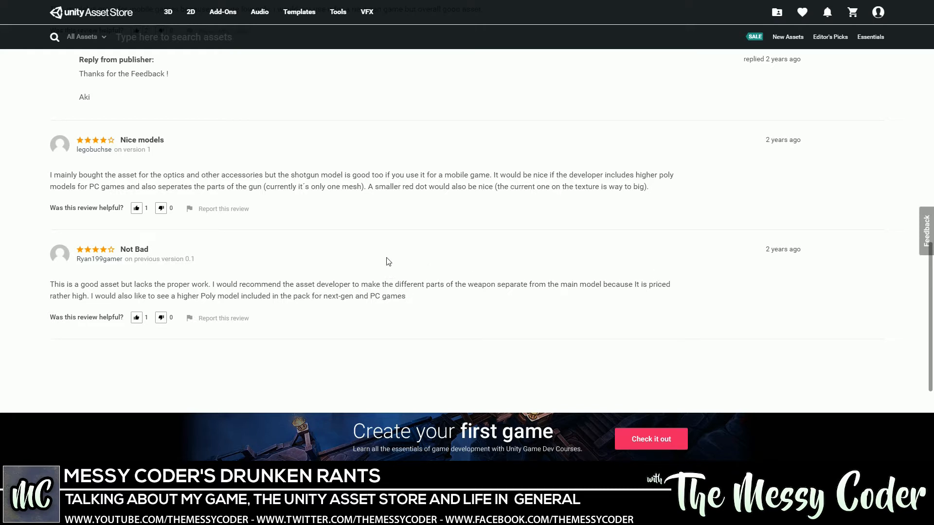
pyautogui.moveTo(117, 293)
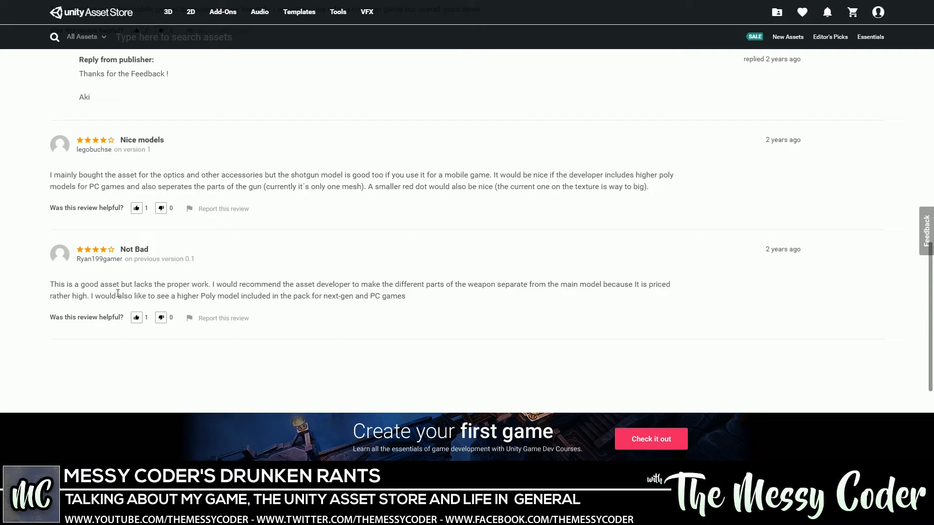
pyautogui.moveTo(120, 298)
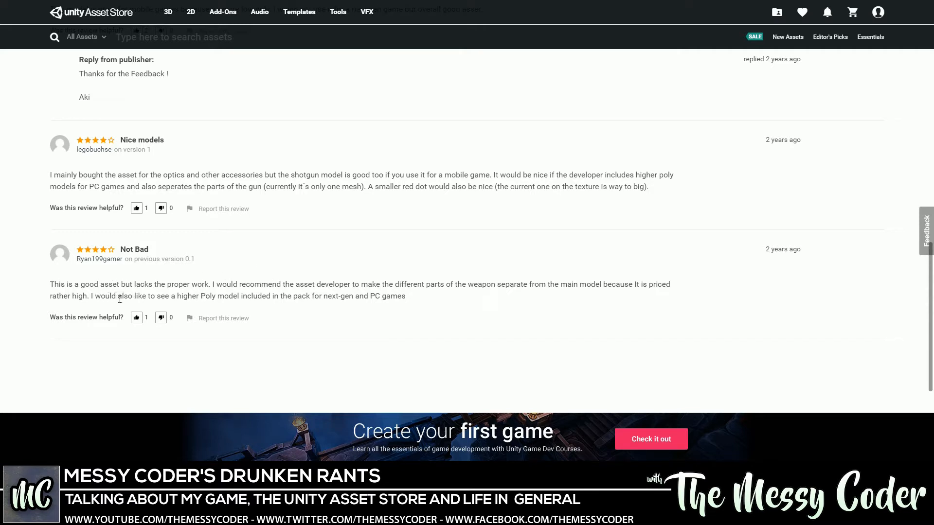
pyautogui.moveTo(379, 298)
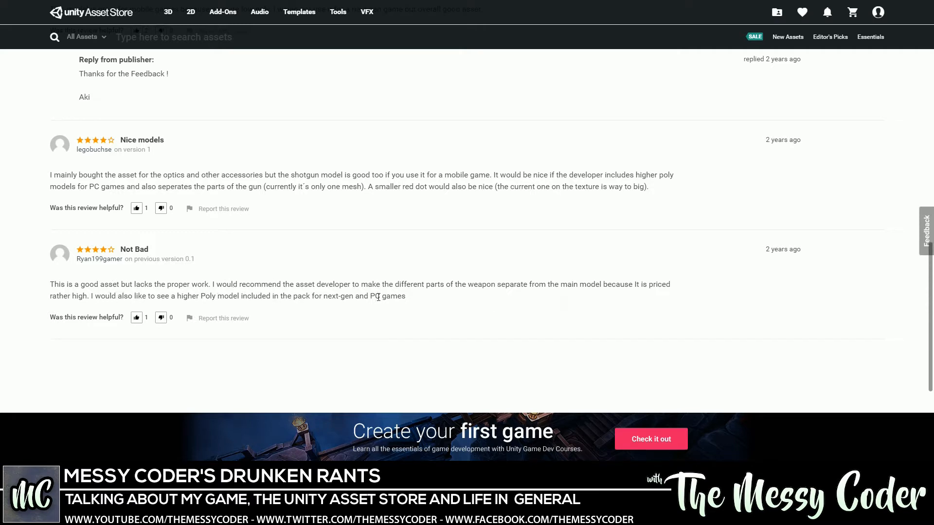
# - Highlight the Not Bad review's low-poly criticism and scroll back toward the description
pyautogui.moveTo(136, 295); pyautogui.dragTo(404, 296)
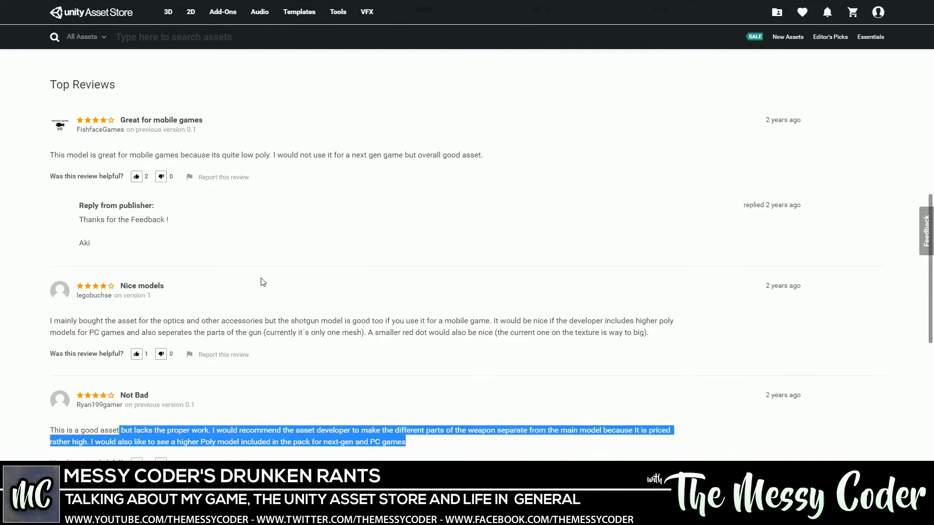
pyautogui.scroll(3)
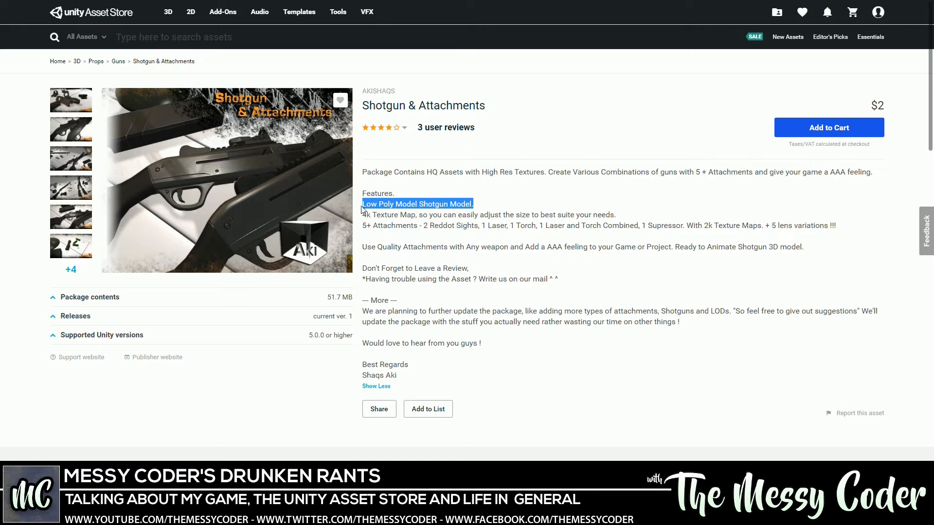
pyautogui.scroll(-3)
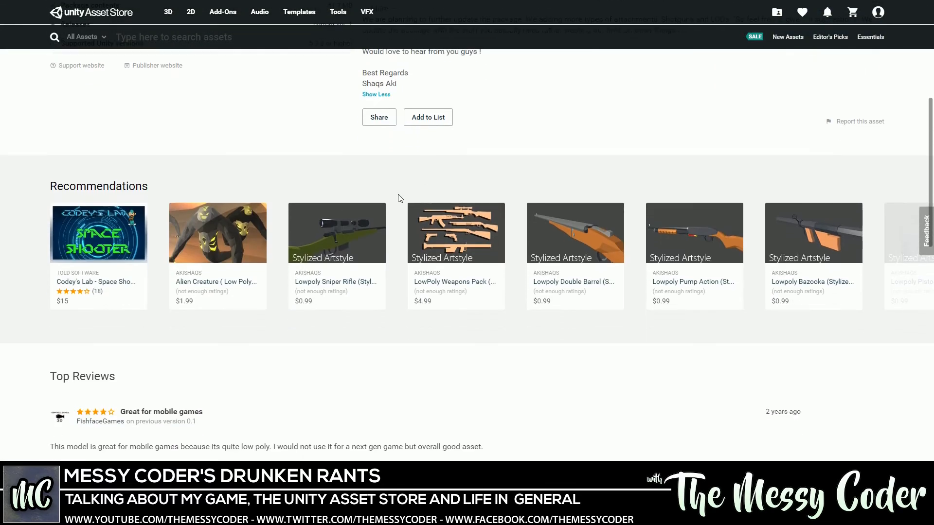
pyautogui.scroll(3)
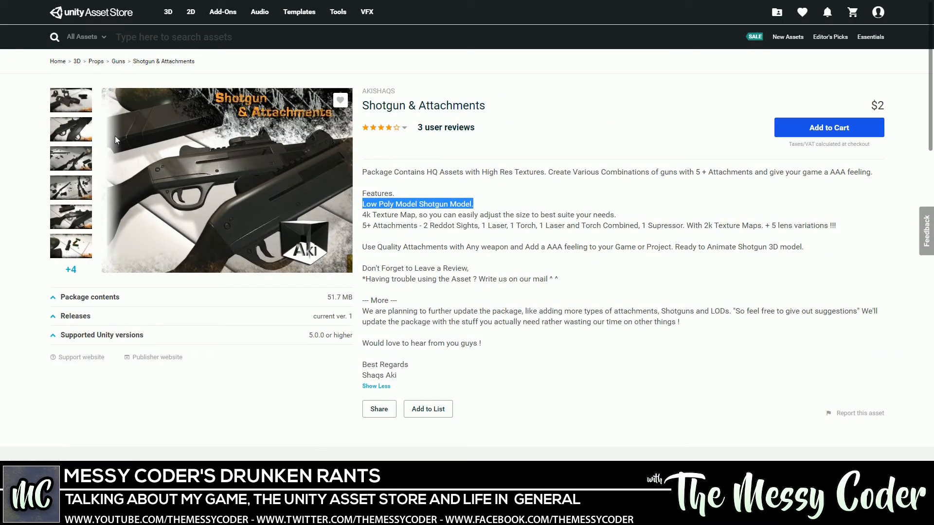
# - Return to the 552-result Guns category listing via the breadcrumb and scroll through it
pyautogui.click(118, 60)
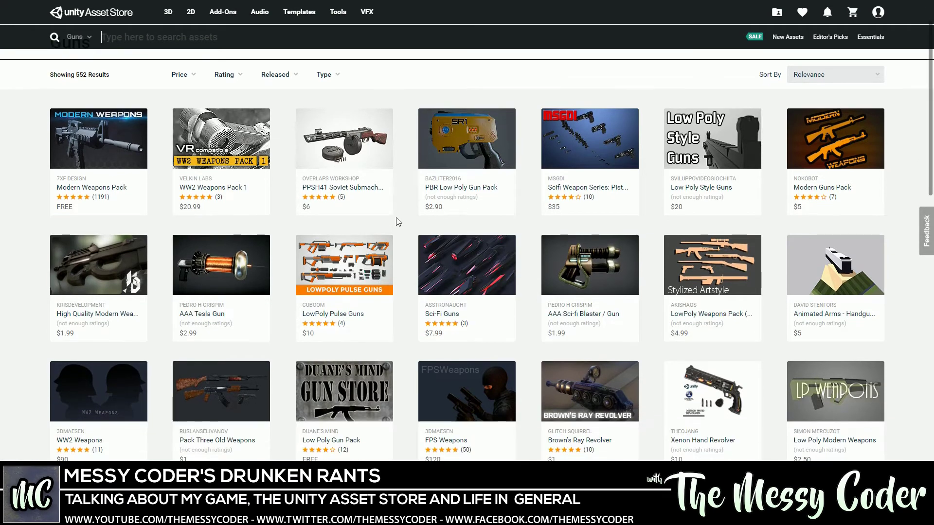
pyautogui.scroll(-3)
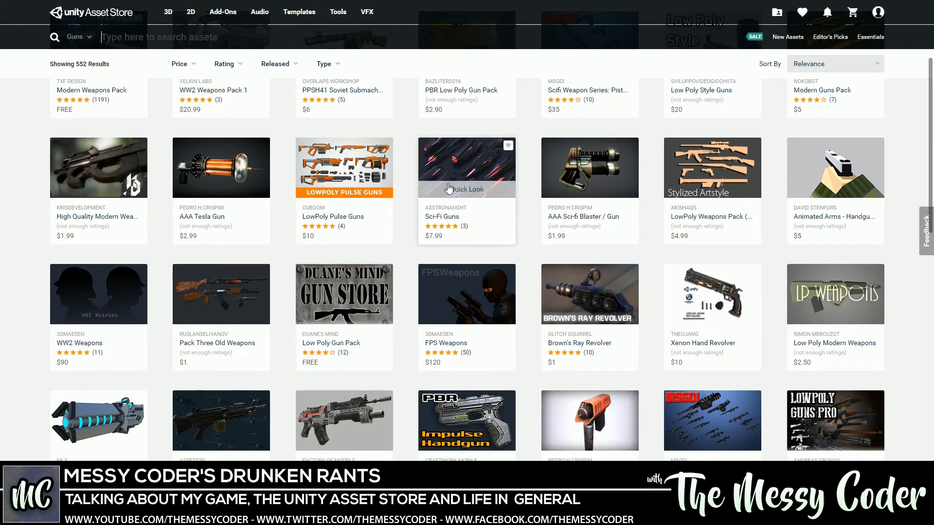
pyautogui.scroll(-3)
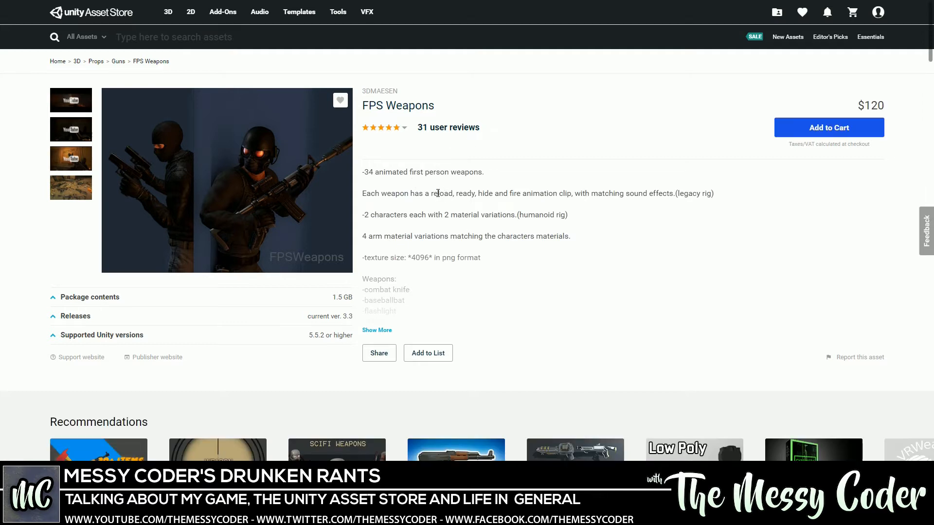
pyautogui.moveTo(367, 208)
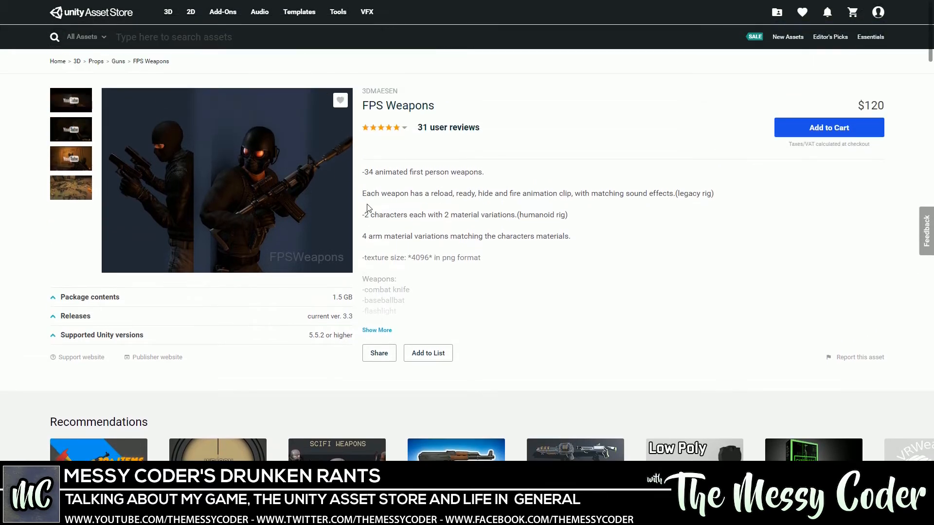
# - Expand the FPS Weapons full weapon list, then open and close its video preview
pyautogui.click(377, 329)
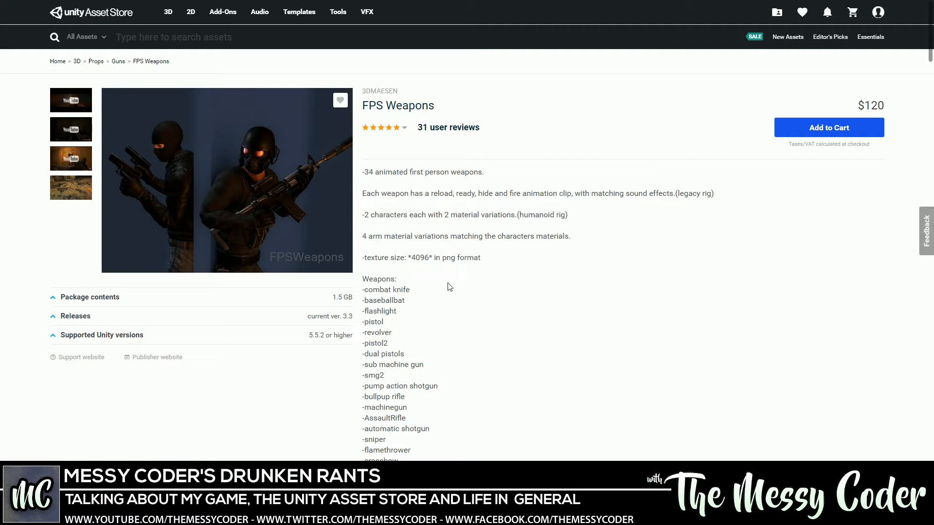
pyautogui.moveTo(677, 193)
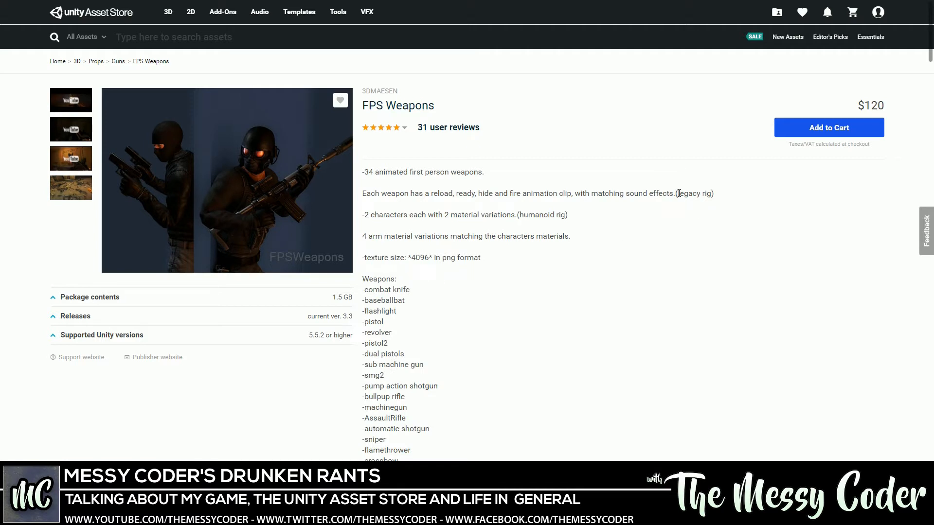
pyautogui.moveTo(385, 210)
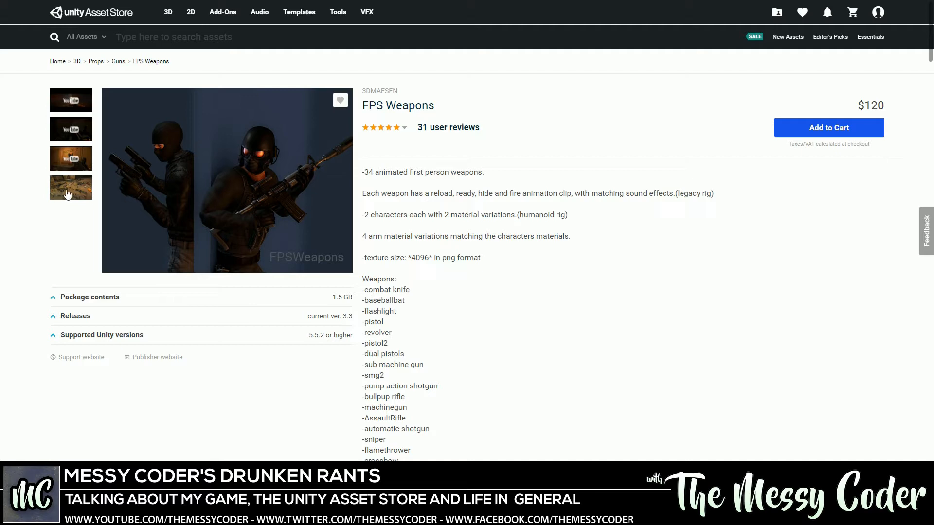
pyautogui.scroll(-3)
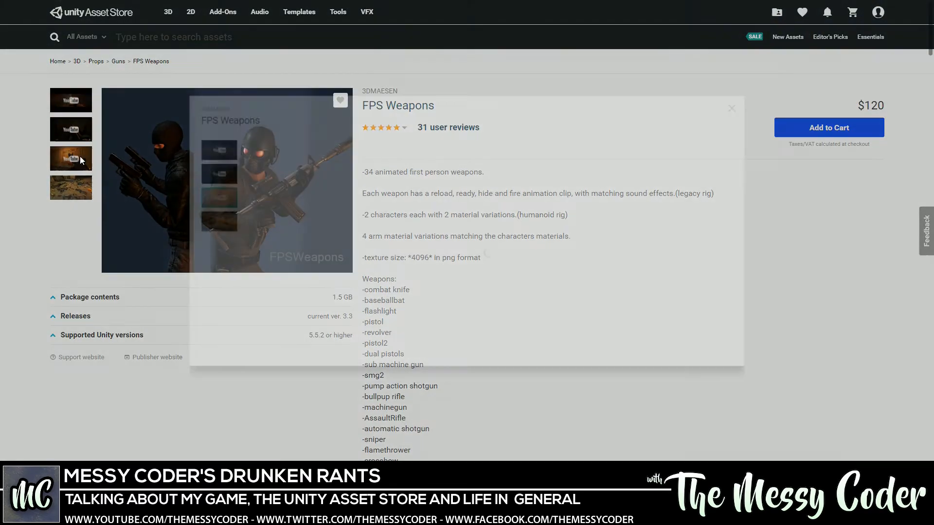
pyautogui.click(70, 158)
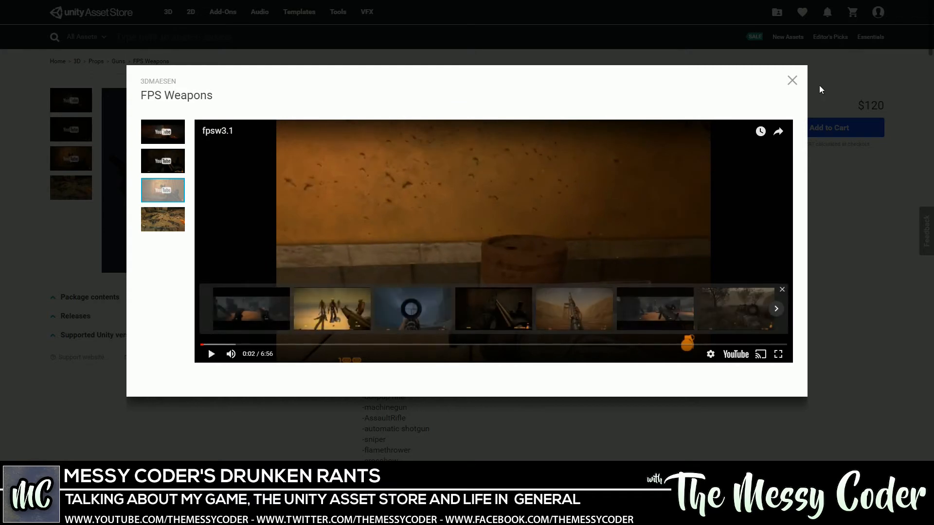
pyautogui.click(792, 80)
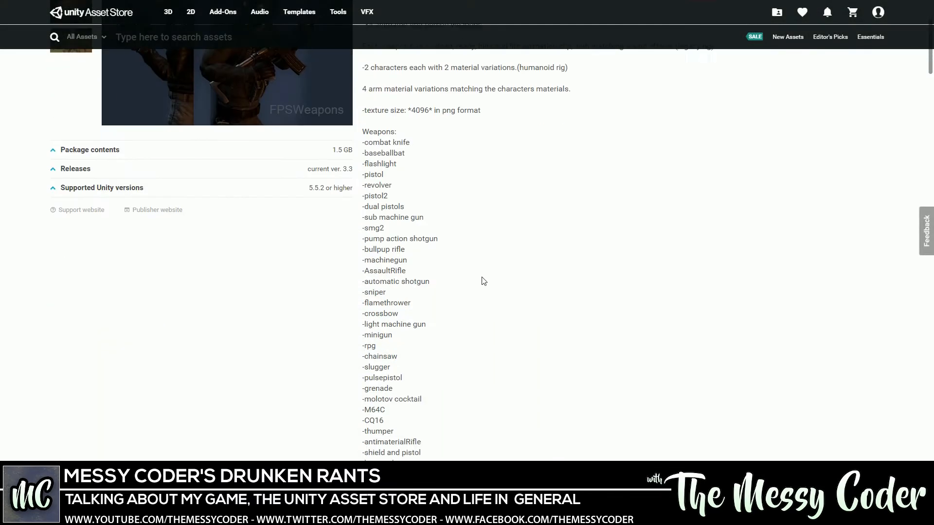
pyautogui.scroll(3)
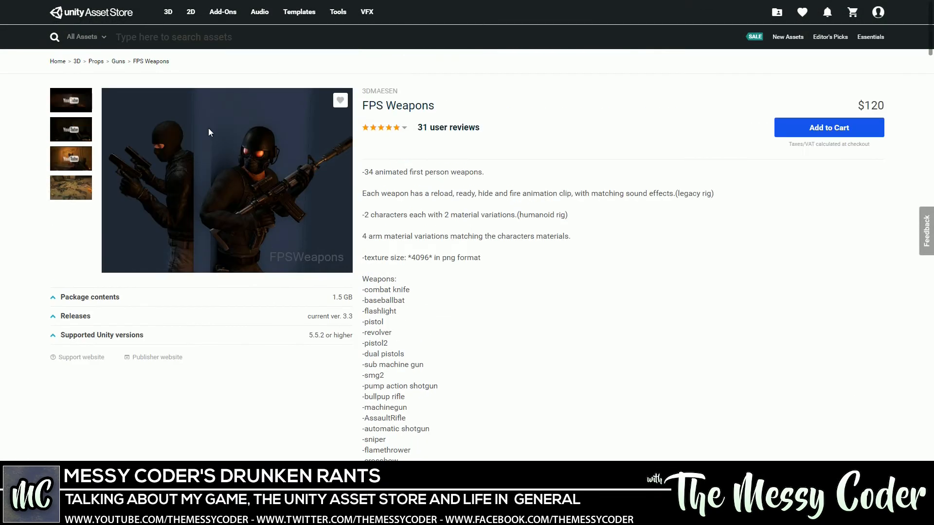
pyautogui.moveTo(283, 220)
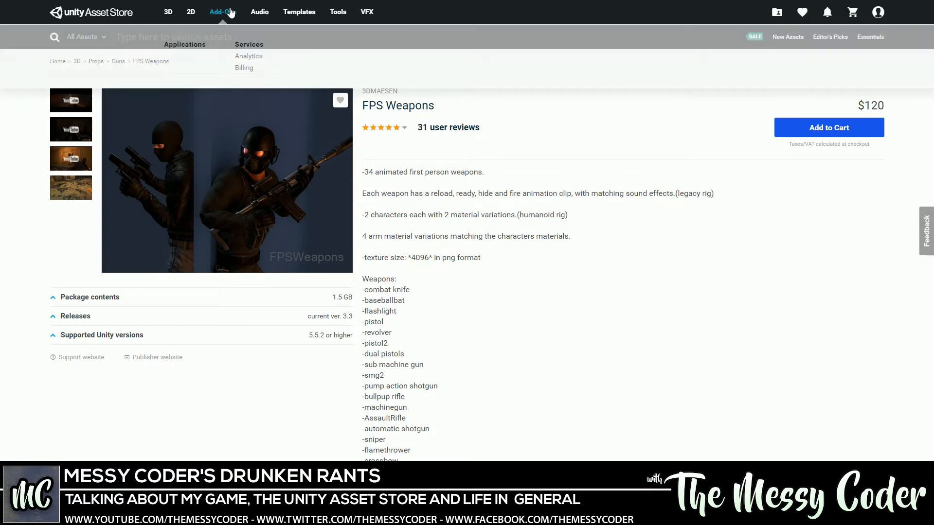
pyautogui.moveTo(168, 12)
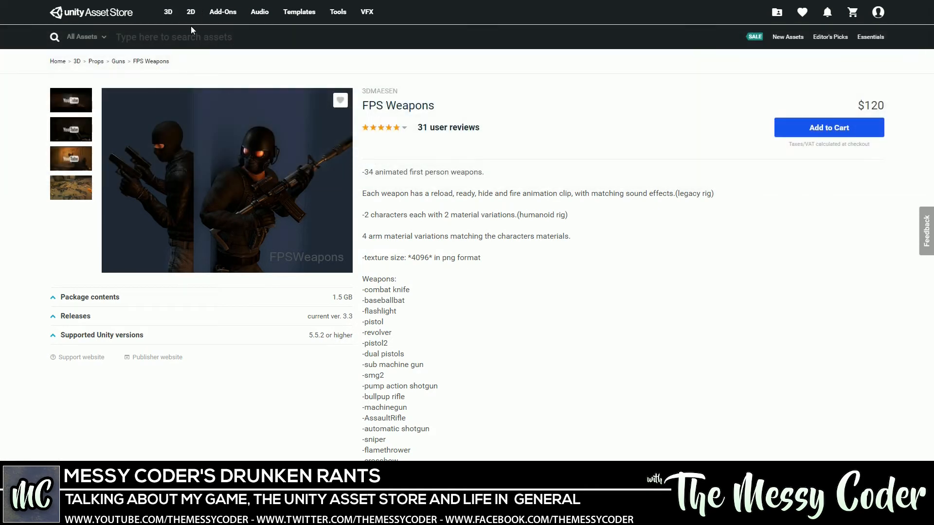
# - Open 3D › Props › Clothing from the top navigation menu
pyautogui.click(168, 11)
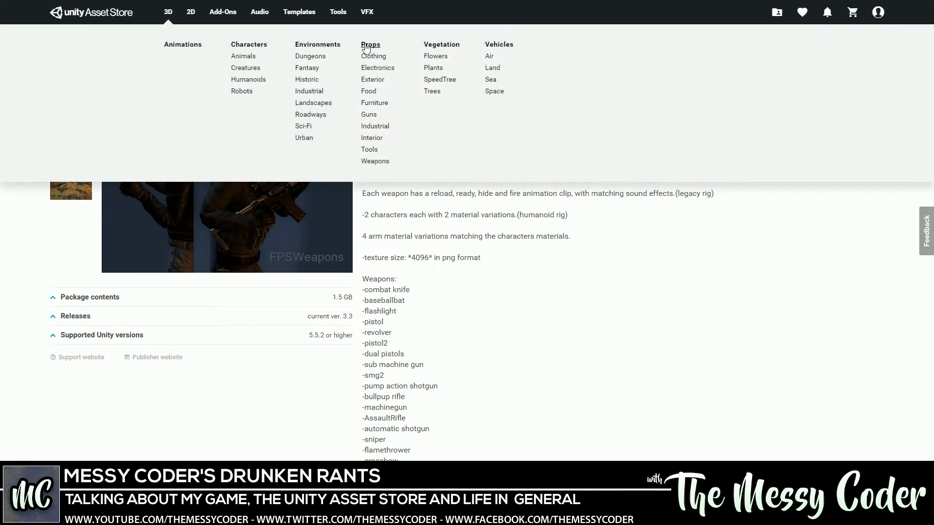
pyautogui.click(373, 56)
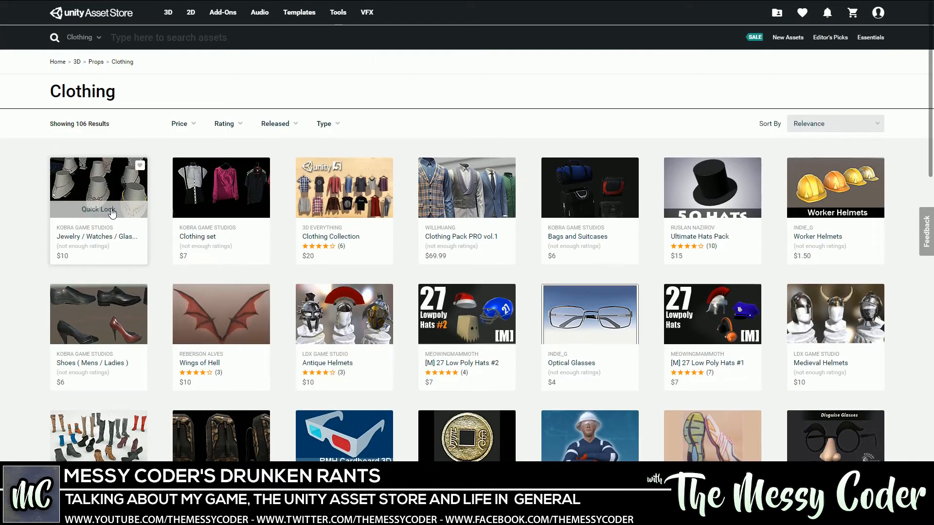
pyautogui.moveTo(129, 208)
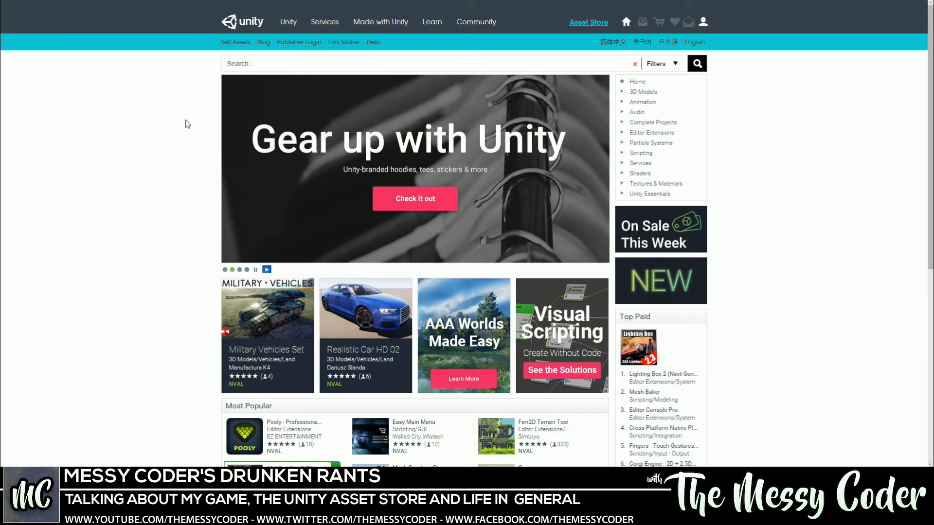
pyautogui.moveTo(640, 92)
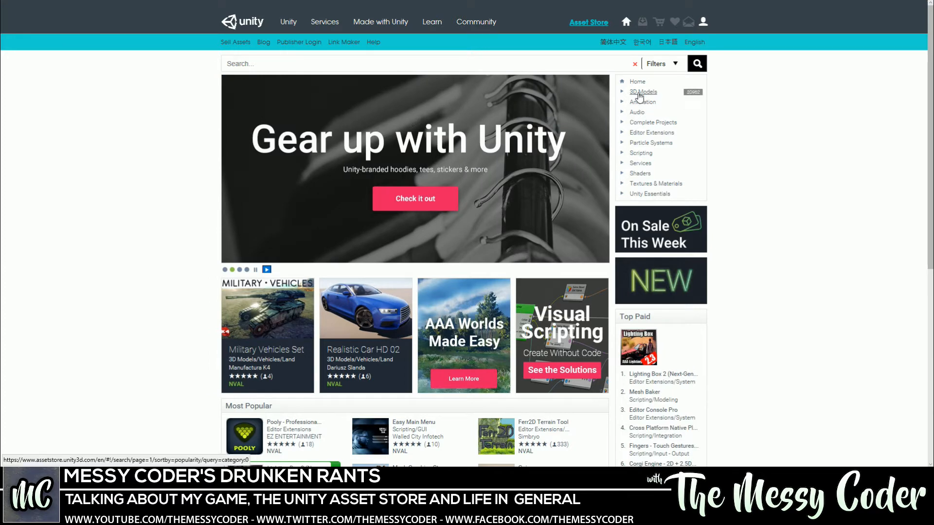
# - Browse 3D Models, then Characters and Humanoids, ending on Props › Clothing
pyautogui.click(643, 92)
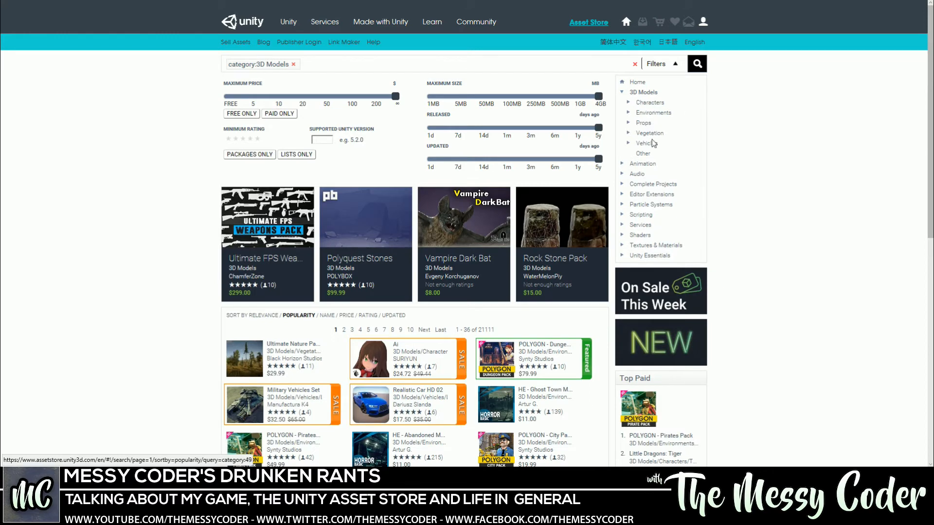
pyautogui.click(649, 102)
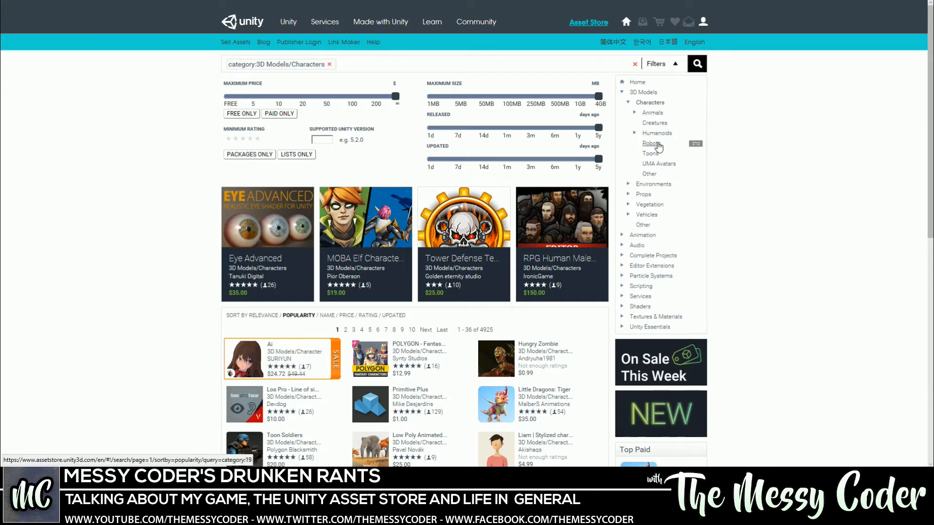
pyautogui.moveTo(652, 112)
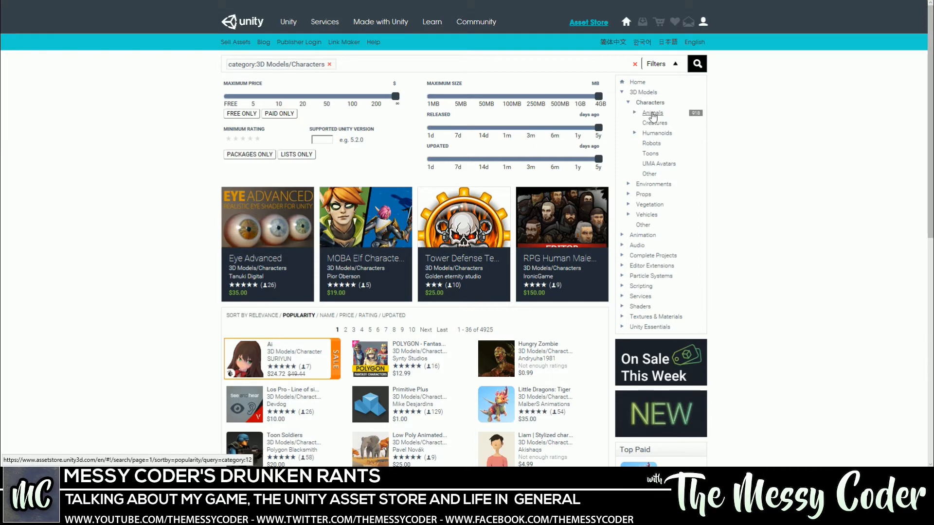
pyautogui.click(651, 112)
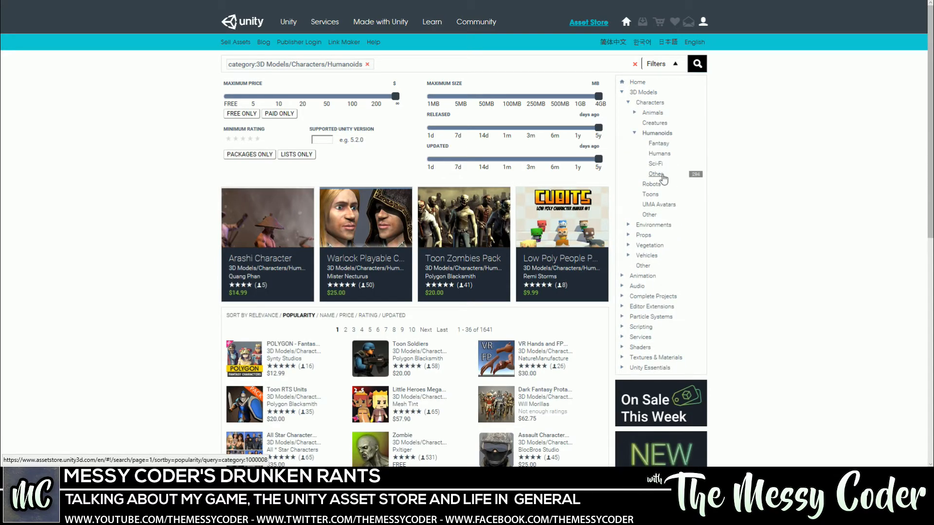
pyautogui.scroll(-3)
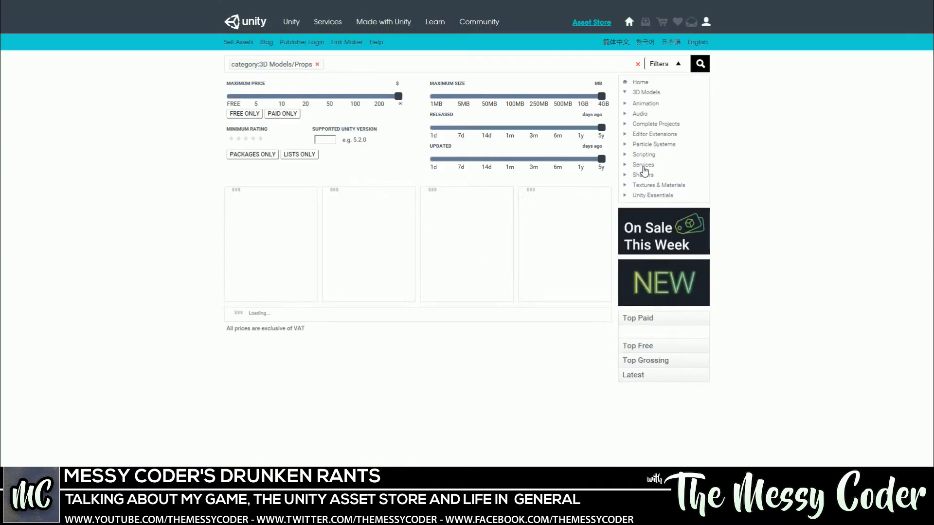
pyautogui.click(653, 143)
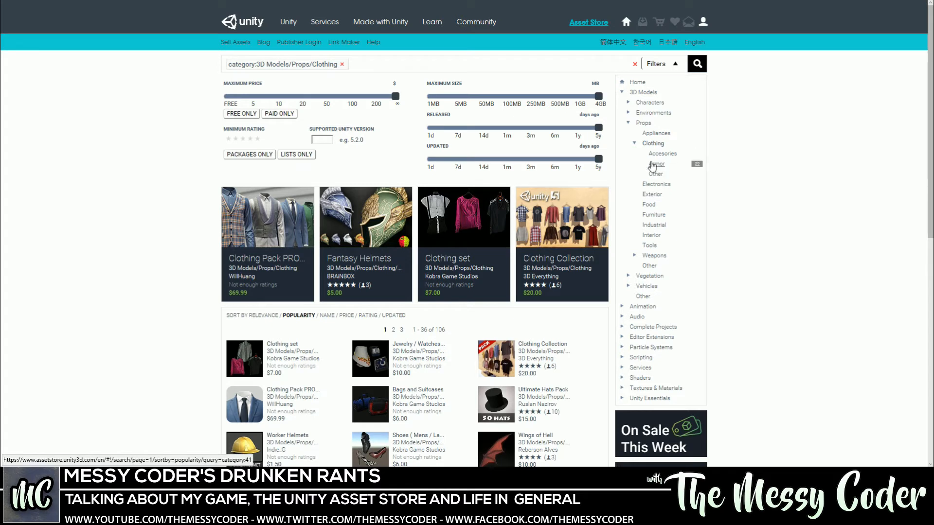
pyautogui.moveTo(253, 182)
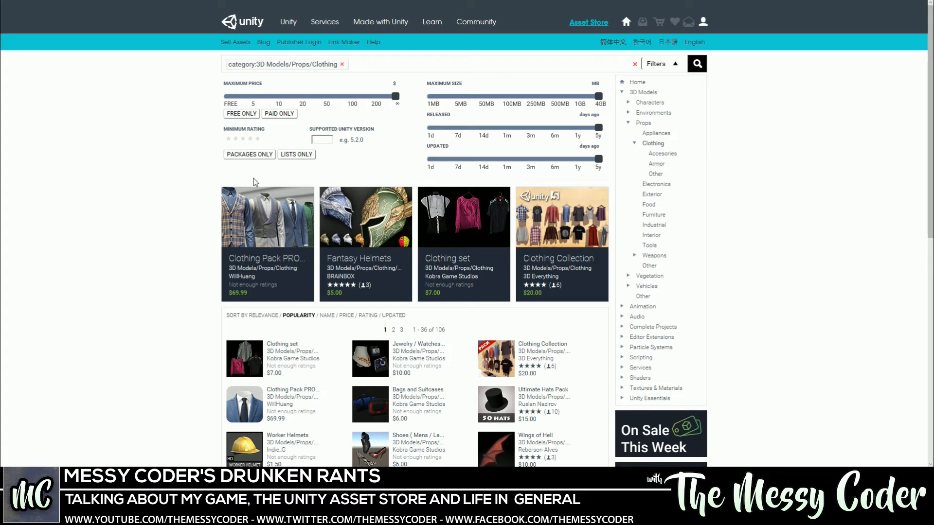
pyautogui.moveTo(655, 133)
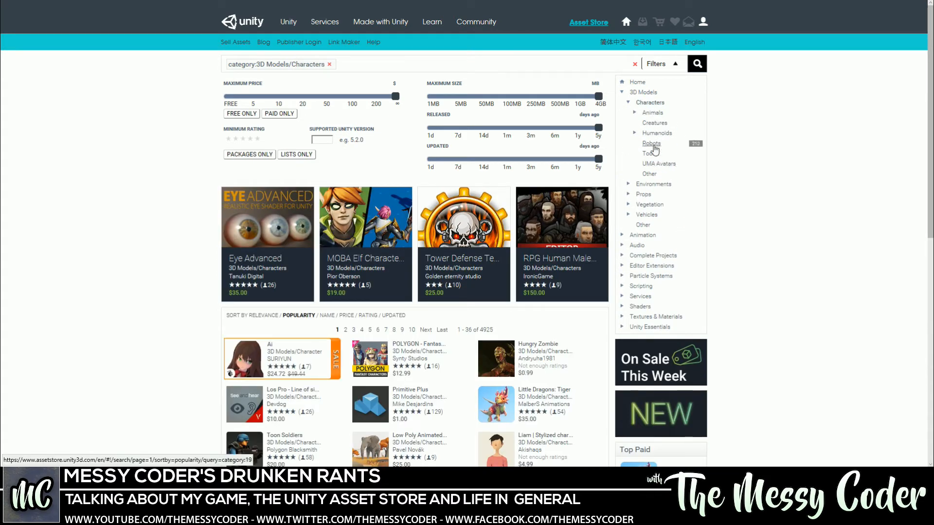
pyautogui.scroll(-3)
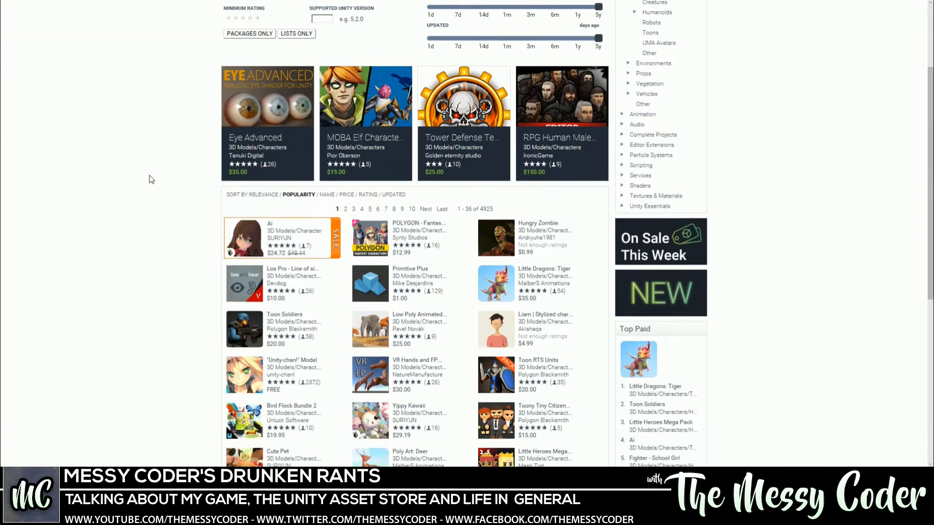
pyautogui.scroll(-3)
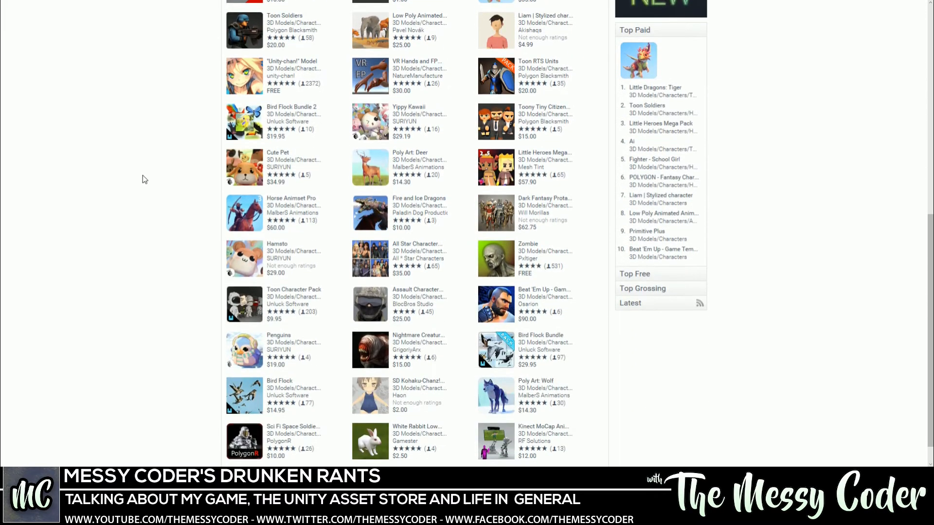
pyautogui.scroll(3)
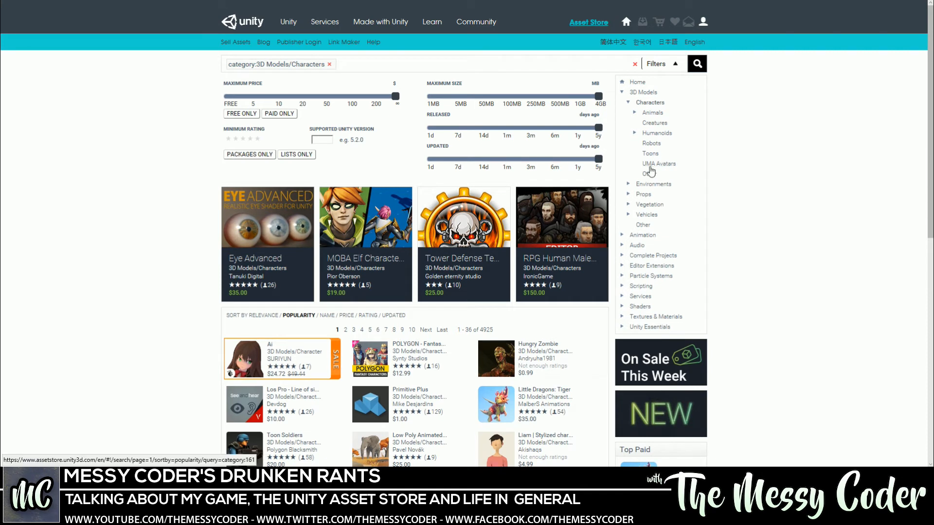
pyautogui.moveTo(637, 161)
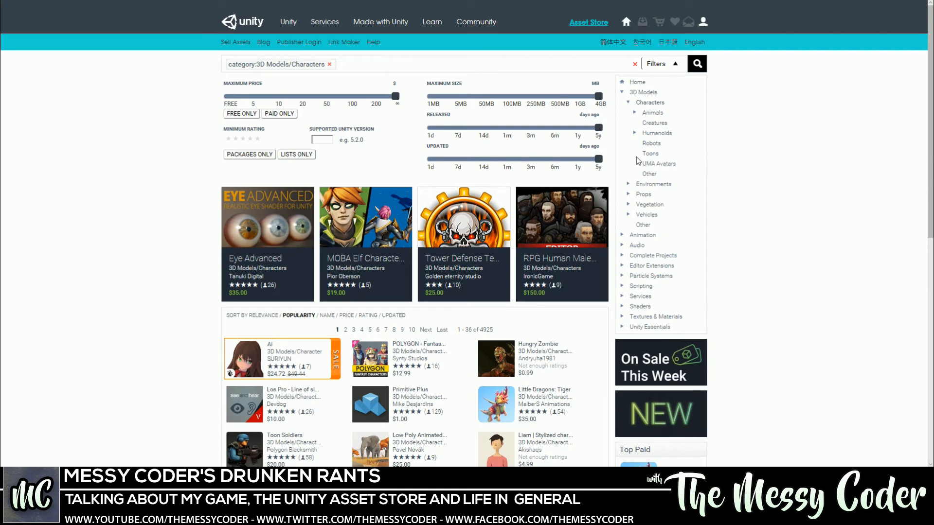
pyautogui.moveTo(650, 158)
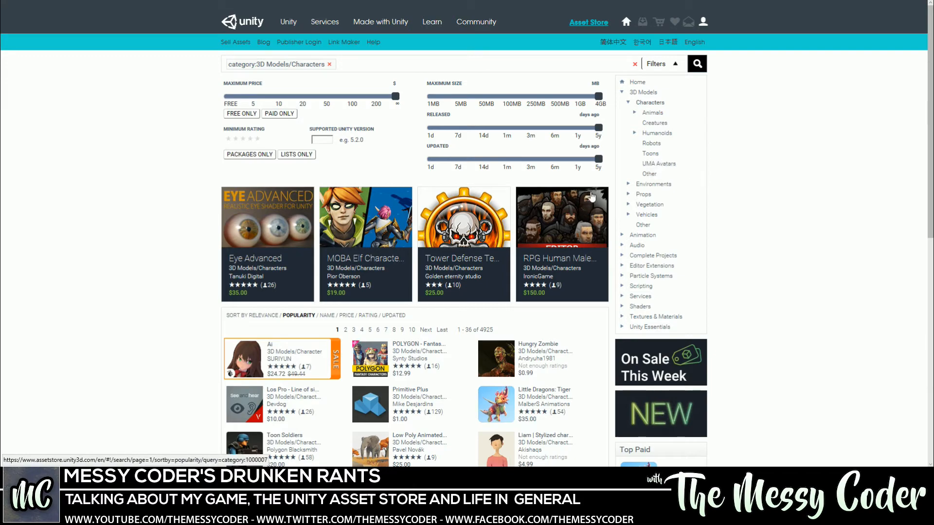
pyautogui.scroll(-3)
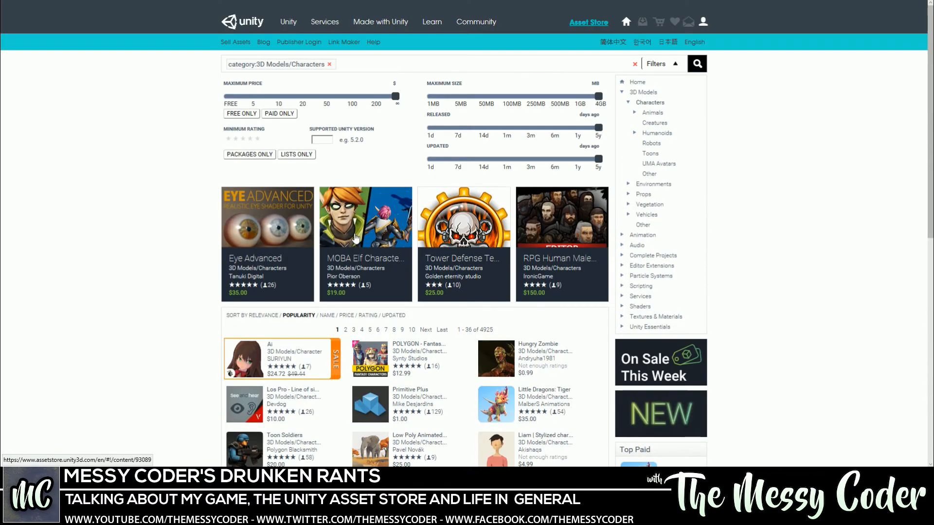
pyautogui.scroll(-3)
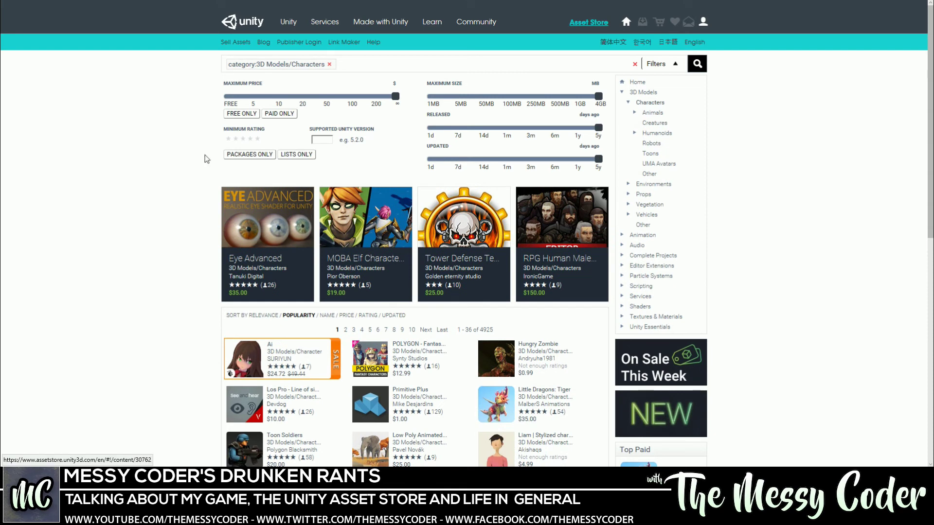
pyautogui.moveTo(881, 152)
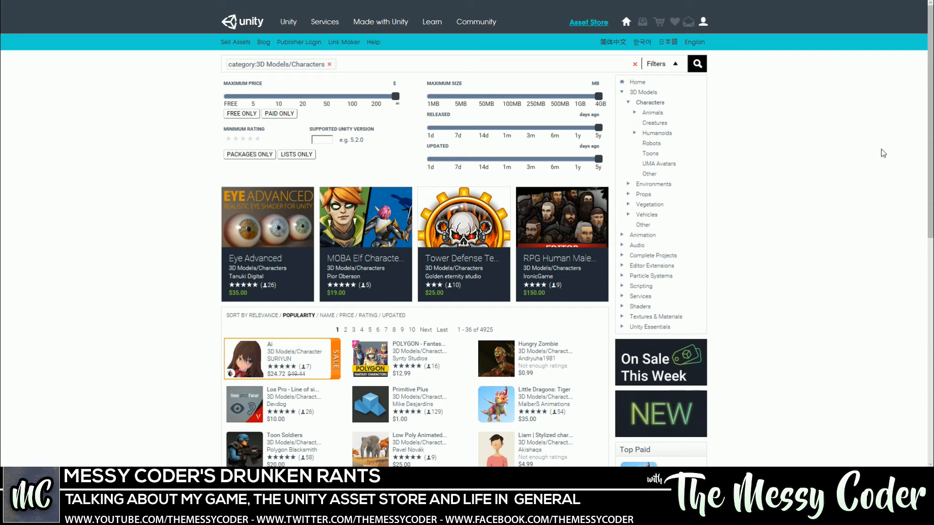
pyautogui.moveTo(137, 192)
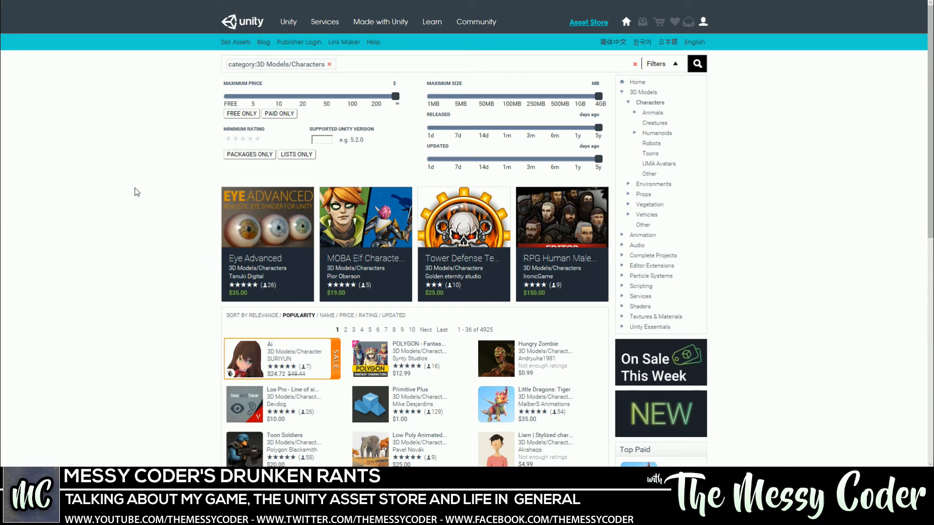
# - Scroll the character results and page forward twice
pyautogui.scroll(-3)
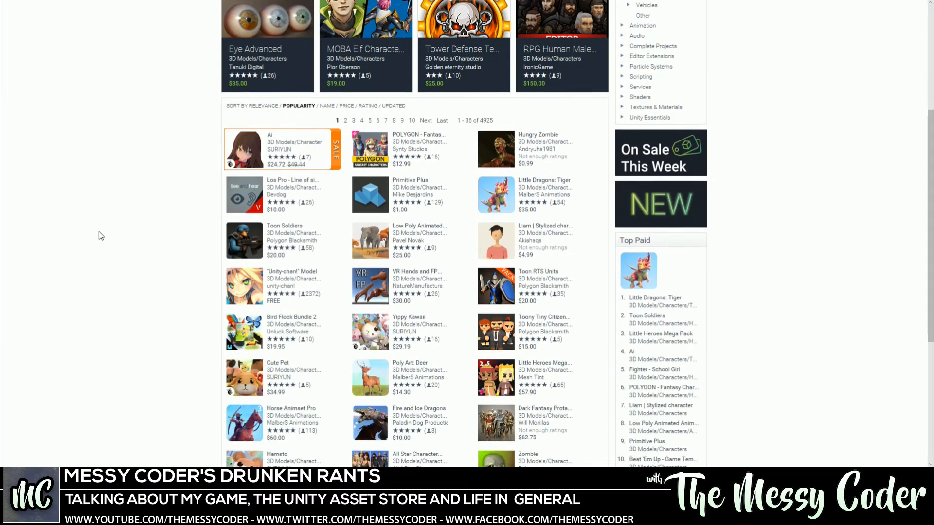
pyautogui.scroll(-3)
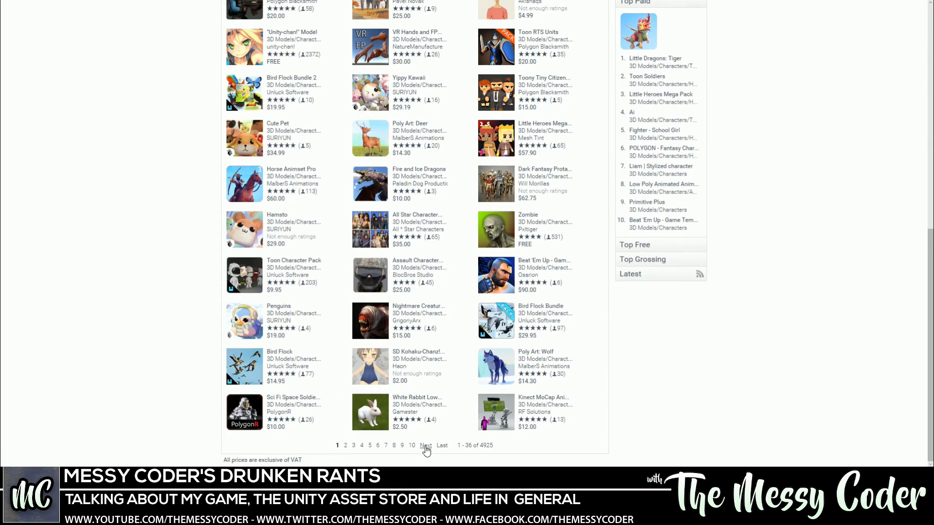
pyautogui.click(426, 445)
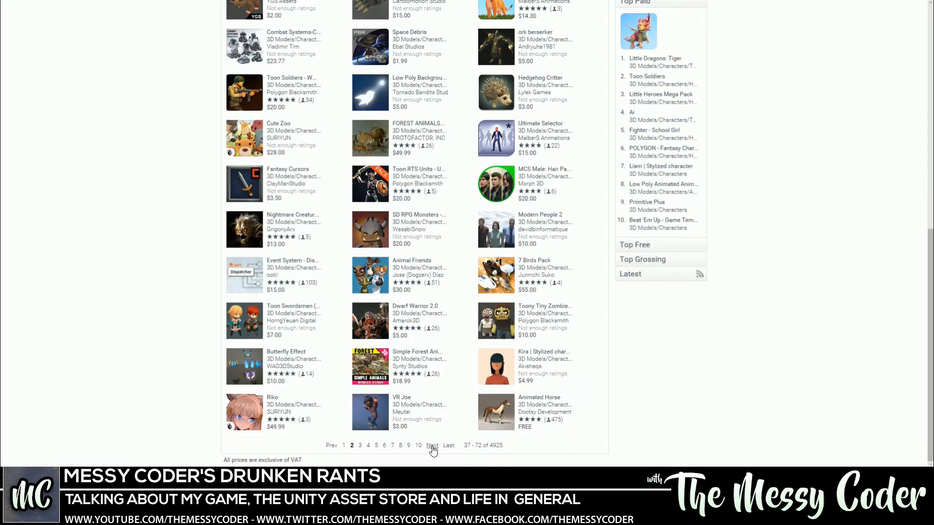
pyautogui.click(432, 446)
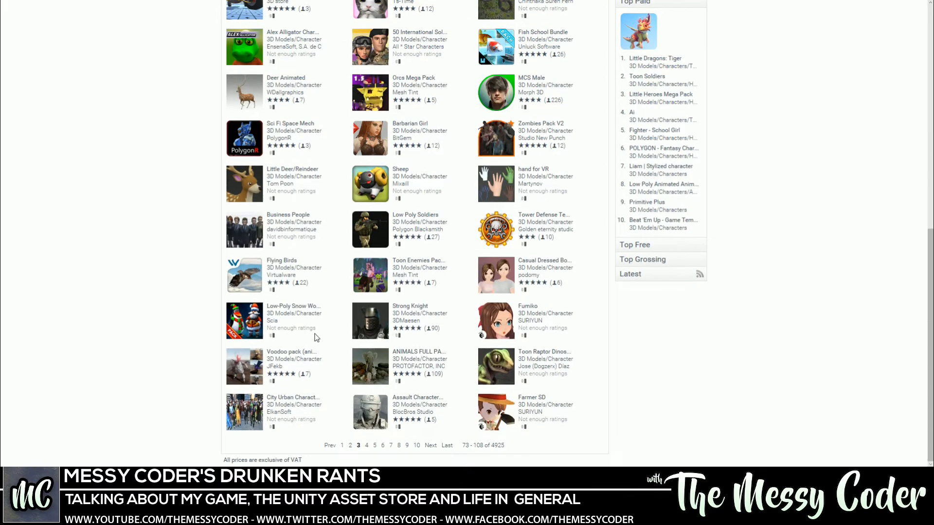
# - Scroll through more results and drag the price slider showing the $0–$2,000 range
pyautogui.scroll(3)
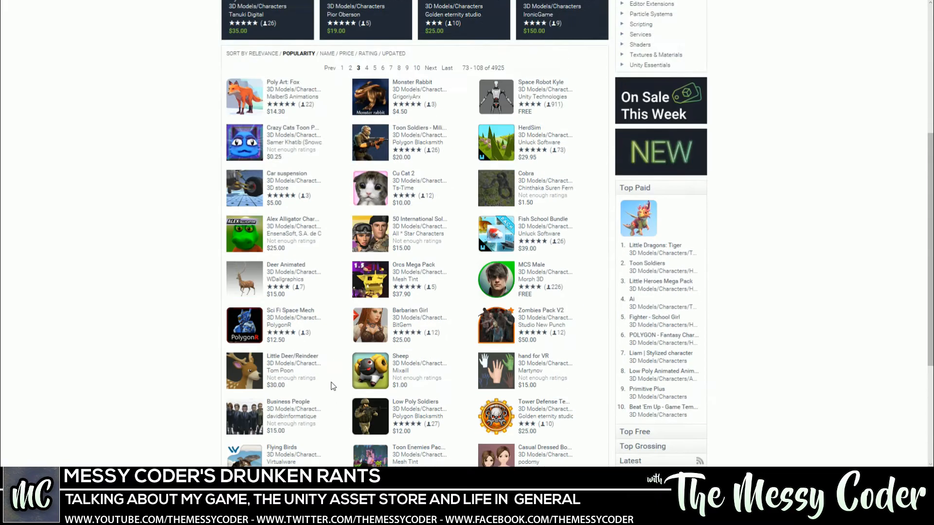
pyautogui.scroll(-3)
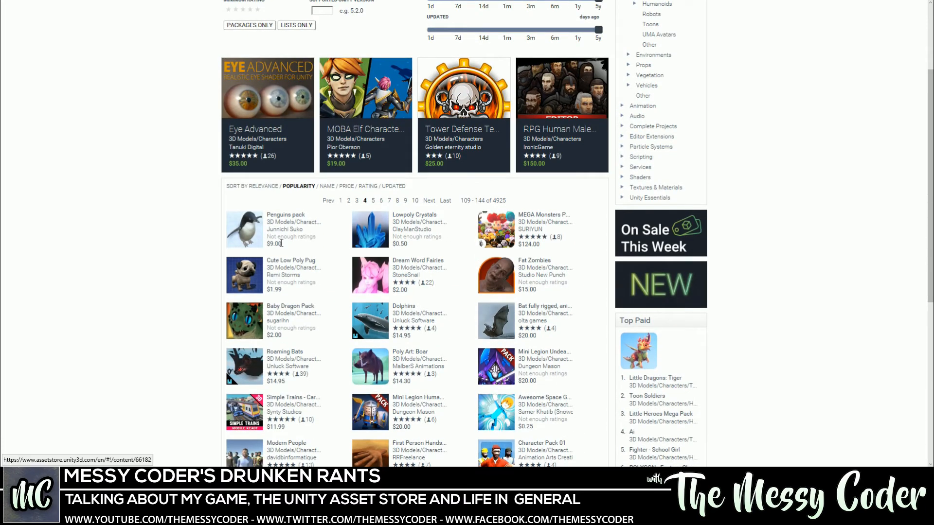
pyautogui.scroll(-3)
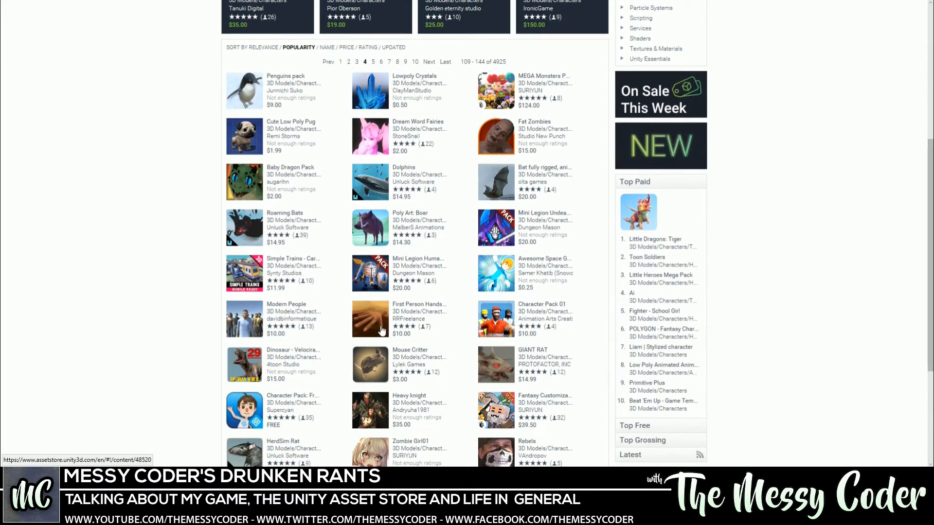
pyautogui.scroll(-3)
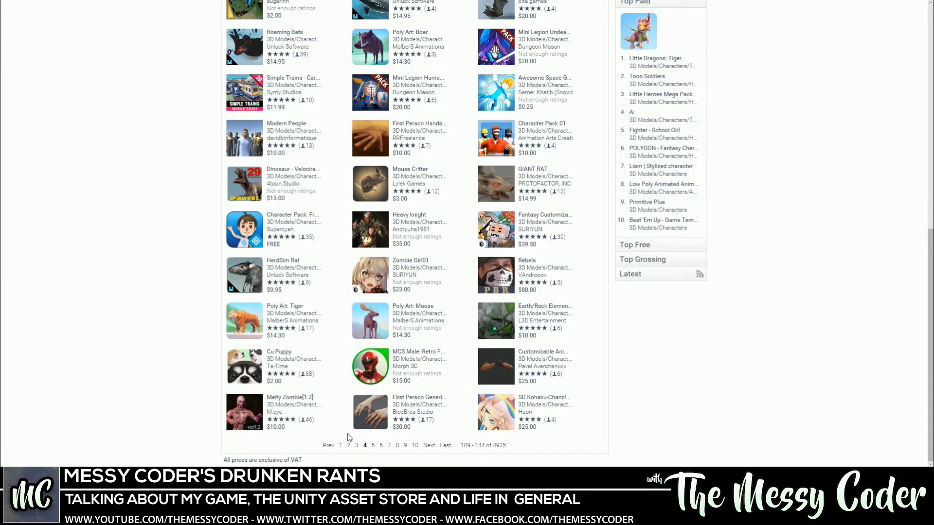
pyautogui.click(348, 445)
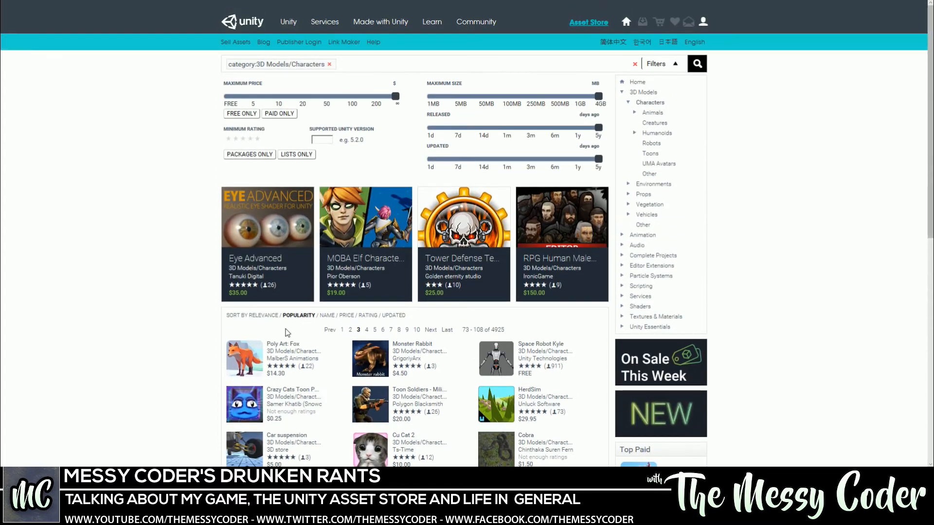
pyautogui.scroll(-3)
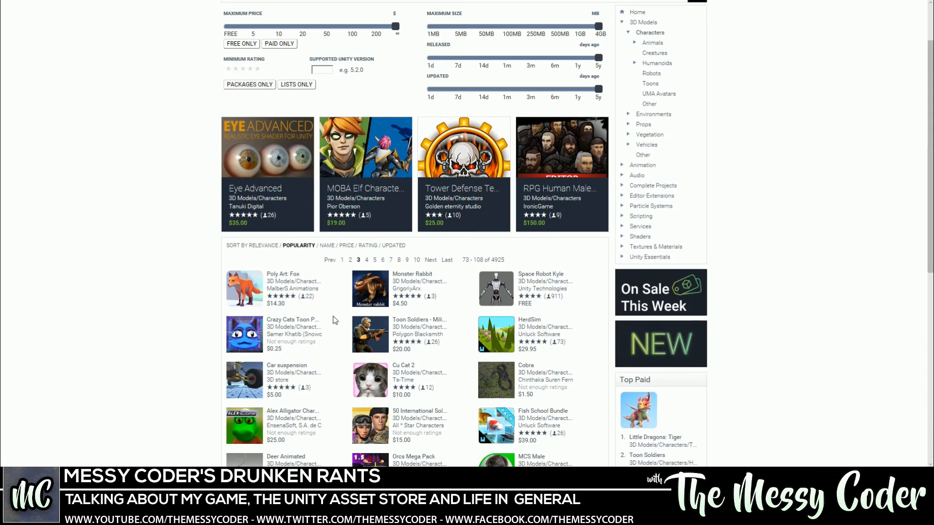
pyautogui.scroll(3)
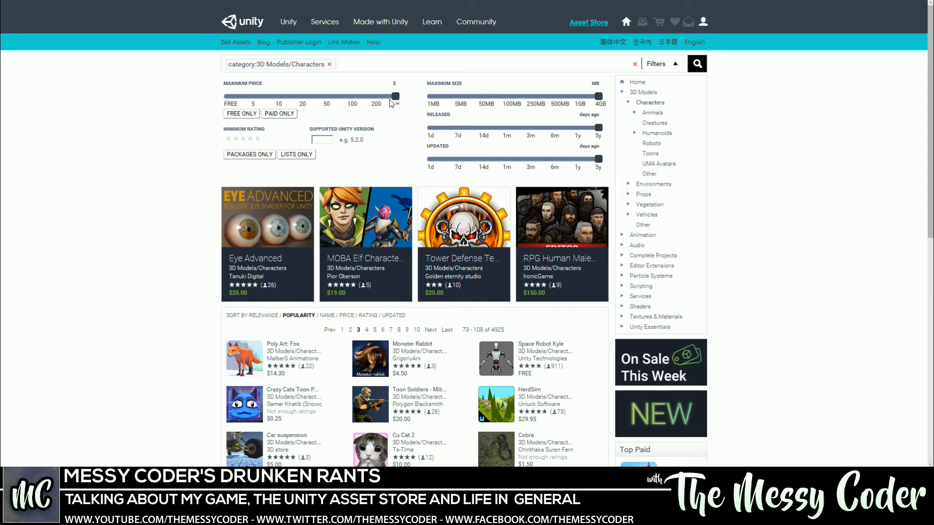
pyautogui.moveTo(395, 96); pyautogui.dragTo(308, 96)
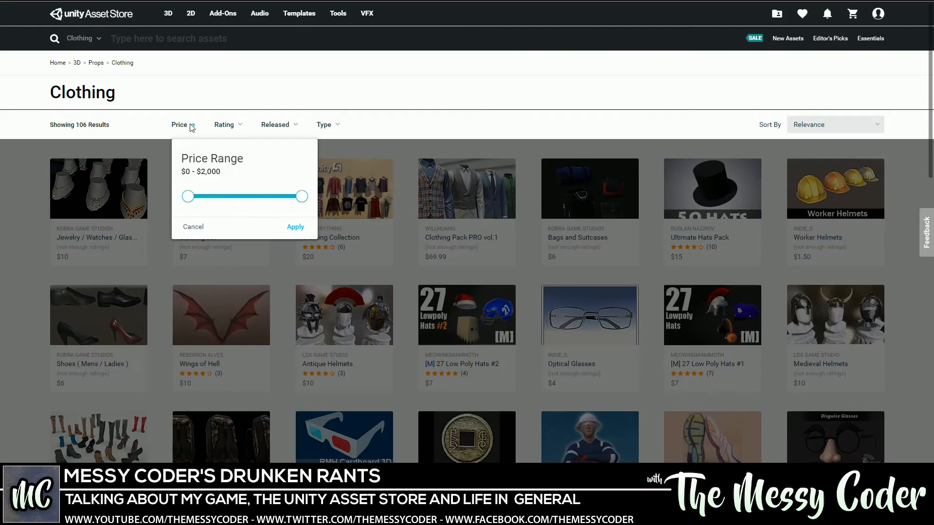
pyautogui.moveTo(301, 196); pyautogui.dragTo(237, 196)
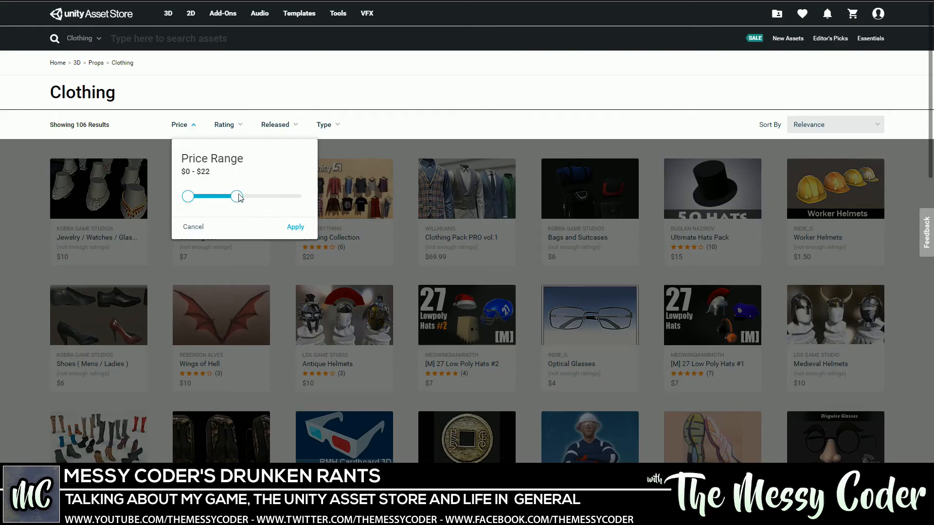
pyautogui.moveTo(237, 196); pyautogui.dragTo(250, 196)
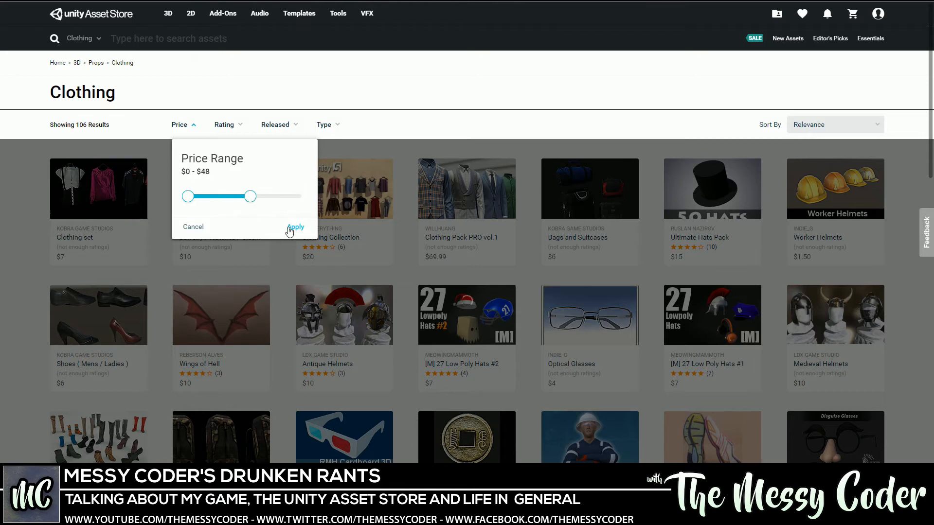
pyautogui.click(295, 227)
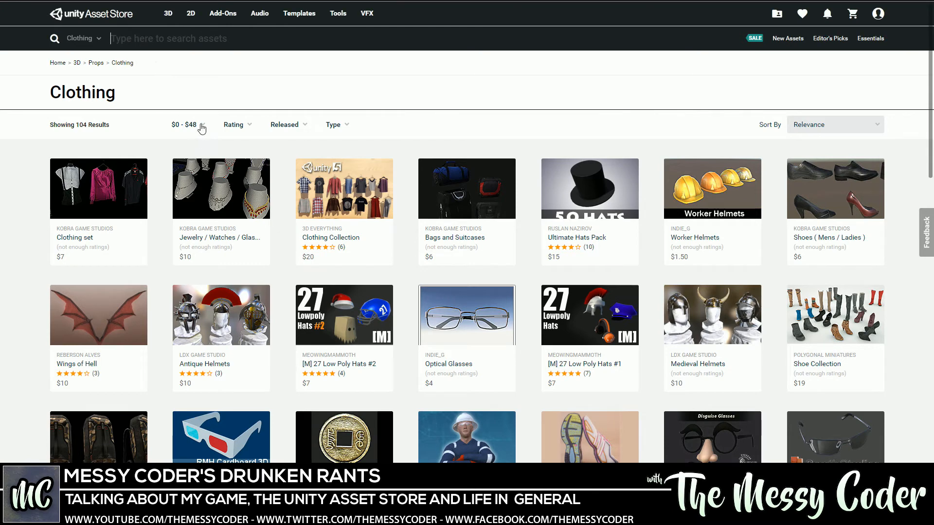
pyautogui.click(183, 125)
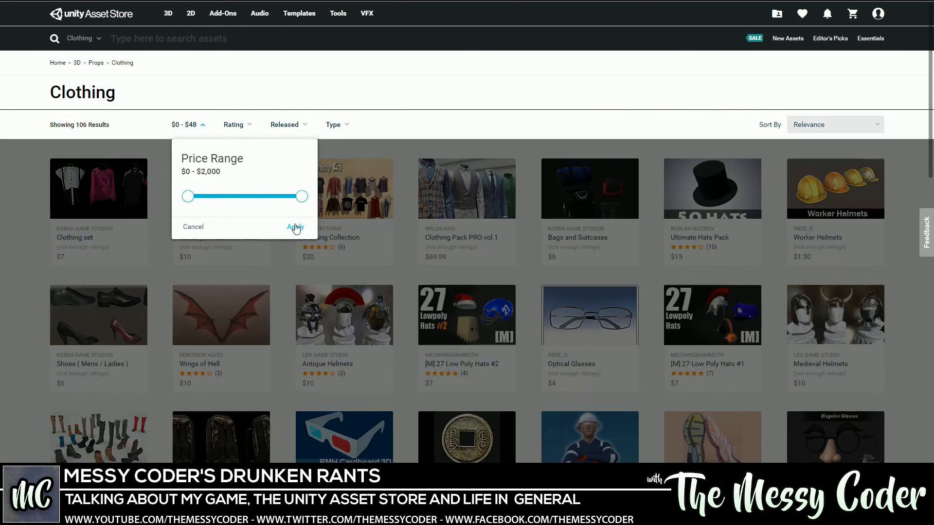
pyautogui.click(233, 124)
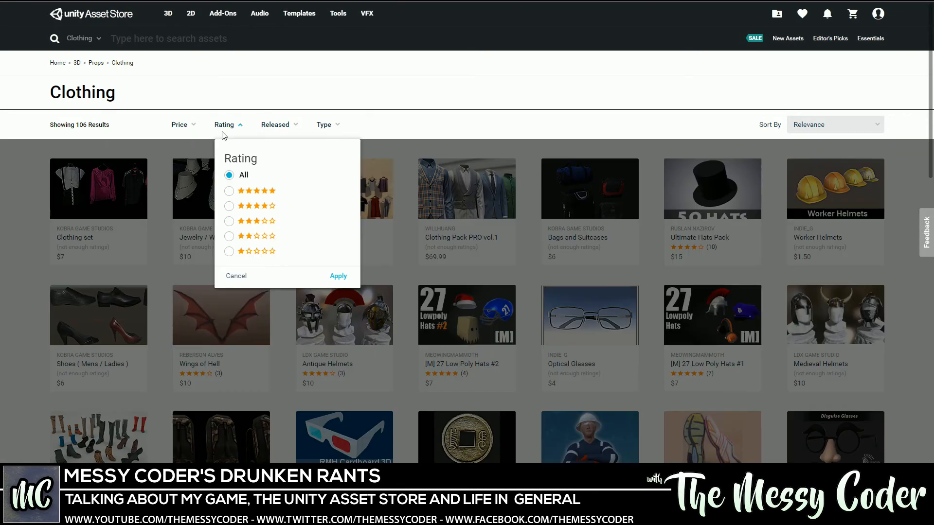
pyautogui.moveTo(228, 278)
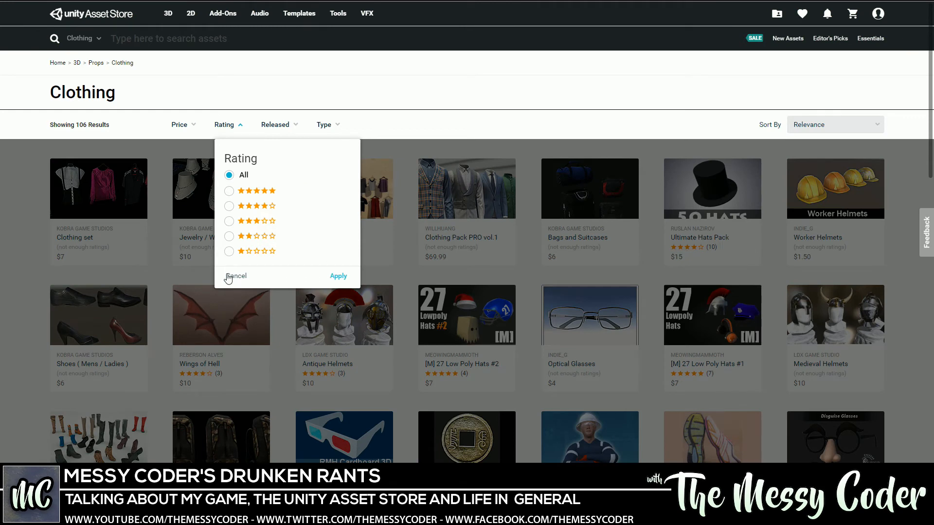
pyautogui.click(236, 276)
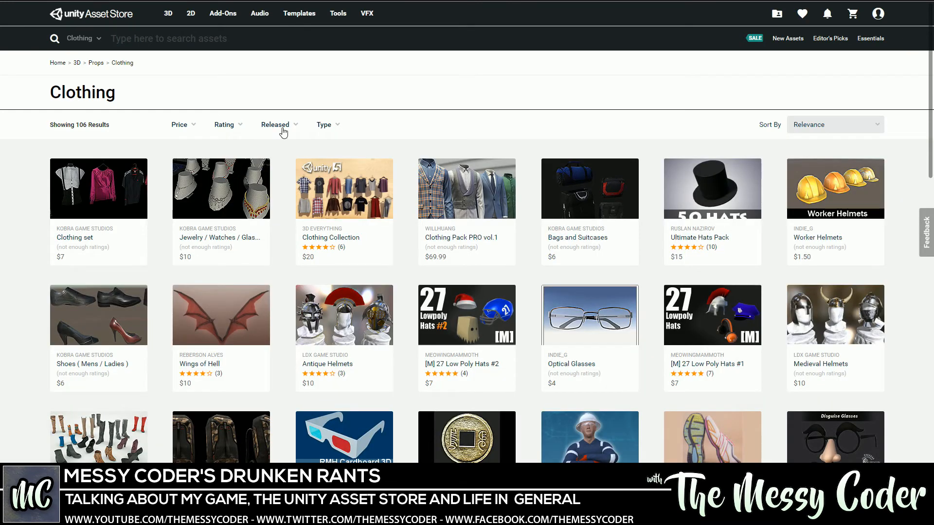
pyautogui.moveTo(523, 104)
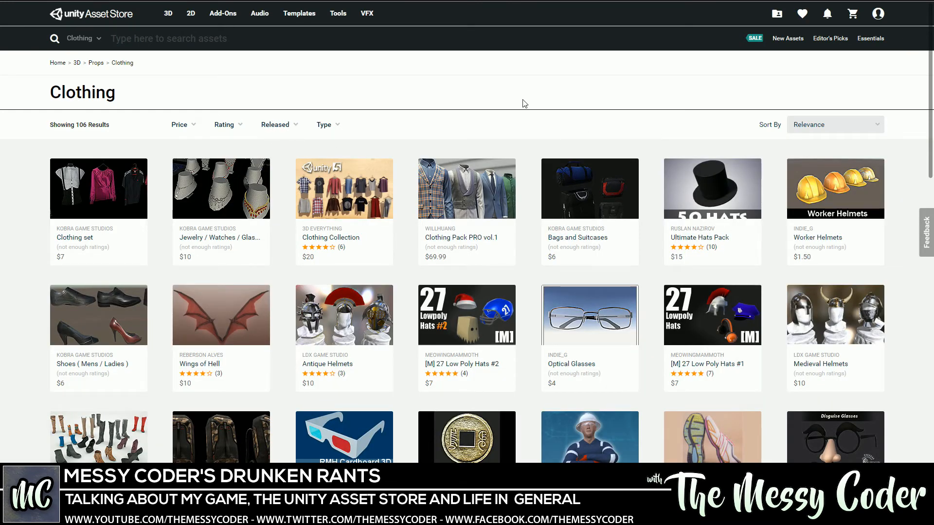
pyautogui.moveTo(754, 38)
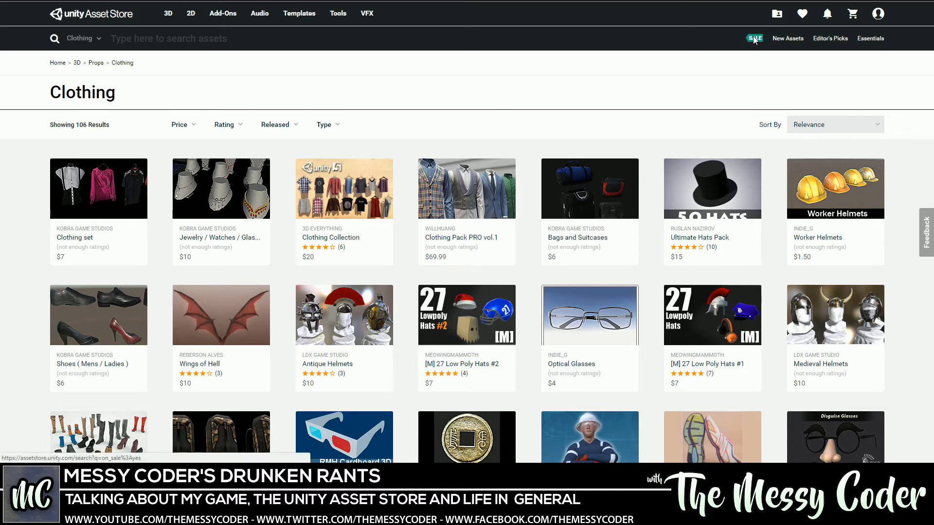
# - Open the SALE listing and the $15 Easy Build System page, scrolling through it
pyautogui.click(755, 38)
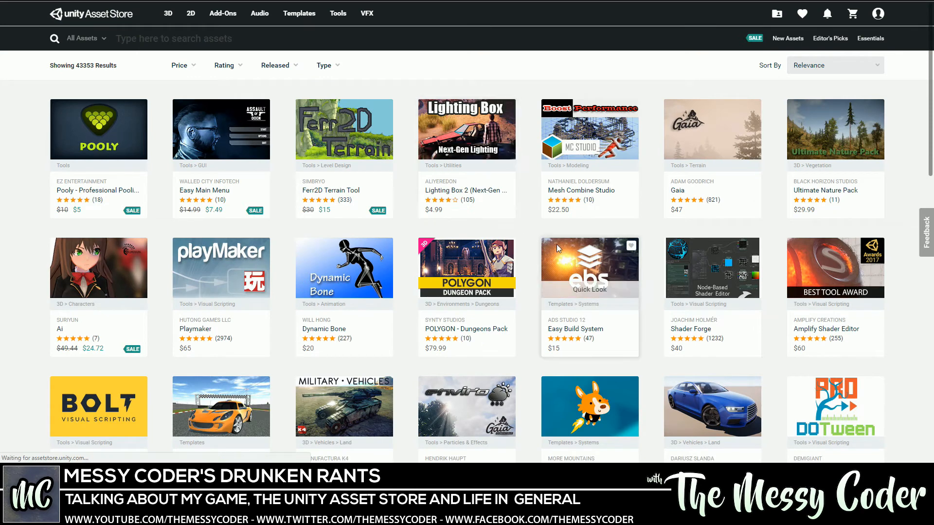
pyautogui.click(590, 267)
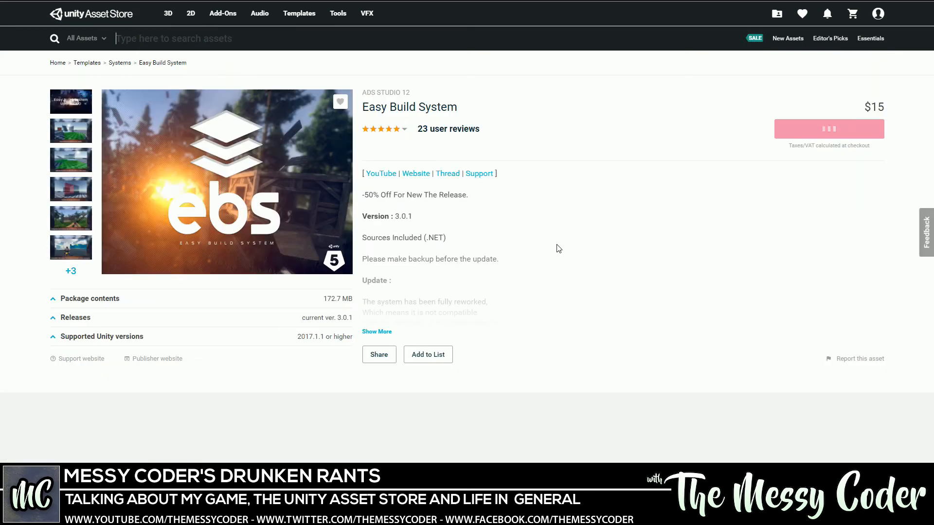
pyautogui.scroll(-3)
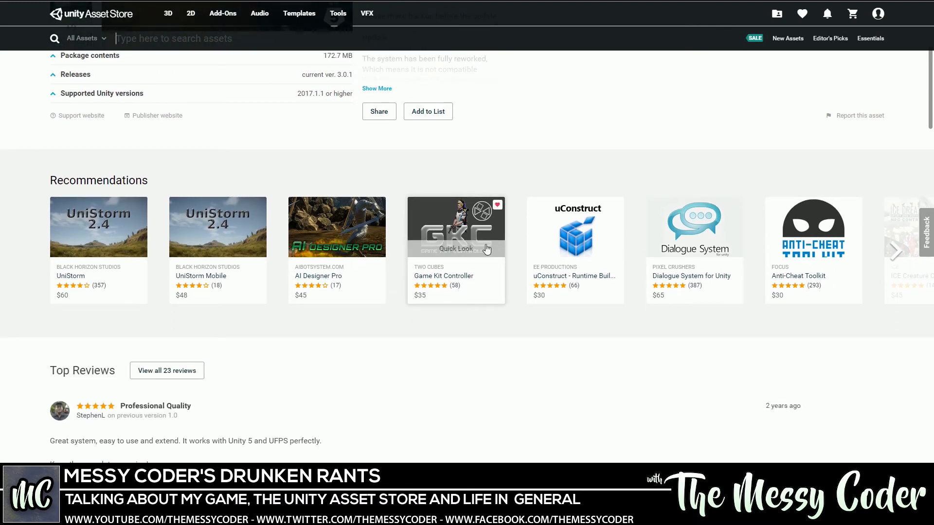
pyautogui.scroll(3)
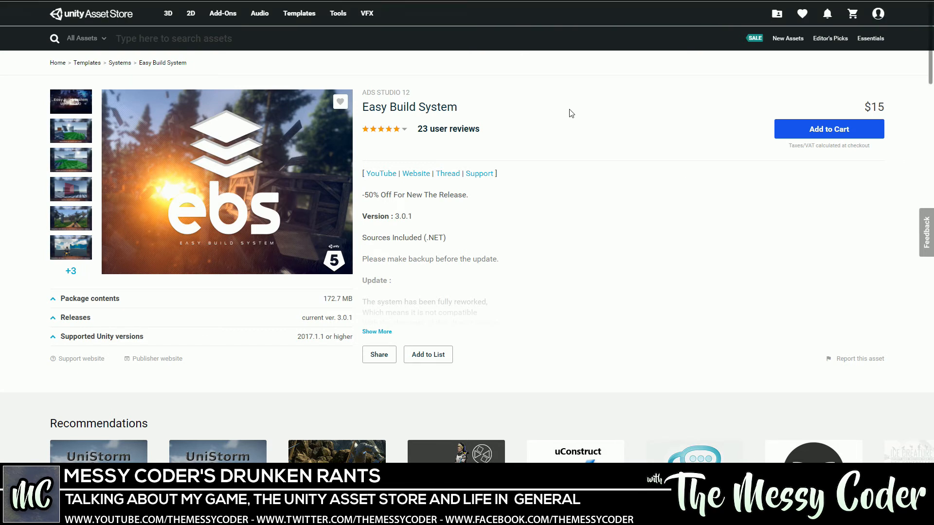
pyautogui.moveTo(259, 140)
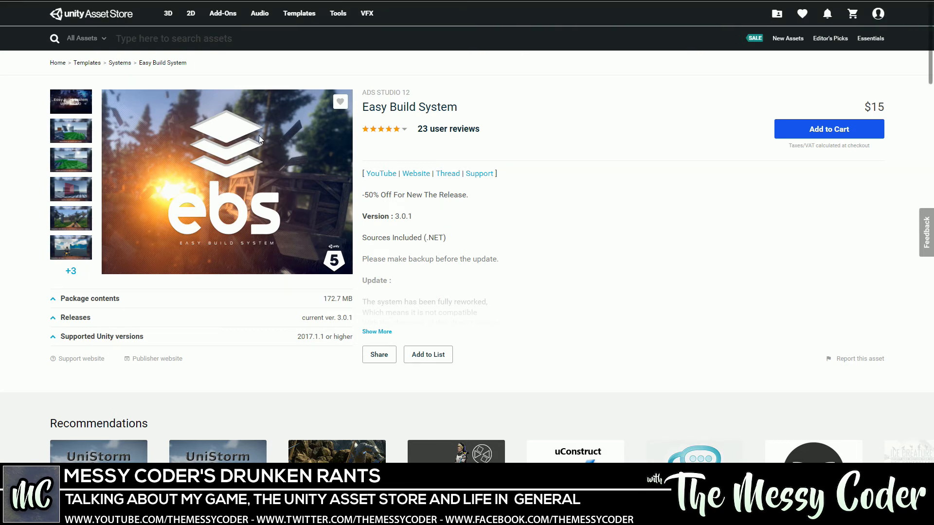
pyautogui.moveTo(125, 145)
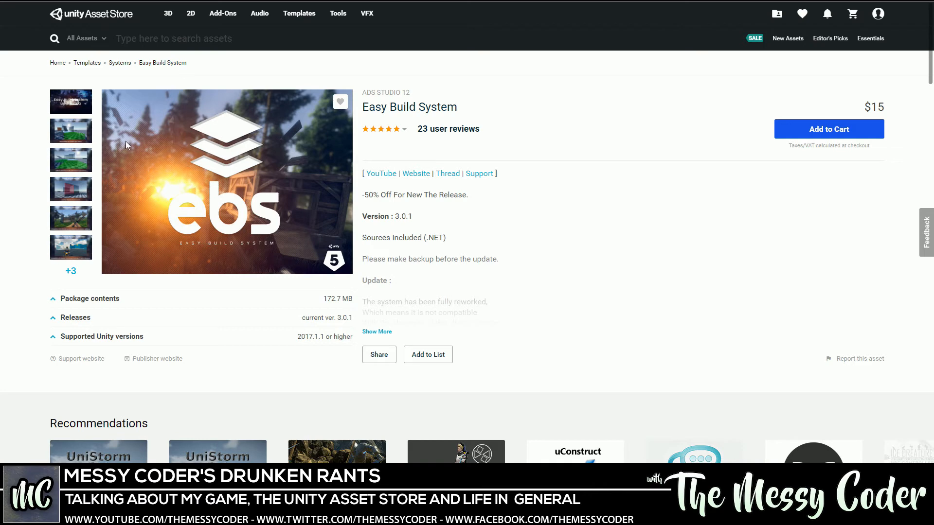
pyautogui.moveTo(213, 206)
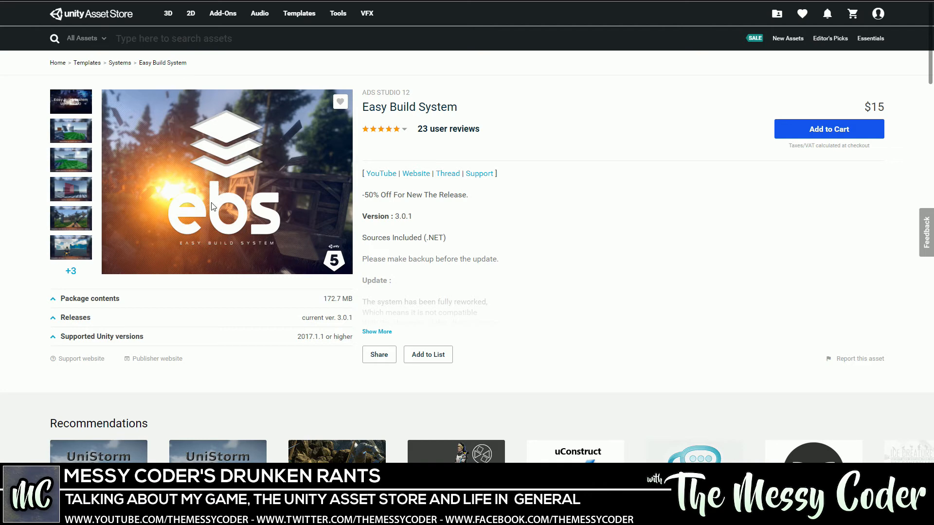
pyautogui.moveTo(344, 217)
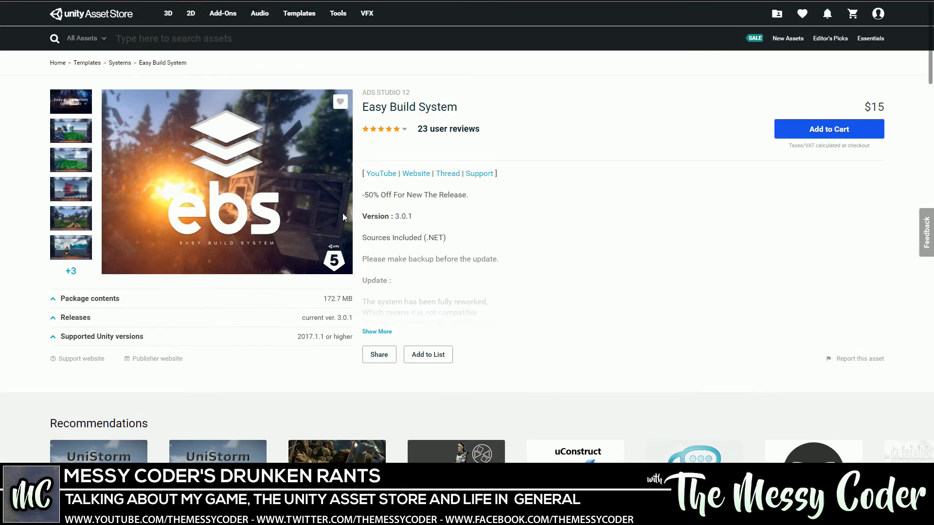
pyautogui.moveTo(252, 197)
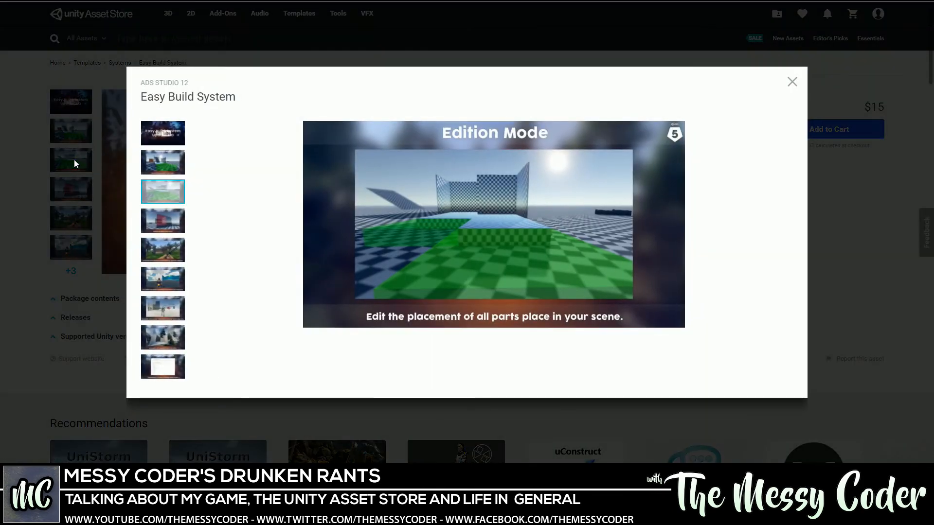
pyautogui.click(162, 221)
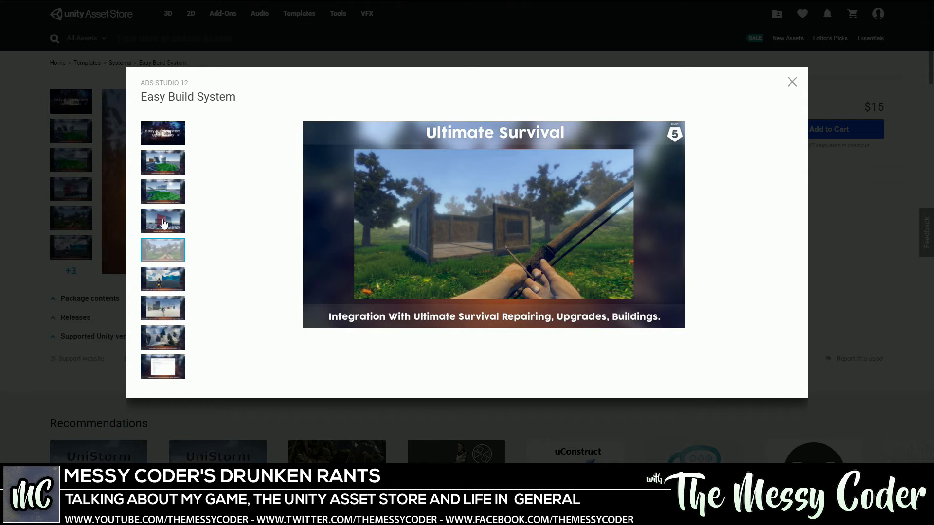
pyautogui.moveTo(521, 239)
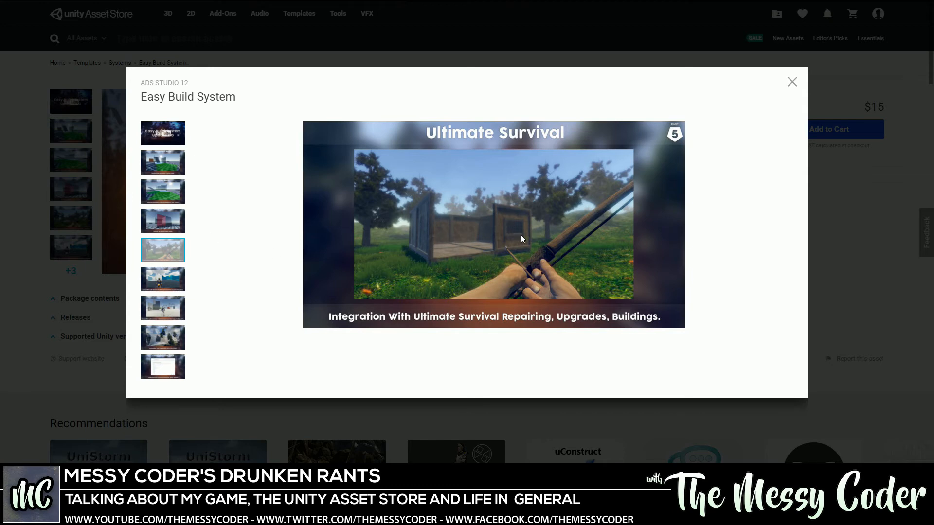
pyautogui.click(792, 81)
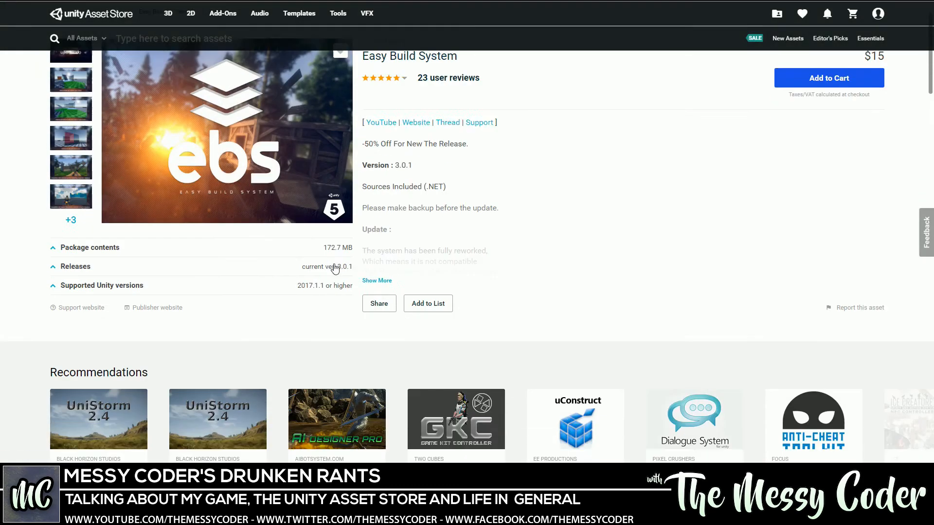
pyautogui.scroll(-3)
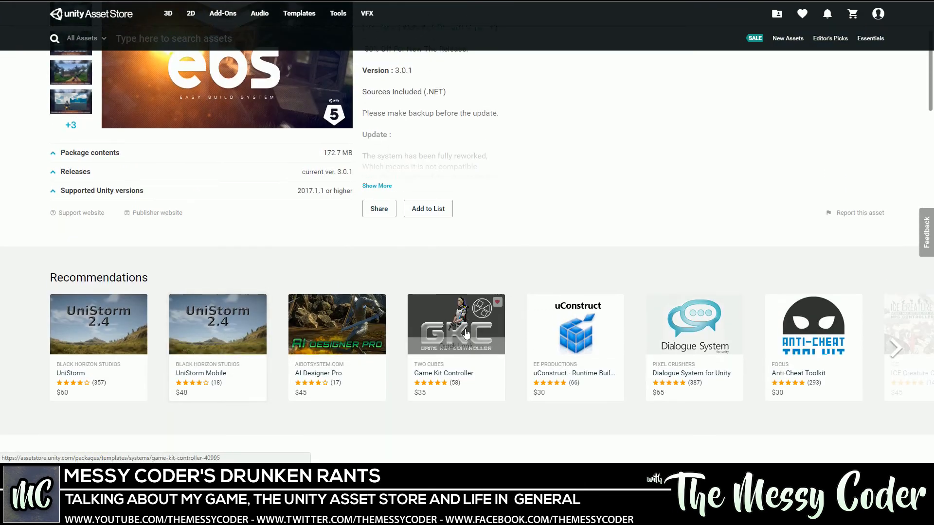
# - Open uConstruct and view its village, terrain comparison and extensions screenshots
pyautogui.click(575, 332)
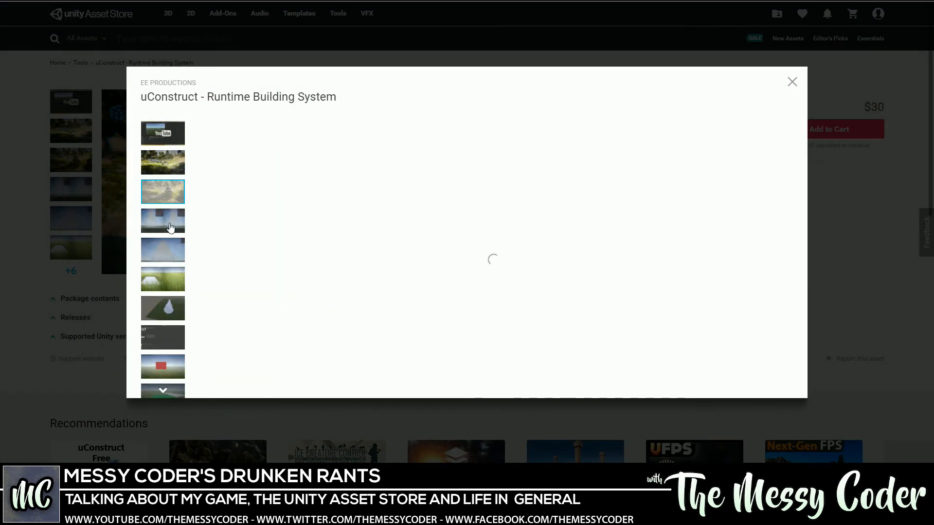
pyautogui.click(162, 250)
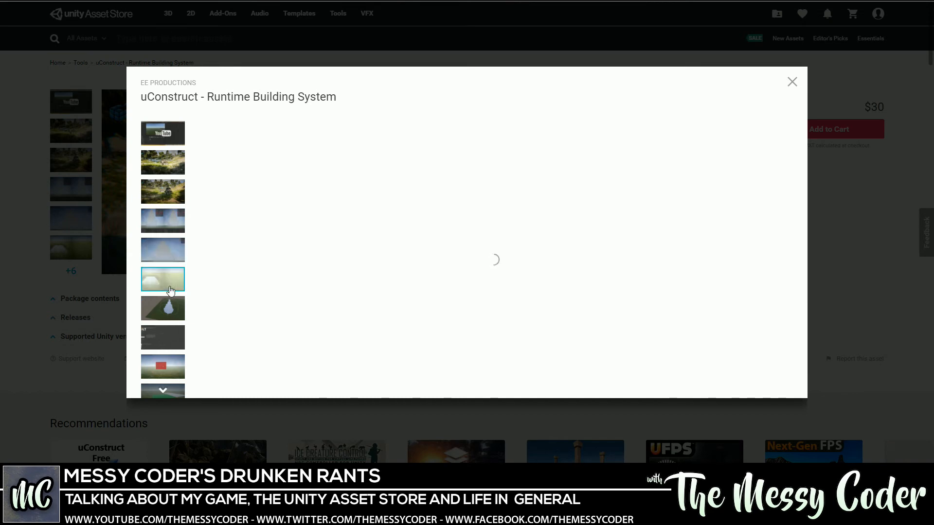
pyautogui.click(163, 192)
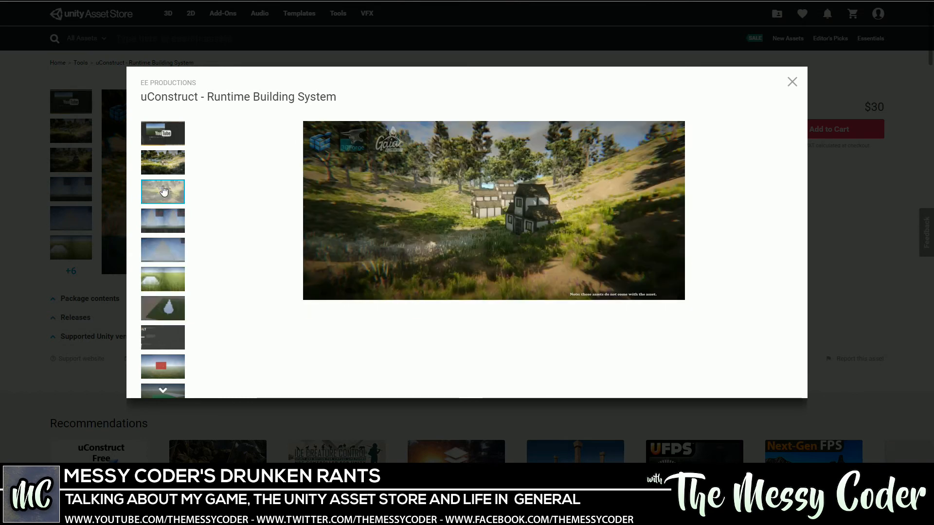
pyautogui.click(163, 279)
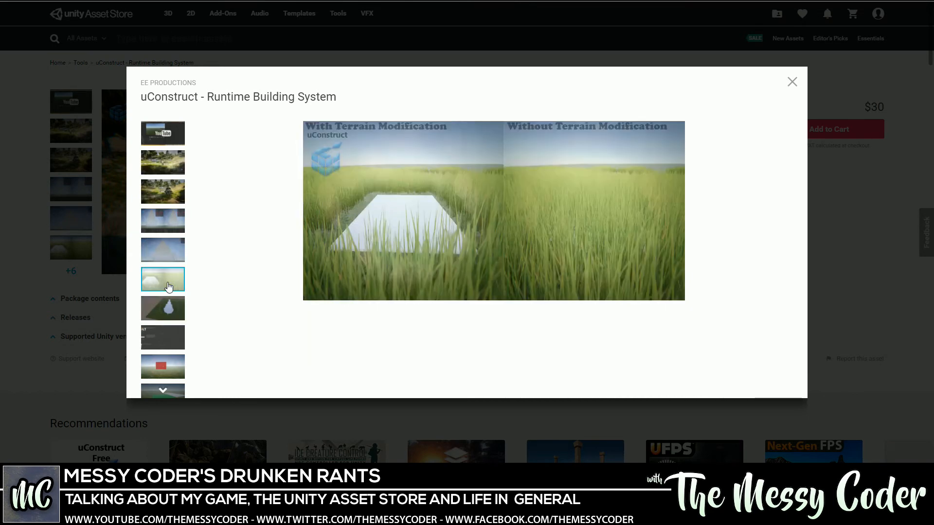
pyautogui.click(162, 366)
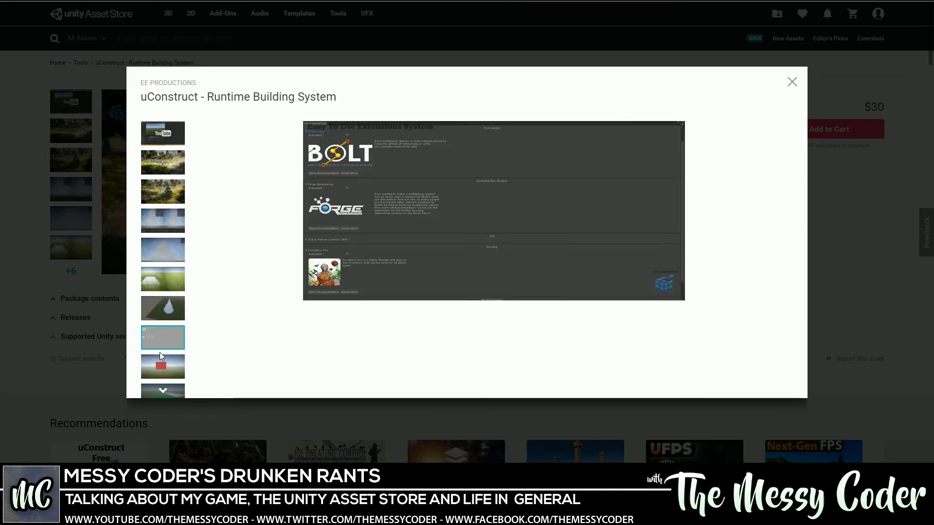
pyautogui.scroll(-3)
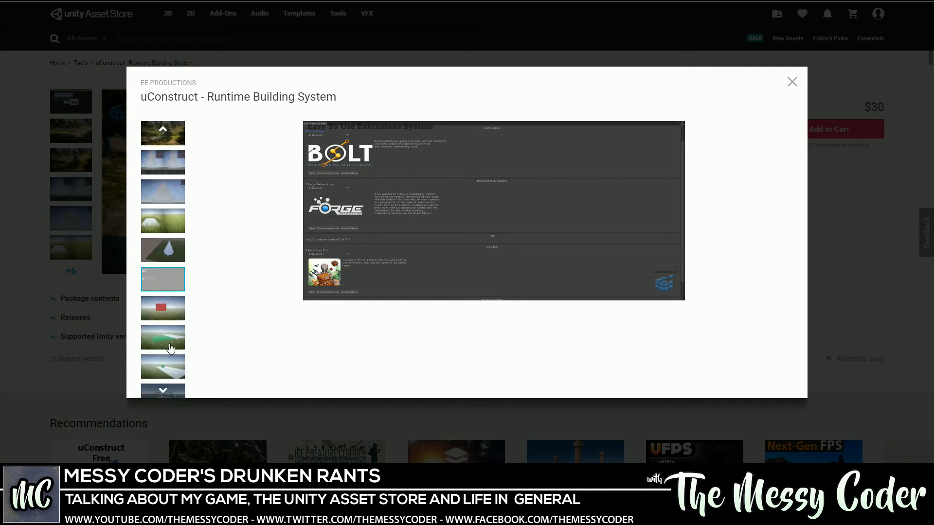
# - View physics, towers and socket previews, close the gallery, and open the categories dropdown
pyautogui.click(163, 367)
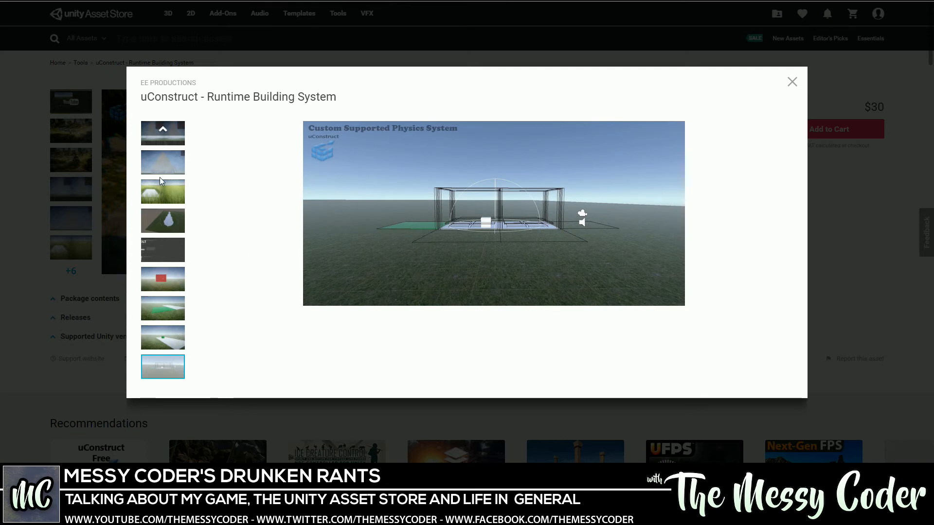
pyautogui.click(162, 162)
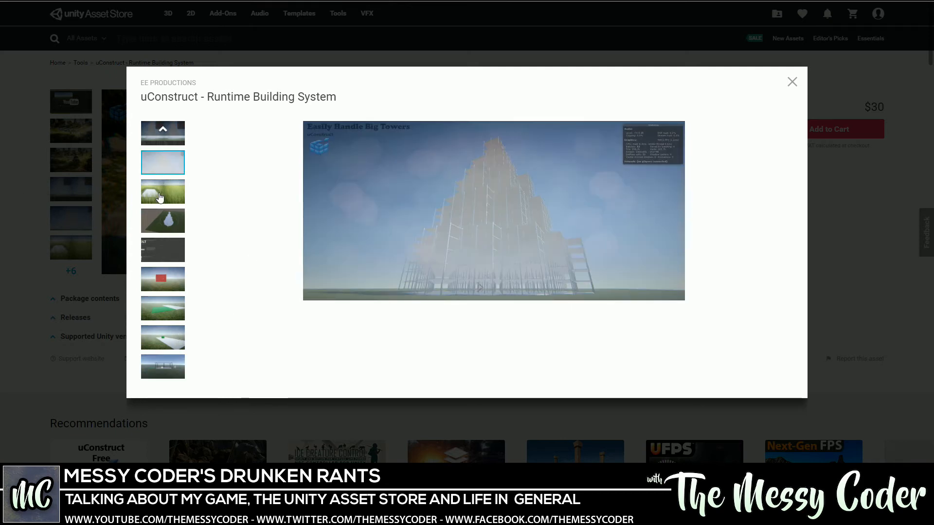
pyautogui.click(163, 192)
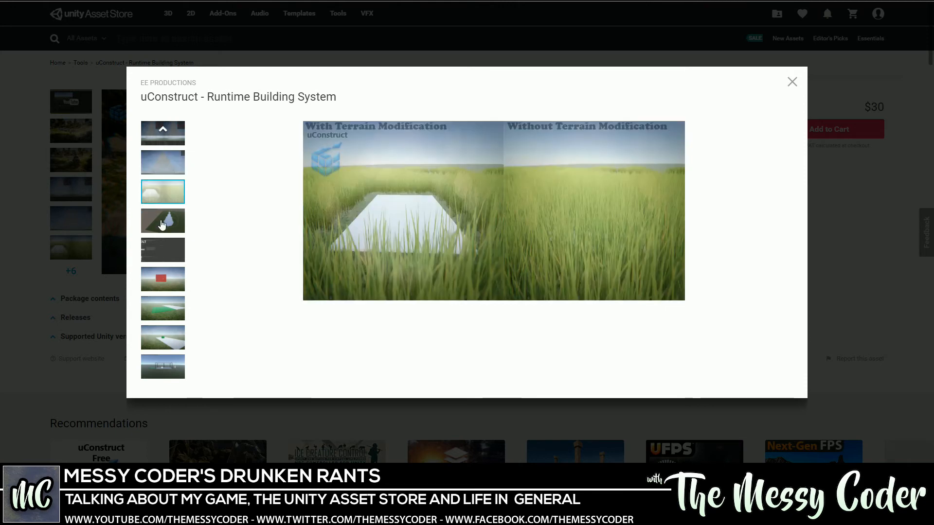
pyautogui.moveTo(335, 204)
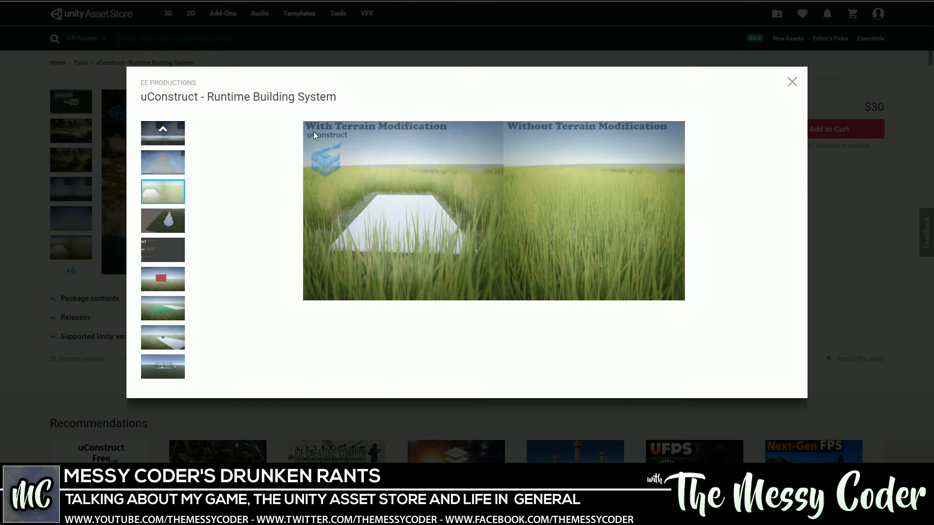
pyautogui.moveTo(388, 215)
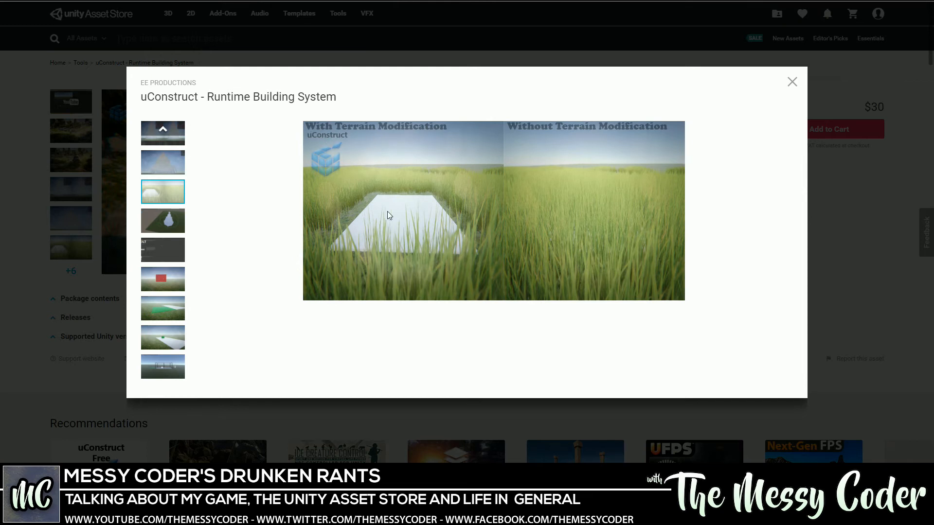
pyautogui.moveTo(426, 232)
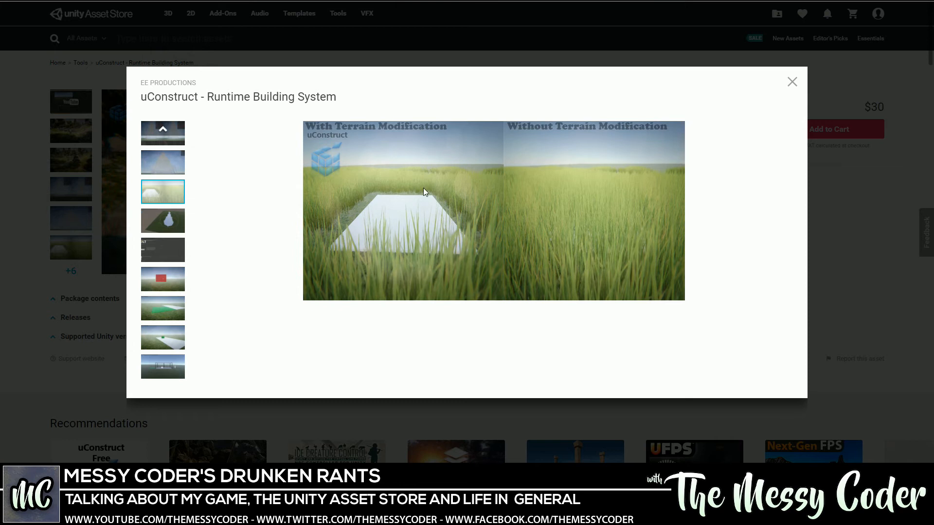
pyautogui.moveTo(450, 232)
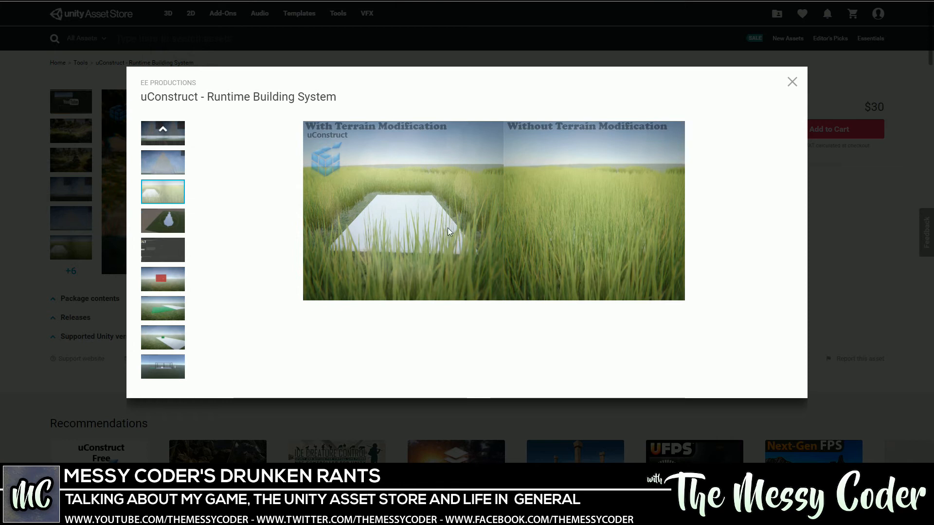
pyautogui.click(163, 366)
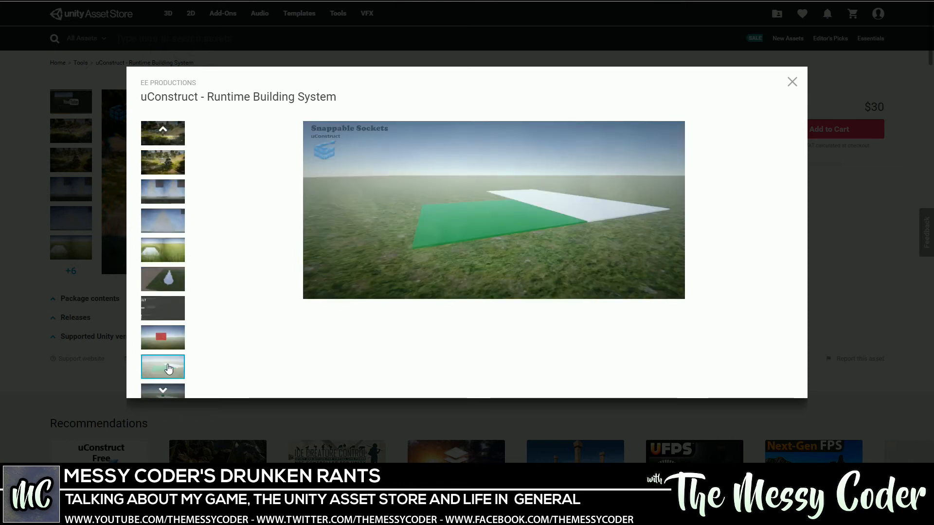
pyautogui.click(163, 366)
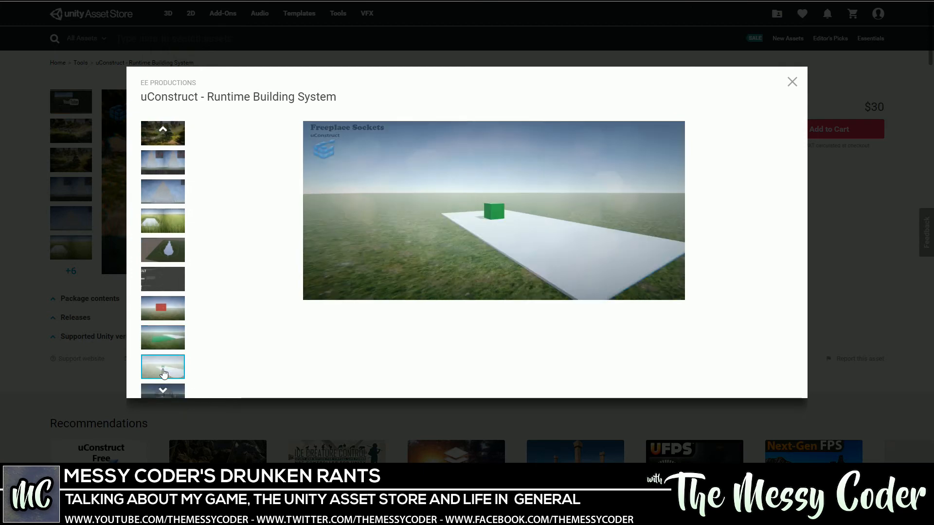
pyautogui.click(163, 367)
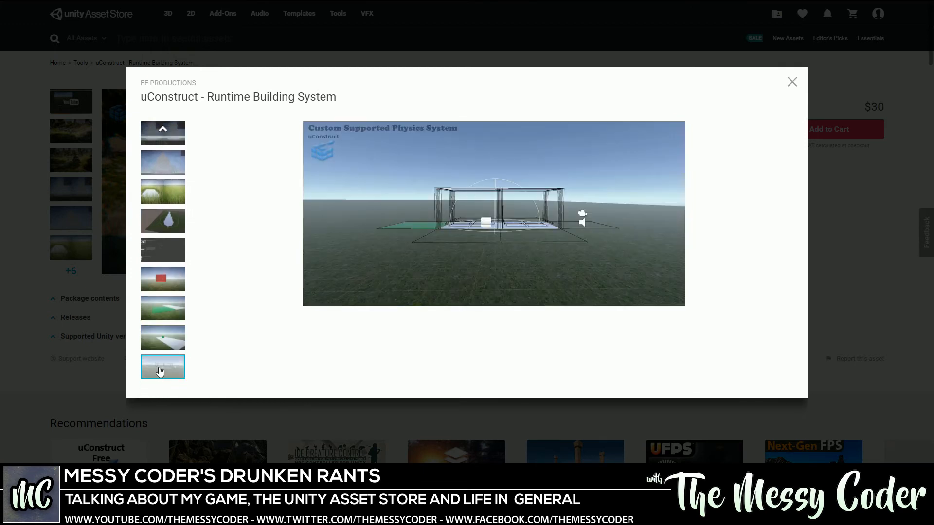
pyautogui.click(791, 82)
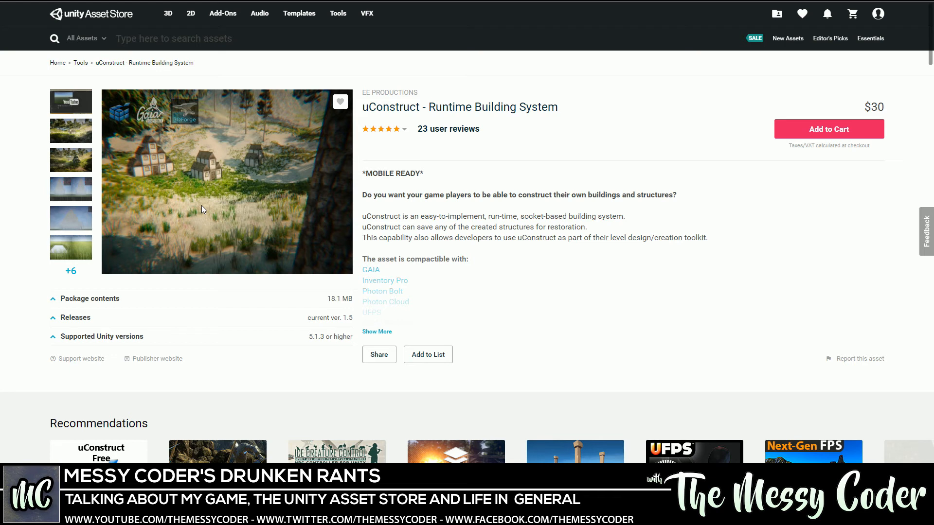
pyautogui.moveTo(264, 195)
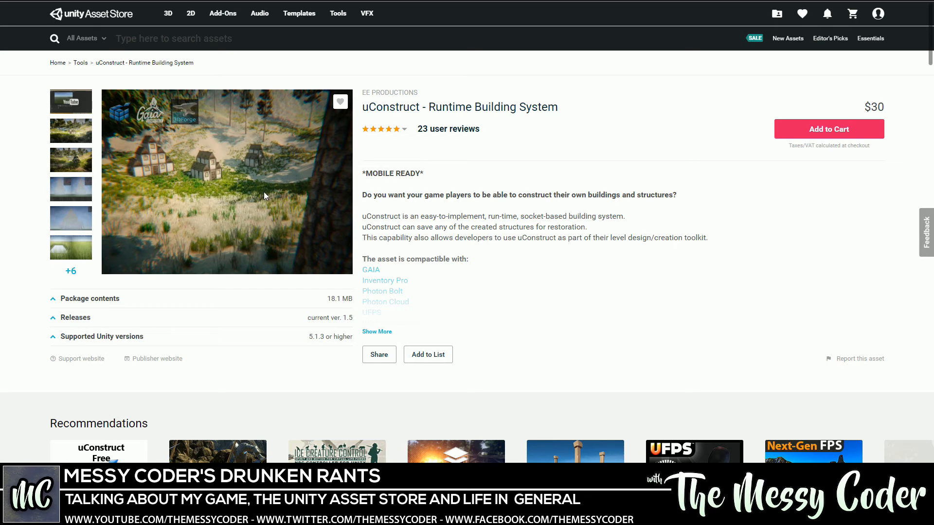
pyautogui.moveTo(209, 157)
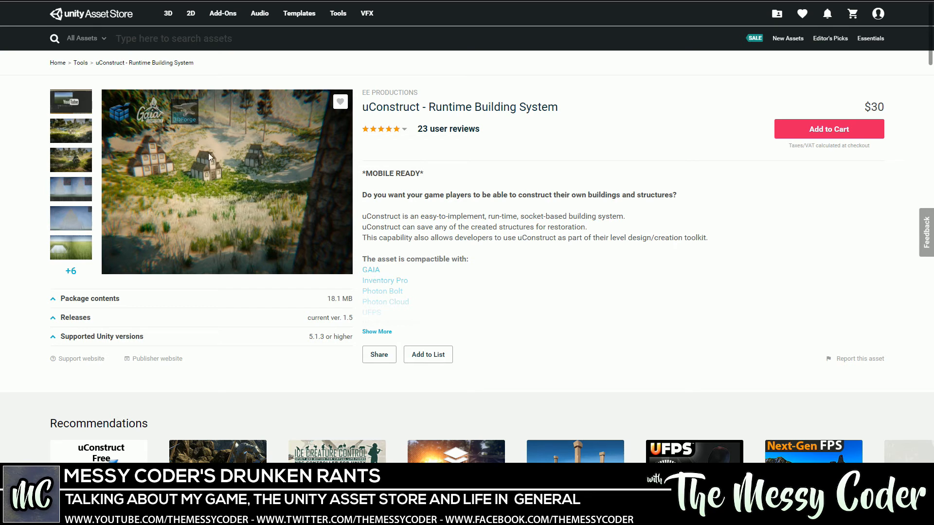
pyautogui.moveTo(196, 151)
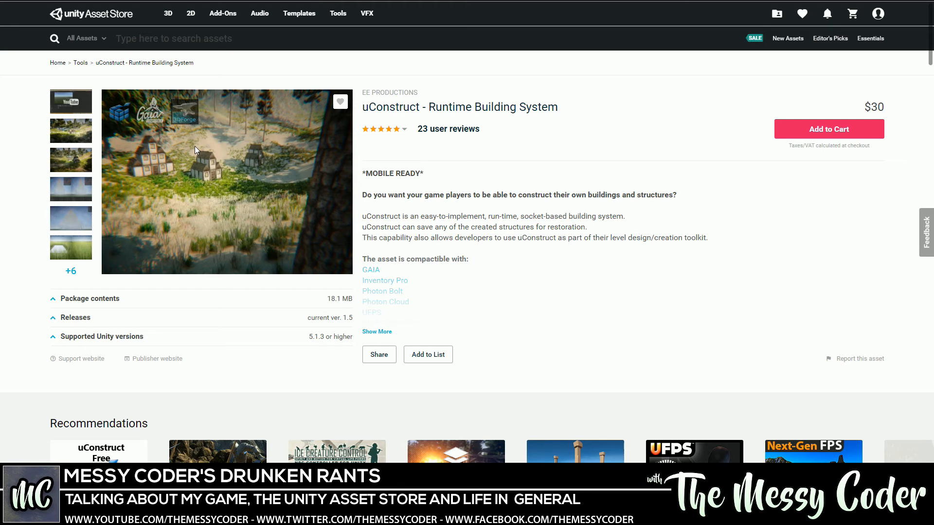
pyautogui.moveTo(190, 148)
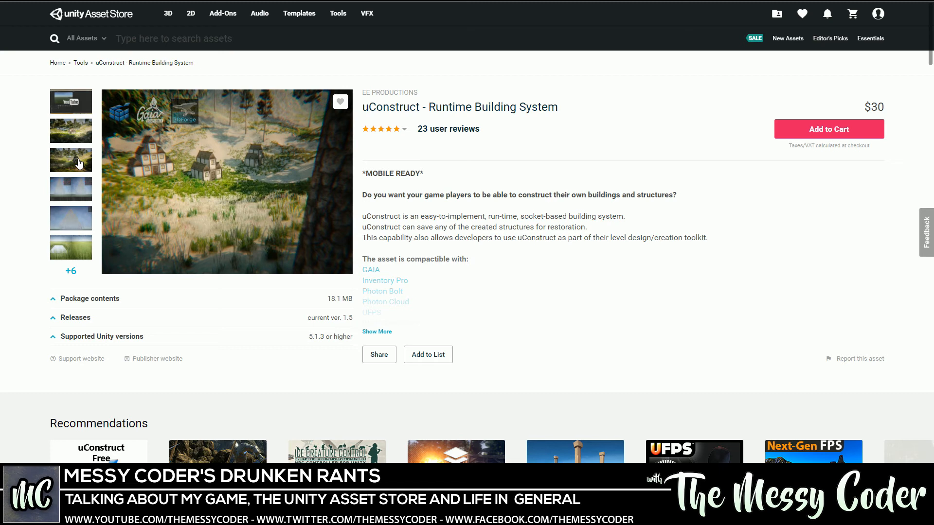
pyautogui.click(87, 38)
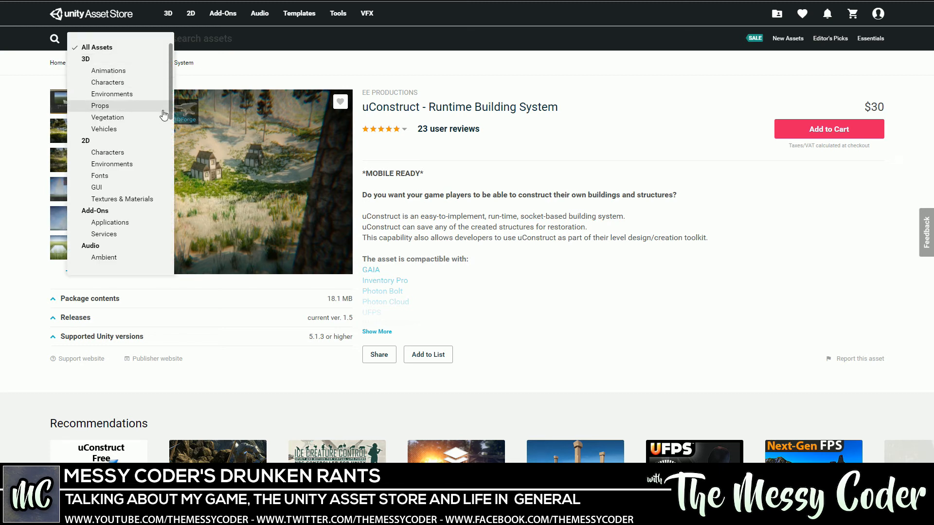
pyautogui.moveTo(116, 111)
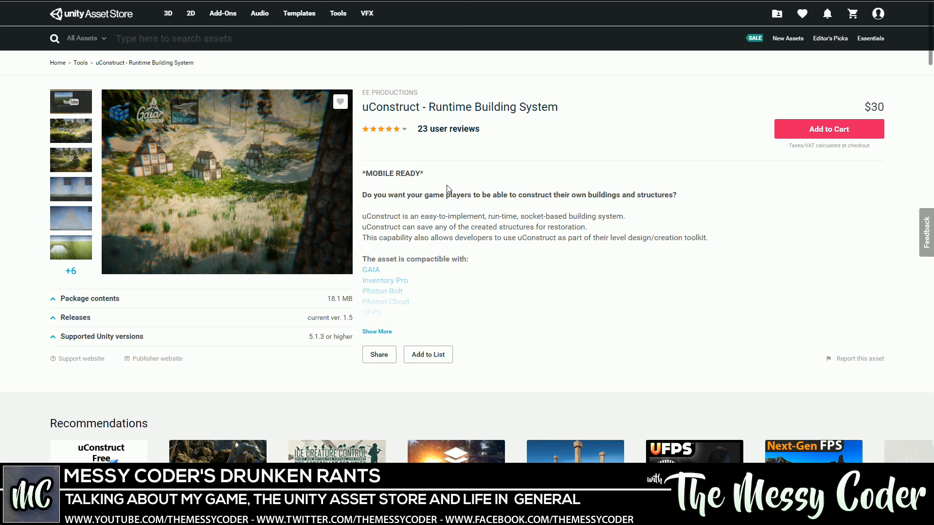
pyautogui.moveTo(412, 195)
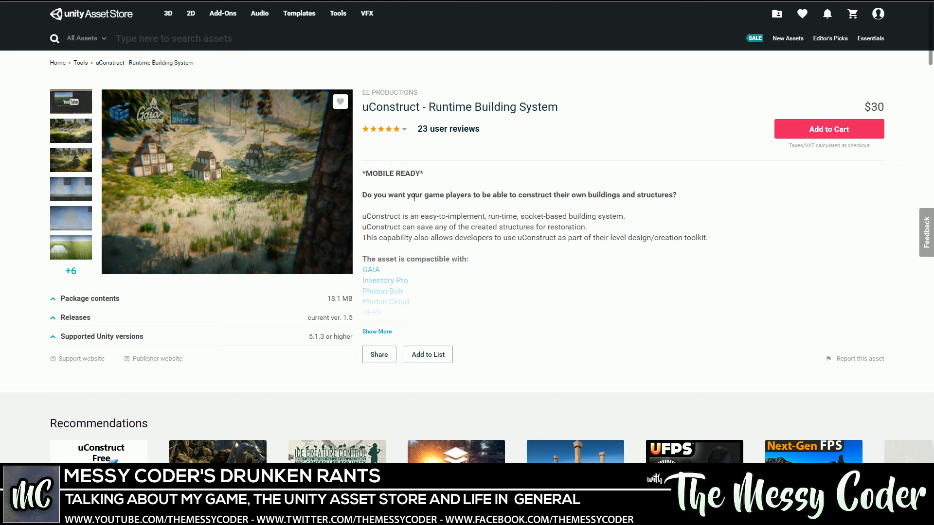
pyautogui.scroll(-3)
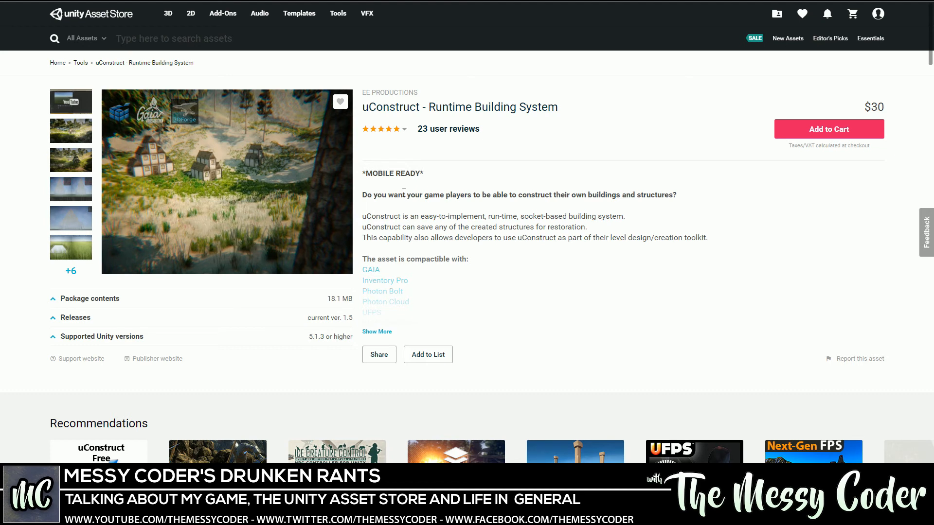
pyautogui.moveTo(359, 139)
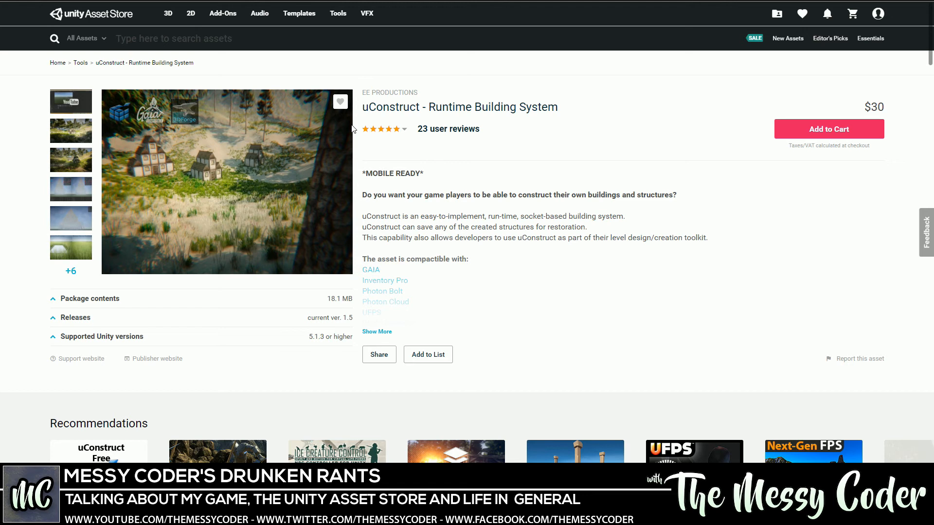
pyautogui.moveTo(493, 132)
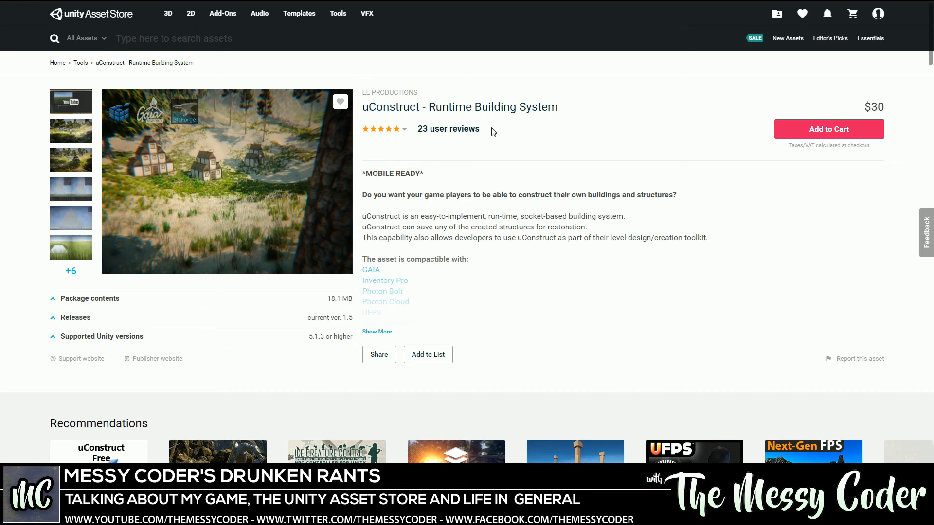
pyautogui.moveTo(137, 59)
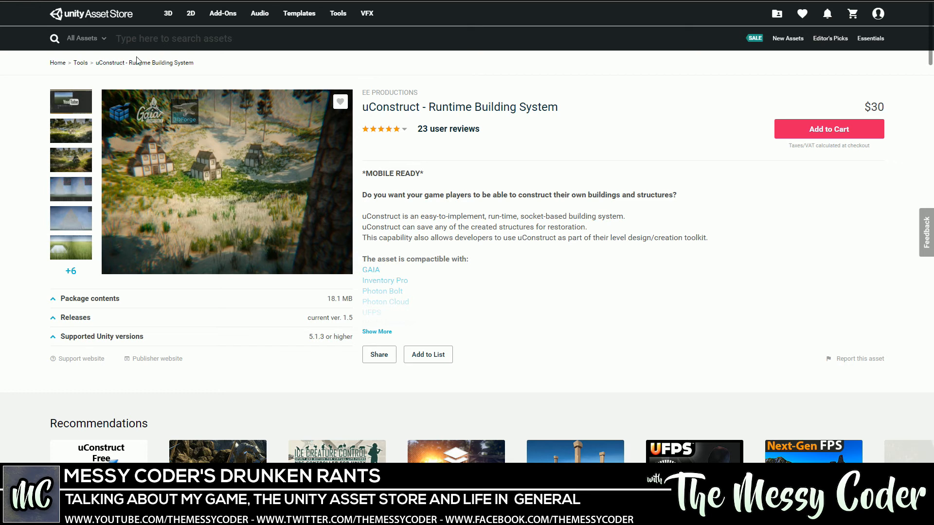
pyautogui.moveTo(423, 126)
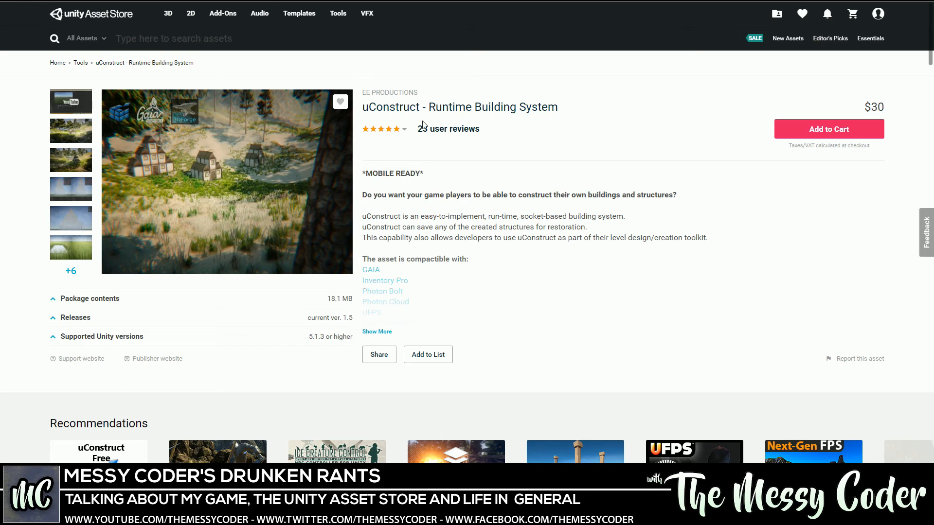
pyautogui.moveTo(789, 48)
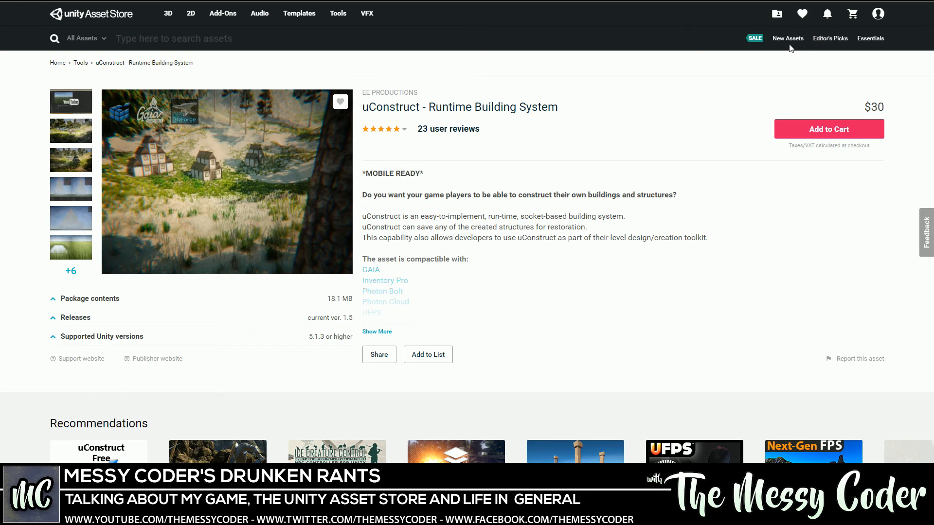
pyautogui.moveTo(214, 123)
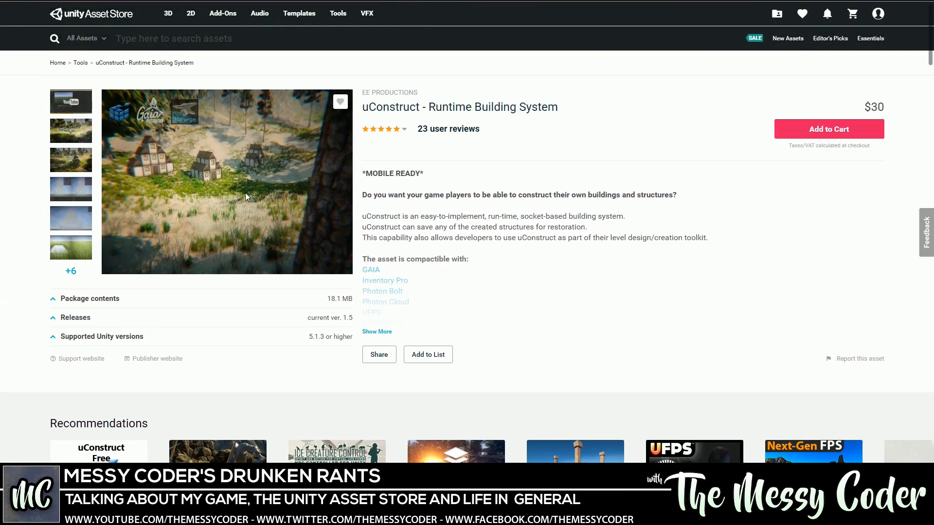
# - Scroll the uConstruct page to the Releases section showing version 1.5 fixes
pyautogui.scroll(-3)
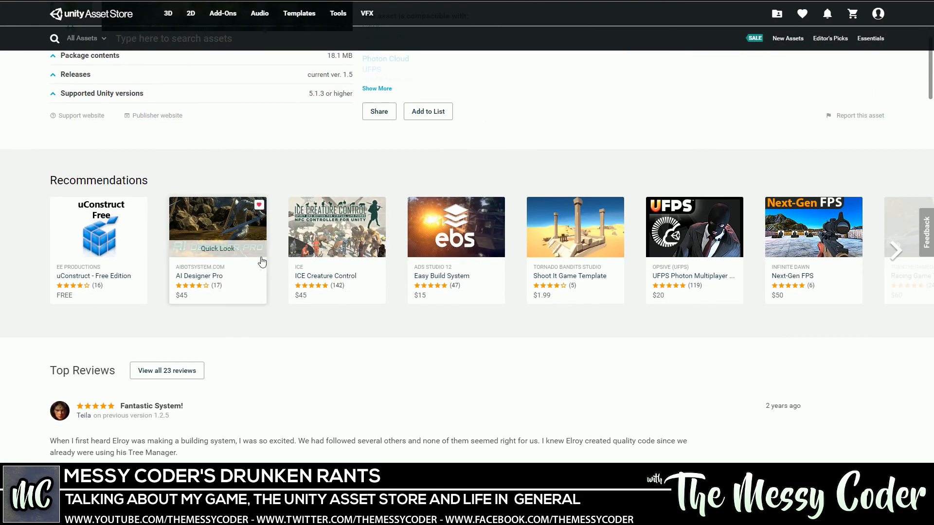
pyautogui.moveTo(513, 222)
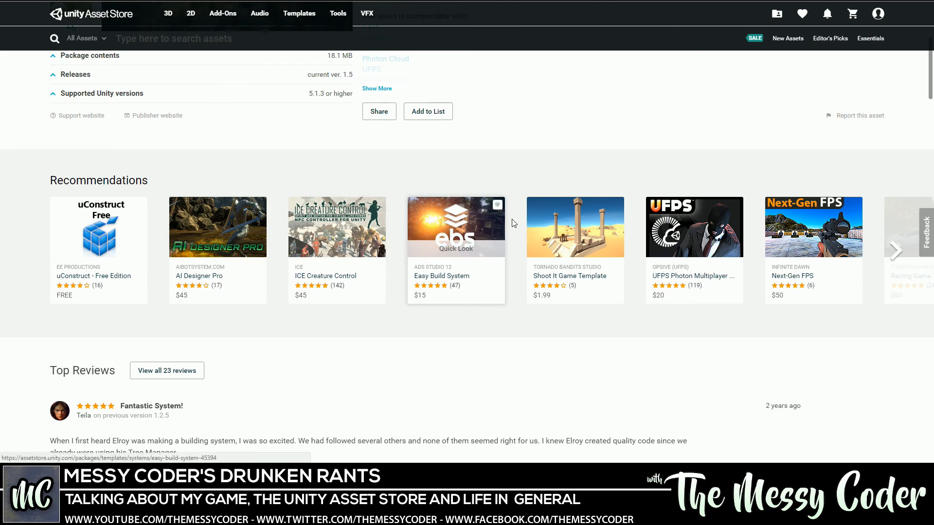
pyautogui.moveTo(310, 238)
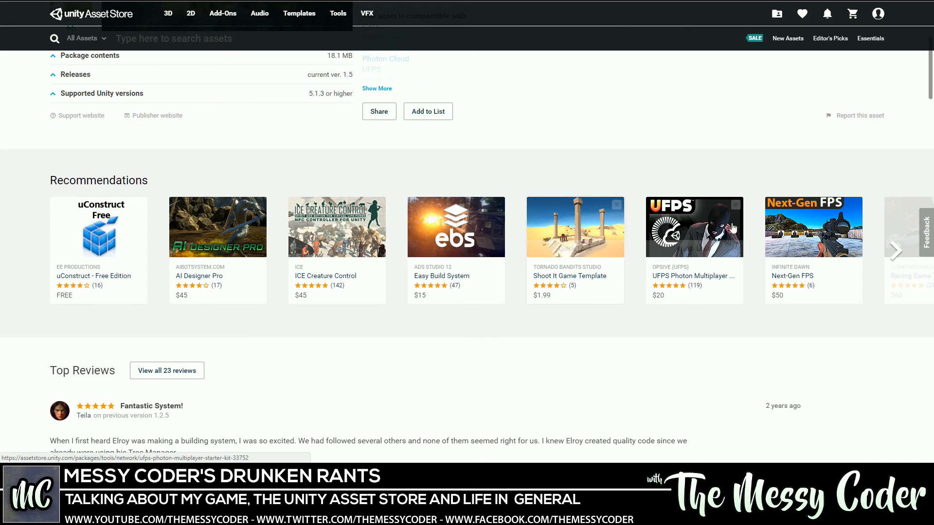
pyautogui.scroll(-3)
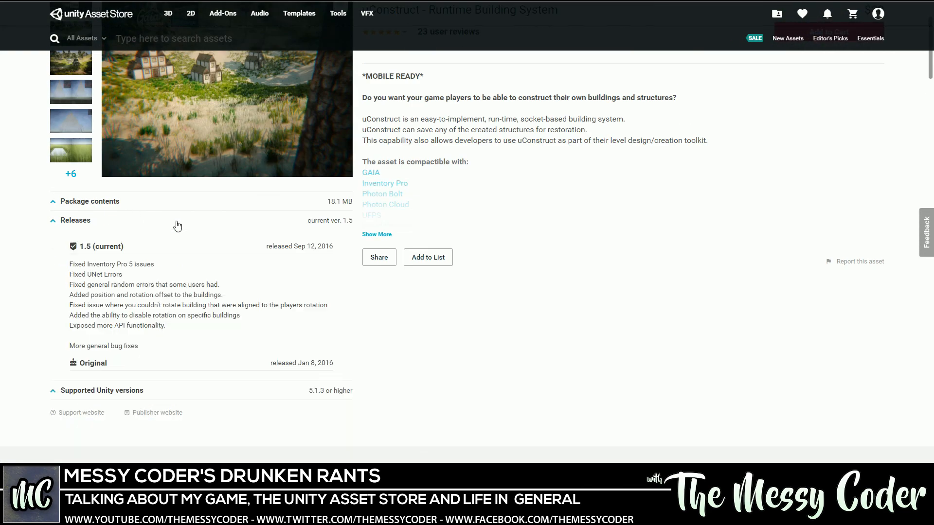
pyautogui.scroll(-3)
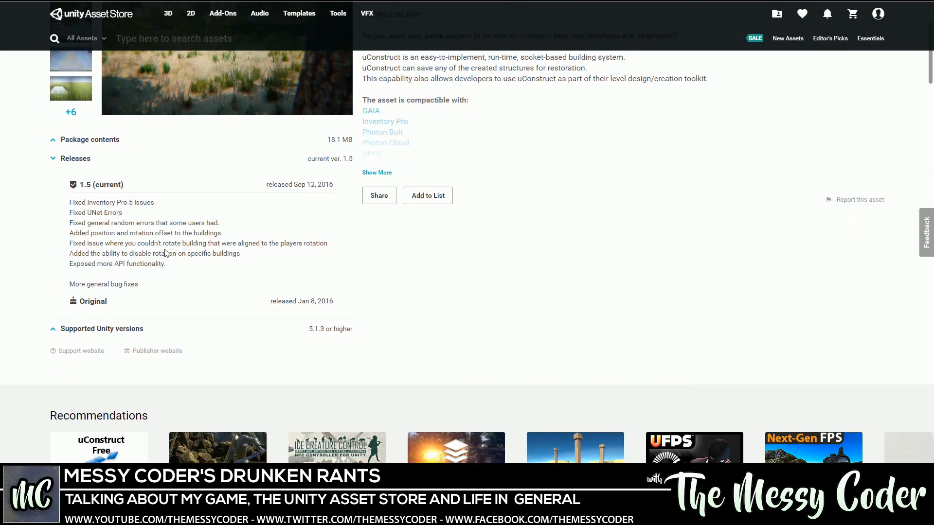
pyautogui.scroll(-3)
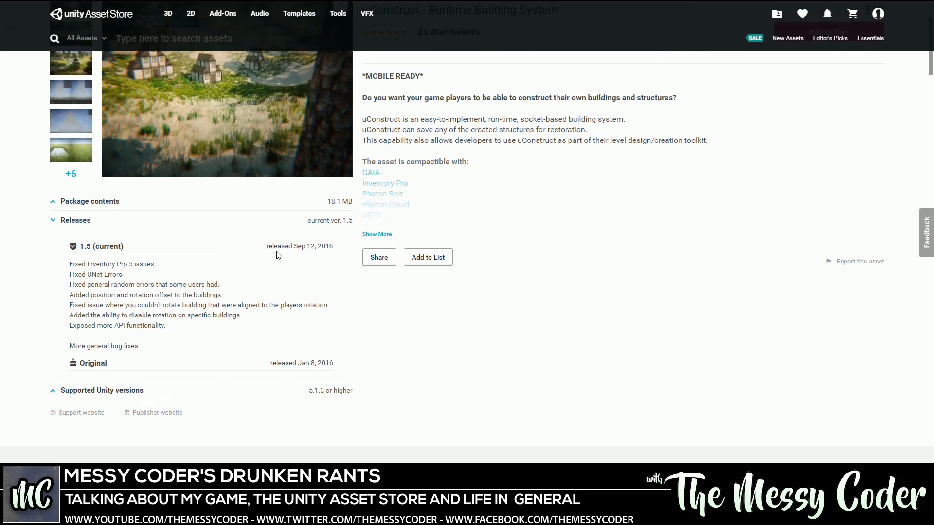
pyautogui.scroll(-3)
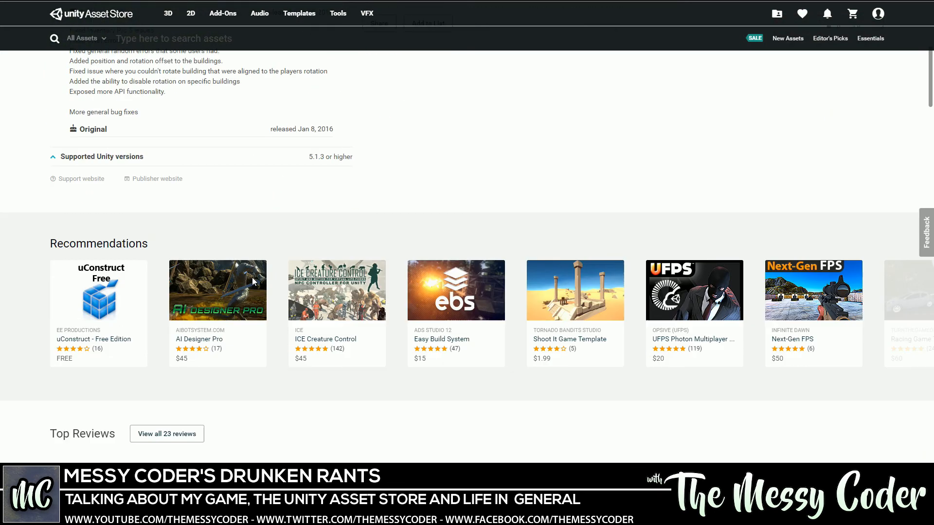
pyautogui.scroll(-3)
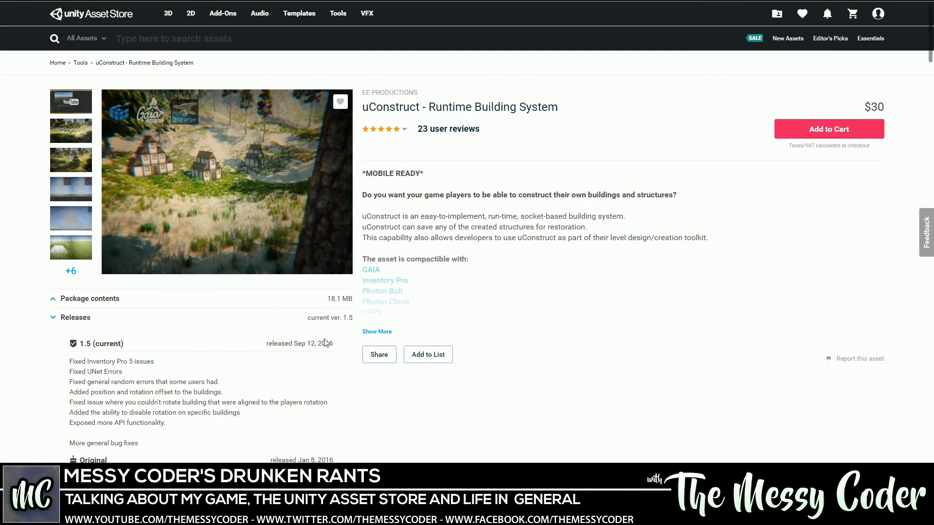
pyautogui.scroll(-3)
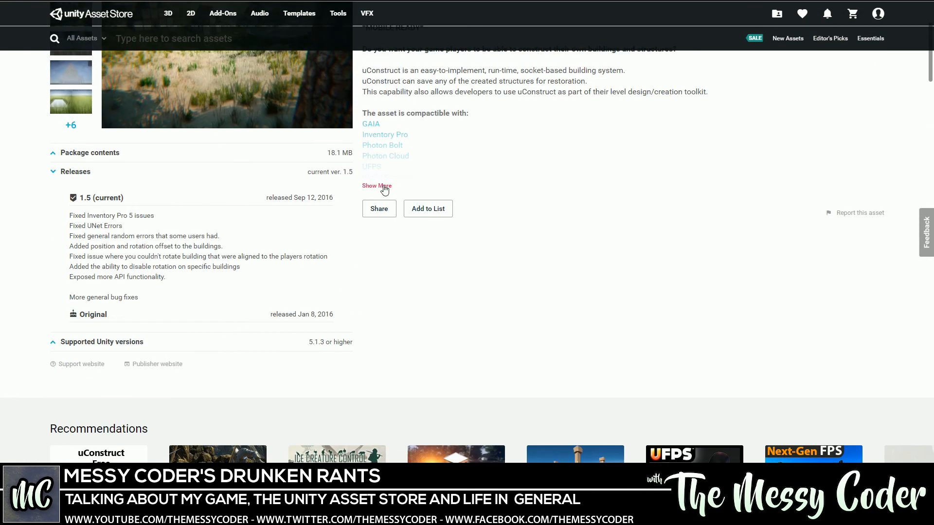
# - Expand uConstruct's compatible assets list and view its batching and terrain comparison screenshots
pyautogui.click(376, 186)
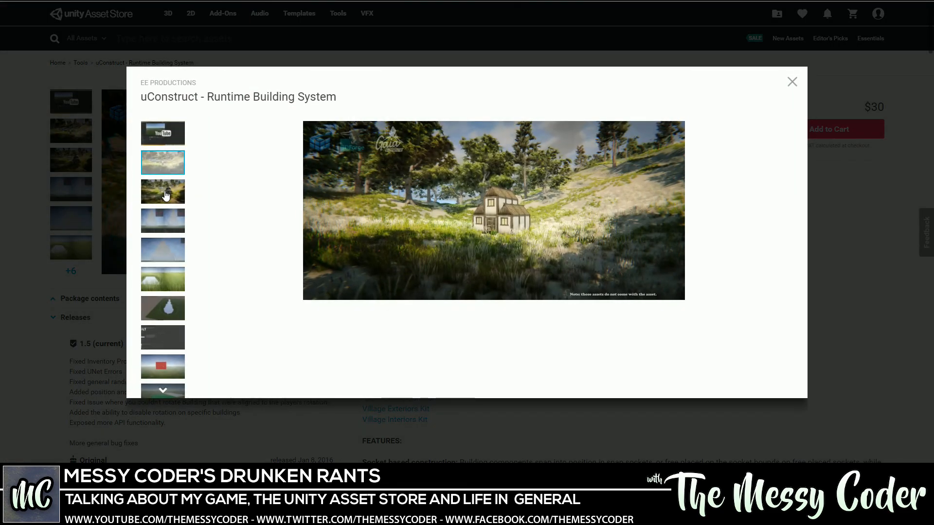
pyautogui.click(162, 221)
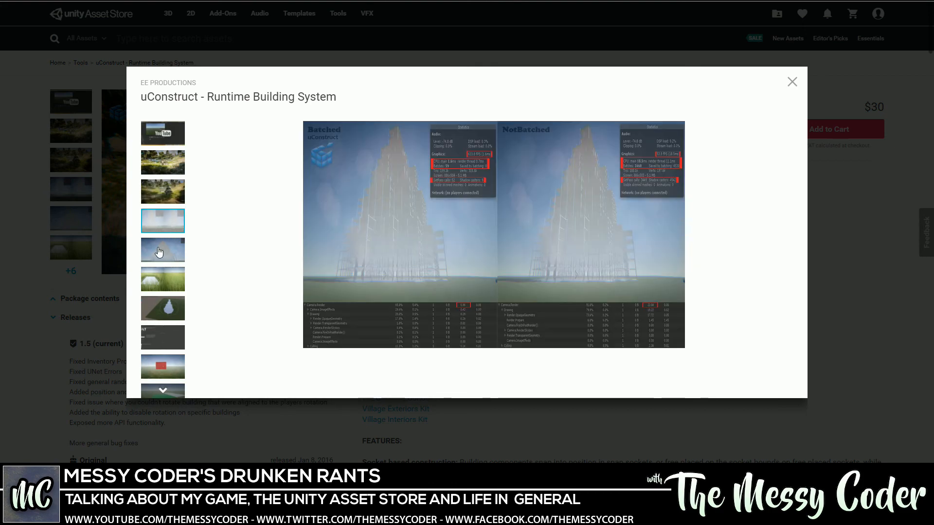
pyautogui.click(162, 279)
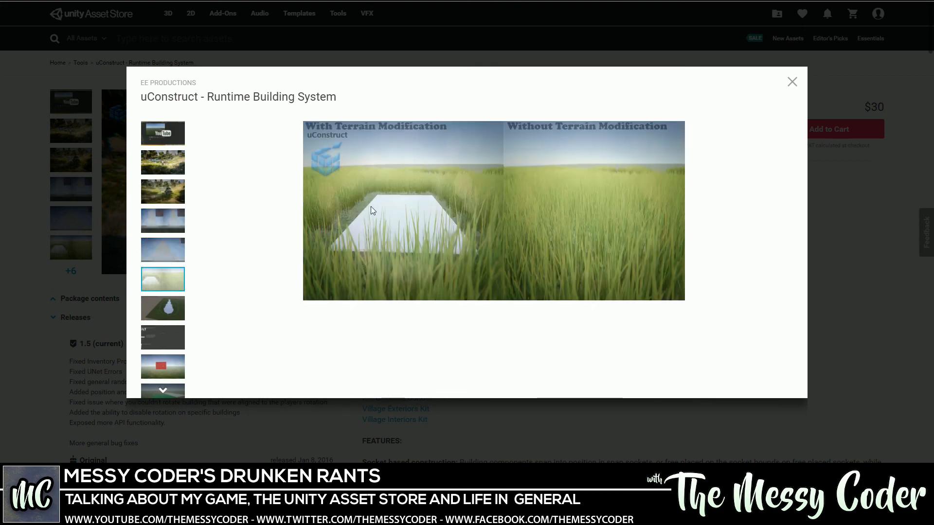
pyautogui.click(792, 82)
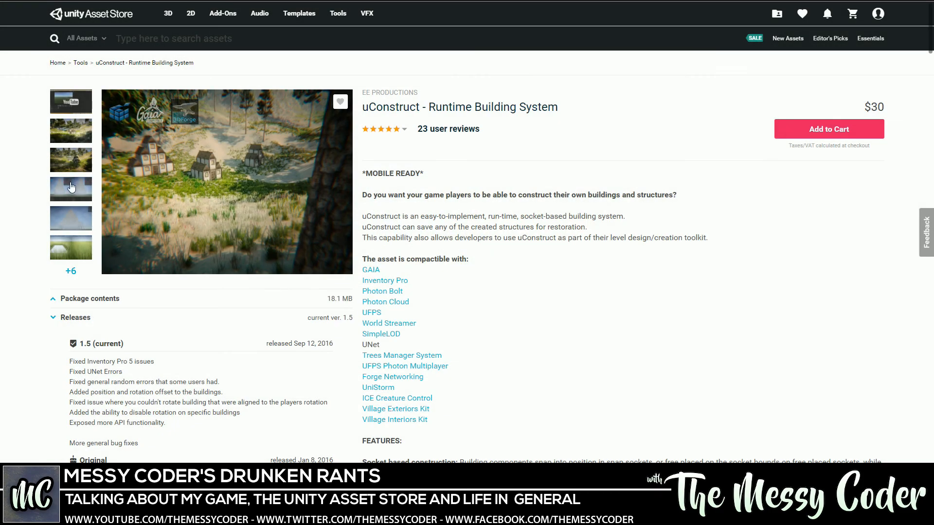
pyautogui.click(71, 189)
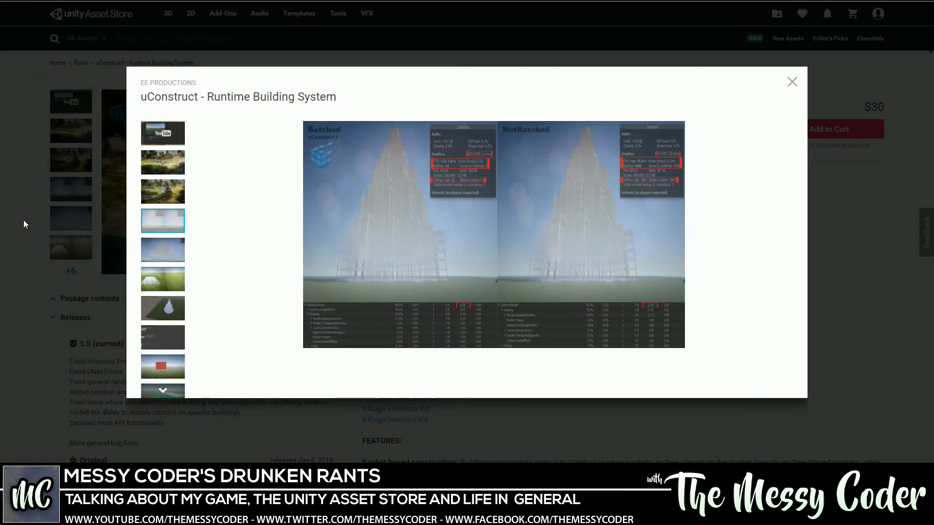
pyautogui.click(791, 82)
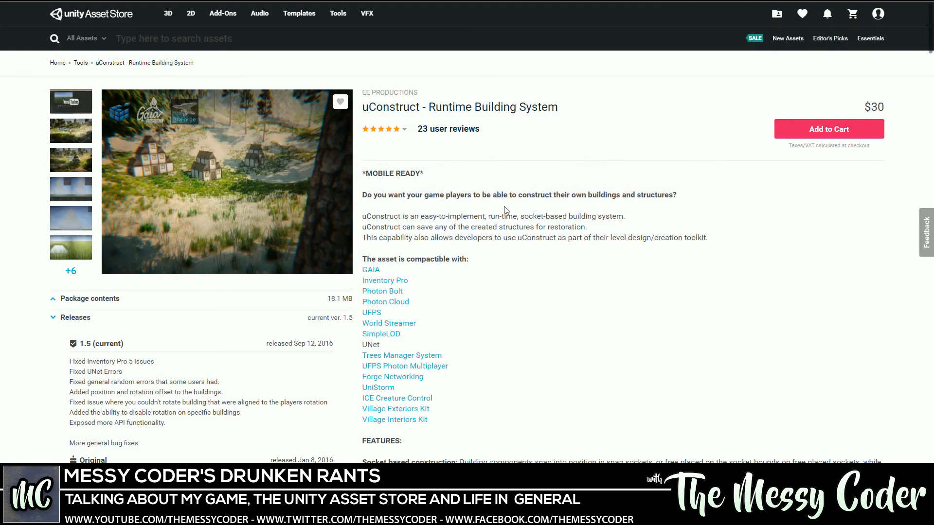
pyautogui.moveTo(219, 93)
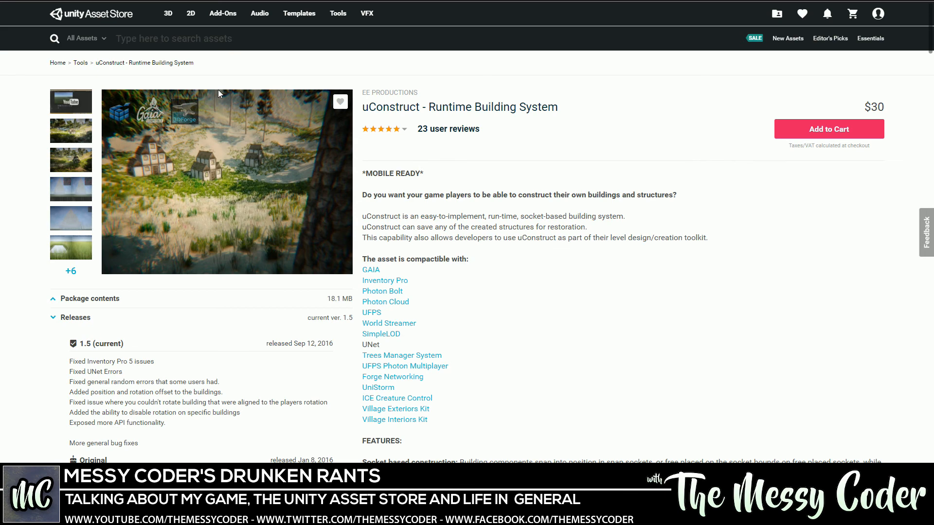
pyautogui.moveTo(109, 38)
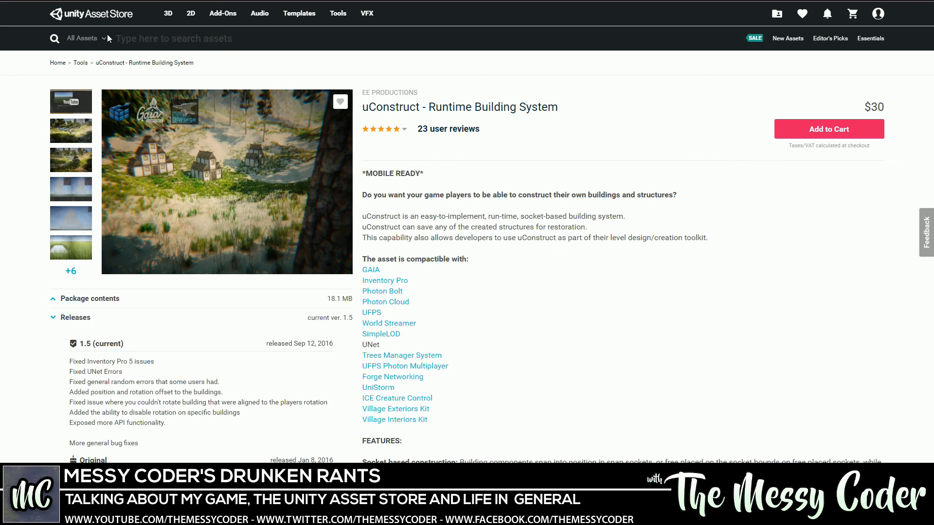
pyautogui.click(191, 14)
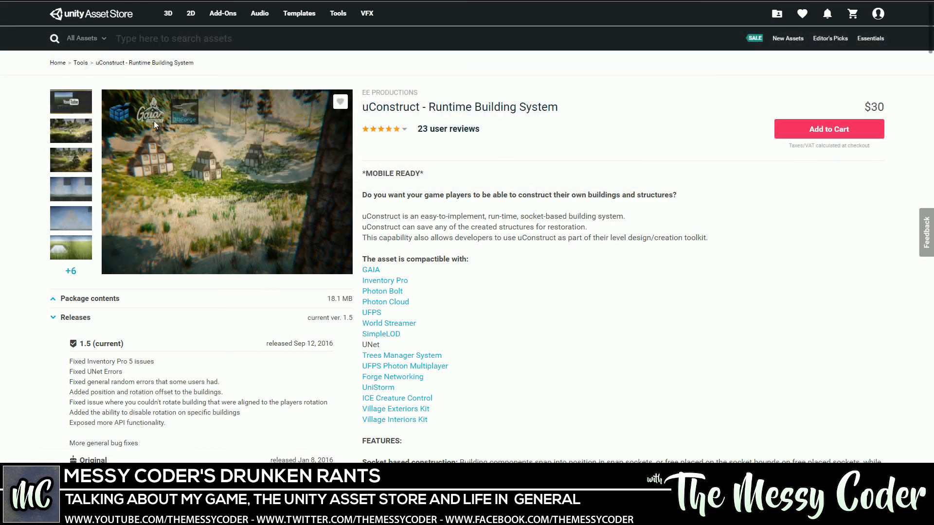
pyautogui.moveTo(136, 18)
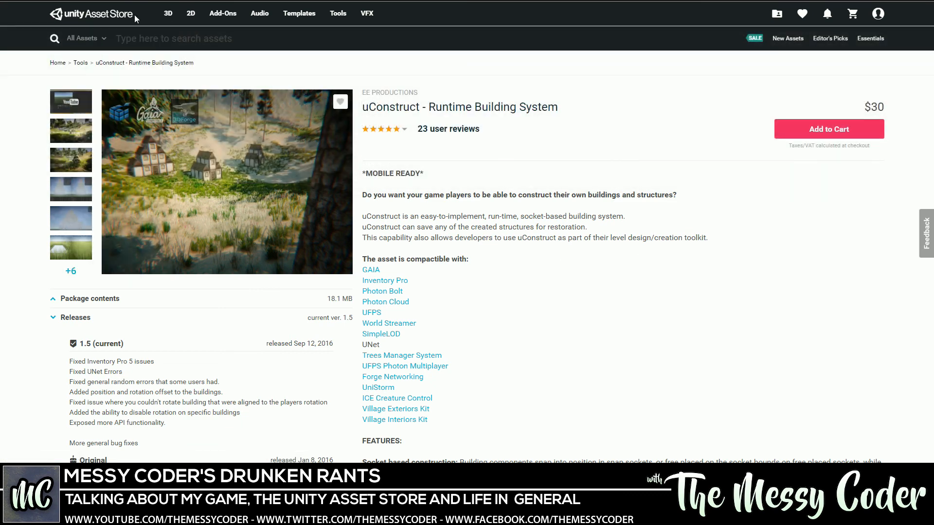
# - Return to the store homepage, cycle through the featured banners, and browse down to top packages
pyautogui.click(85, 14)
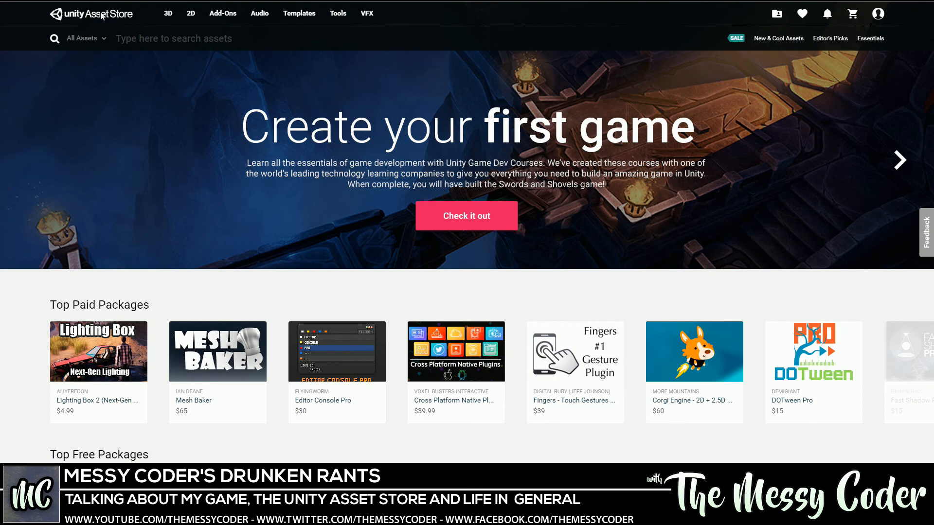
pyautogui.click(899, 159)
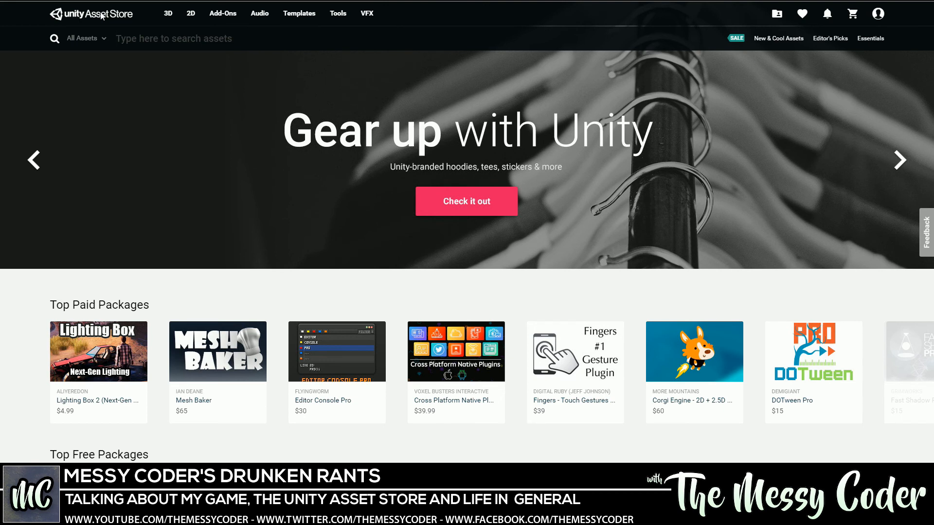
pyautogui.click(171, 38)
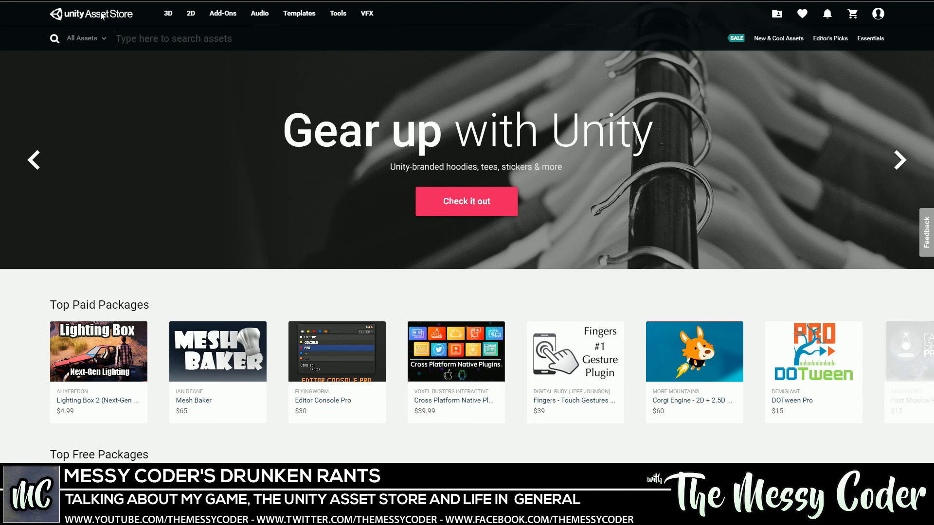
pyautogui.click(898, 160)
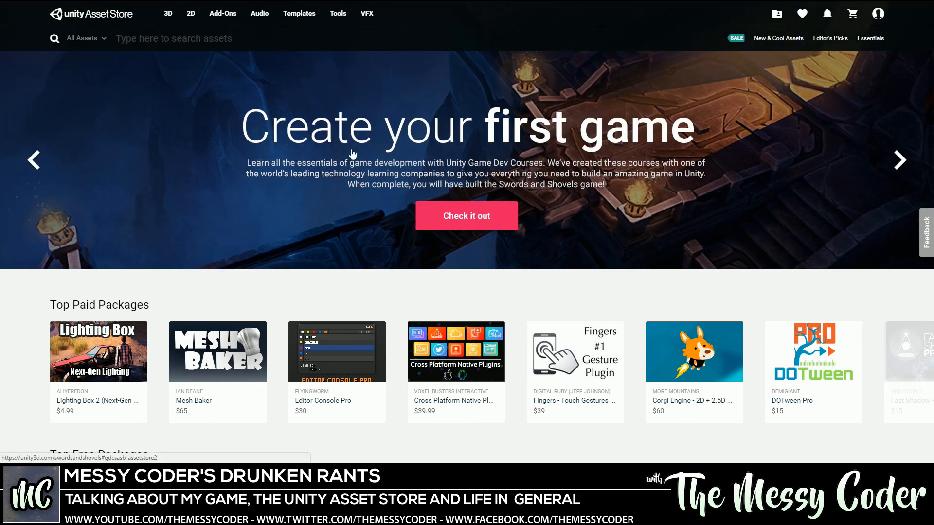
pyautogui.moveTo(536, 144)
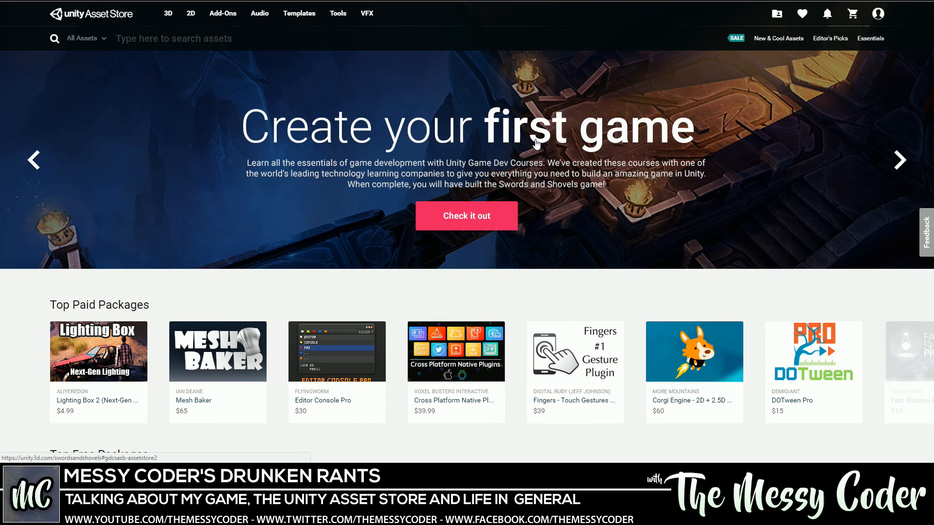
pyautogui.scroll(-3)
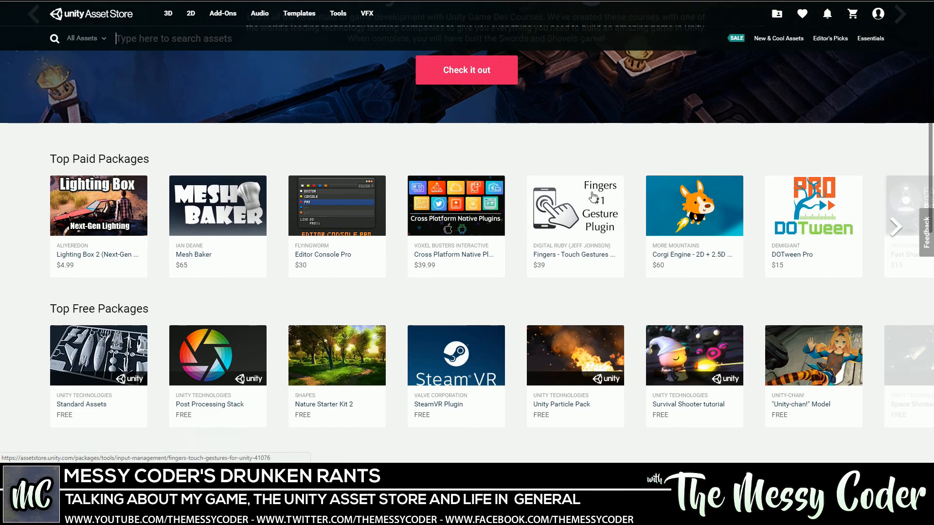
pyautogui.scroll(-3)
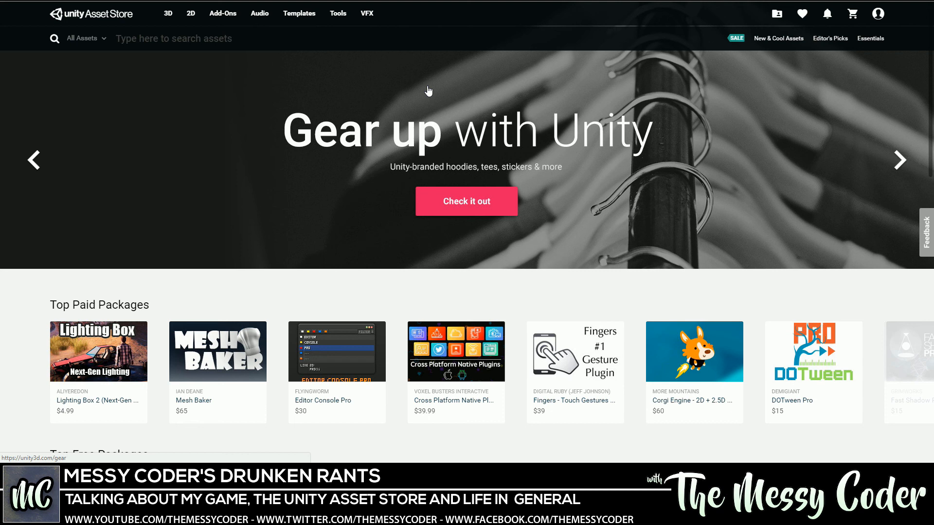
pyautogui.click(173, 39)
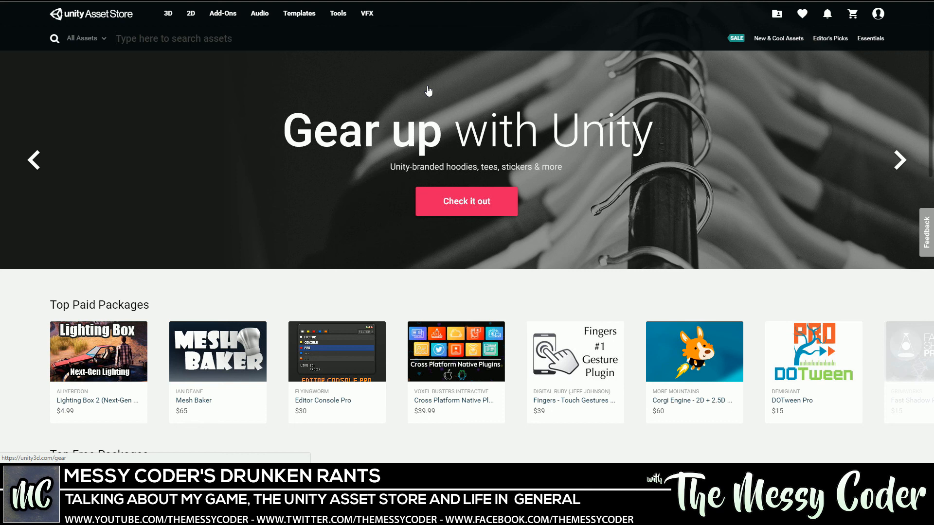